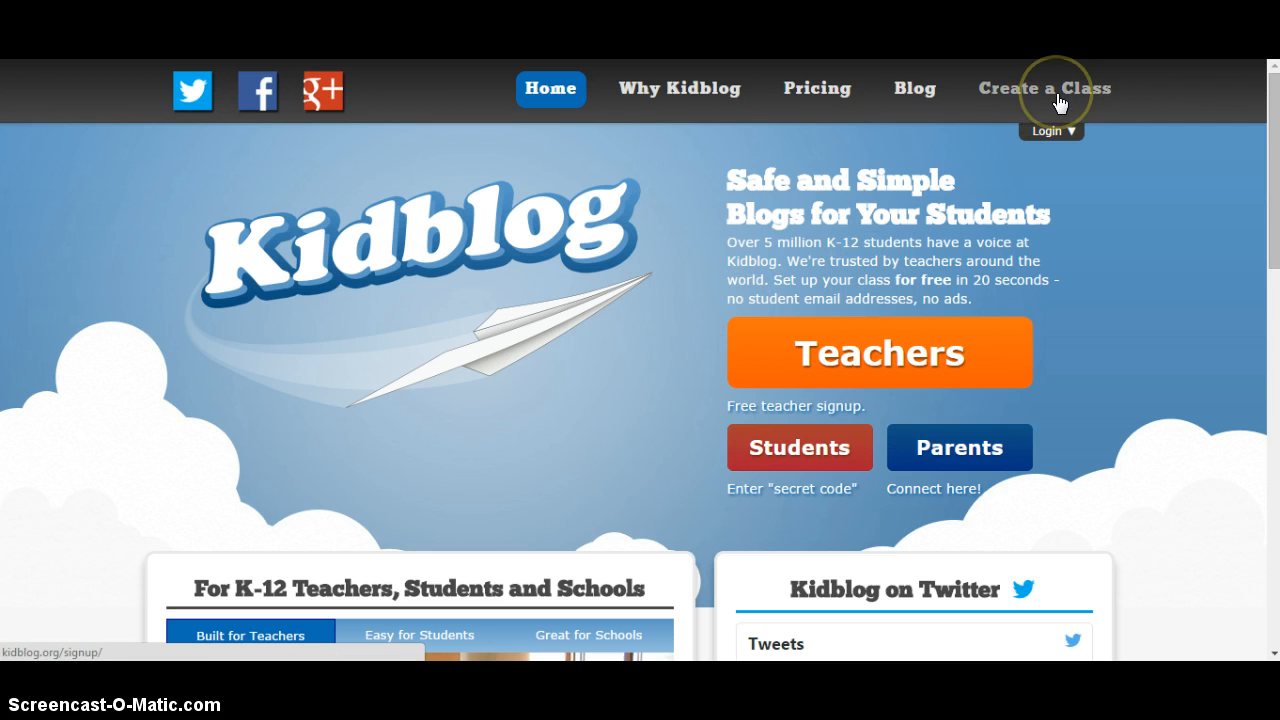
{"action": "mouse_move", "coordinate": [1056, 92]}
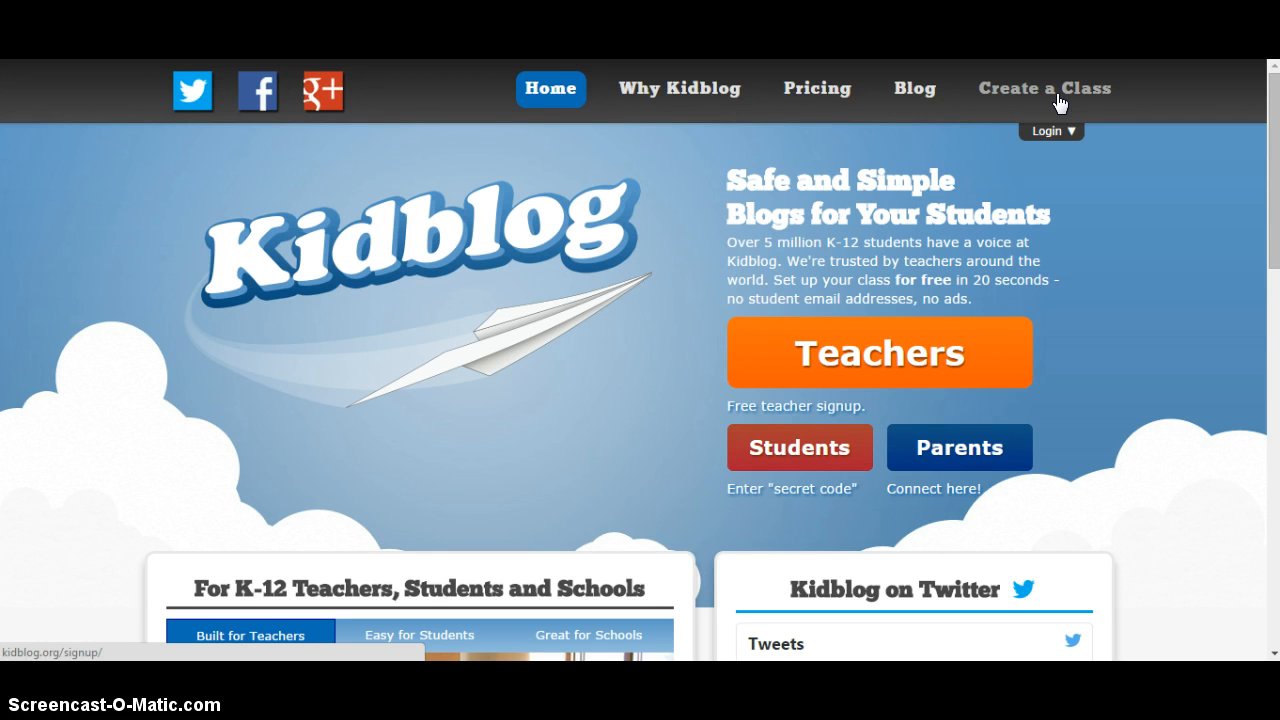
- Show the Create a Class sign-up form with all fields down to the Create Class button
{"action": "left_click", "coordinate": [1044, 88]}
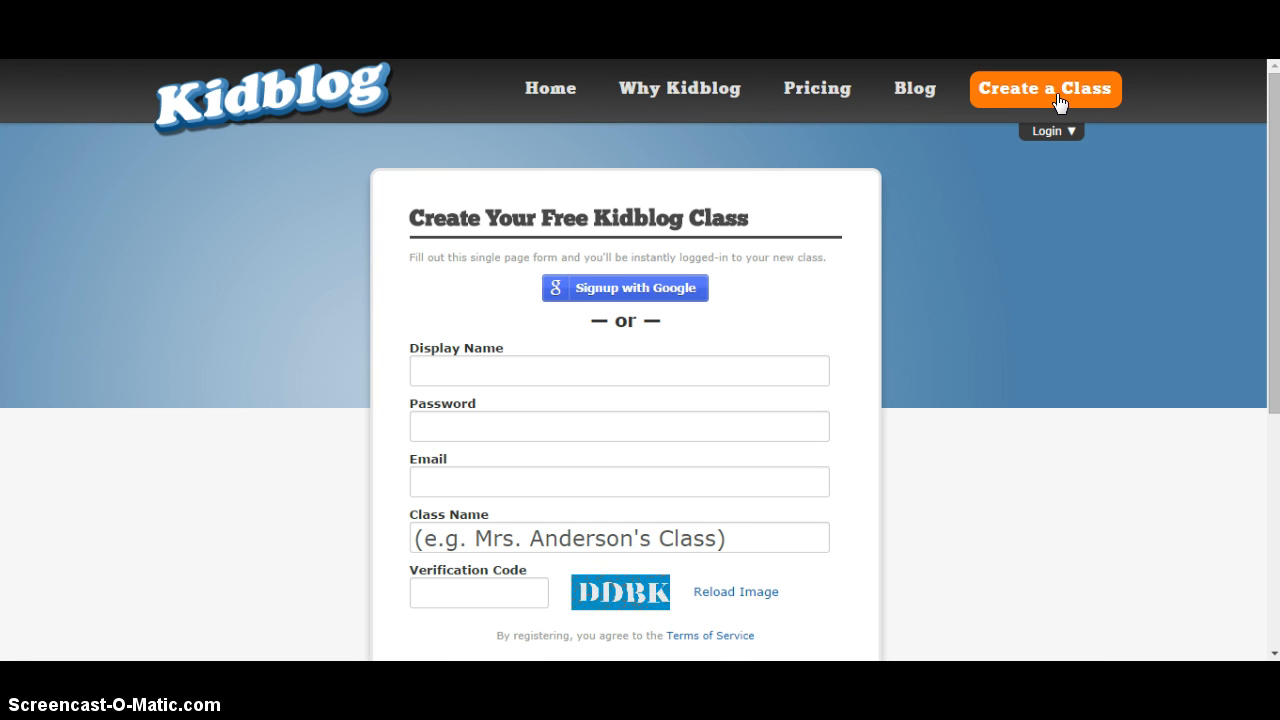
{"action": "mouse_move", "coordinate": [1238, 184]}
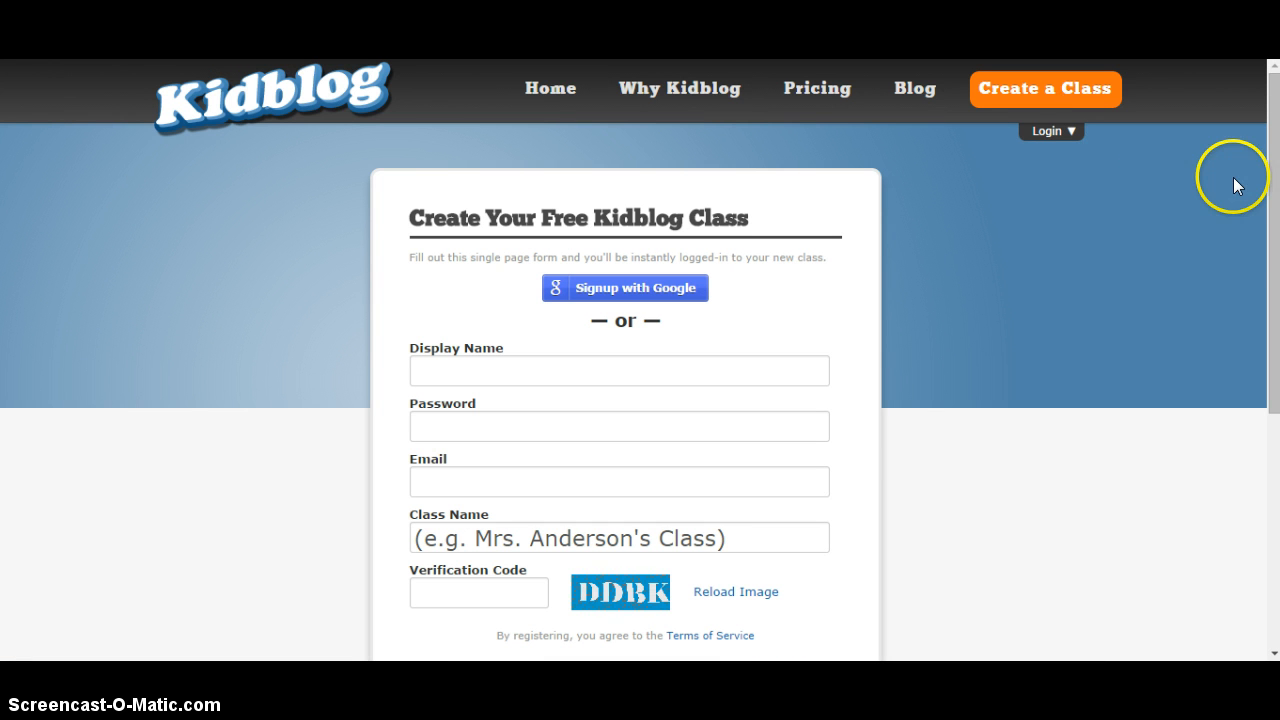
{"action": "mouse_move", "coordinate": [1272, 192]}
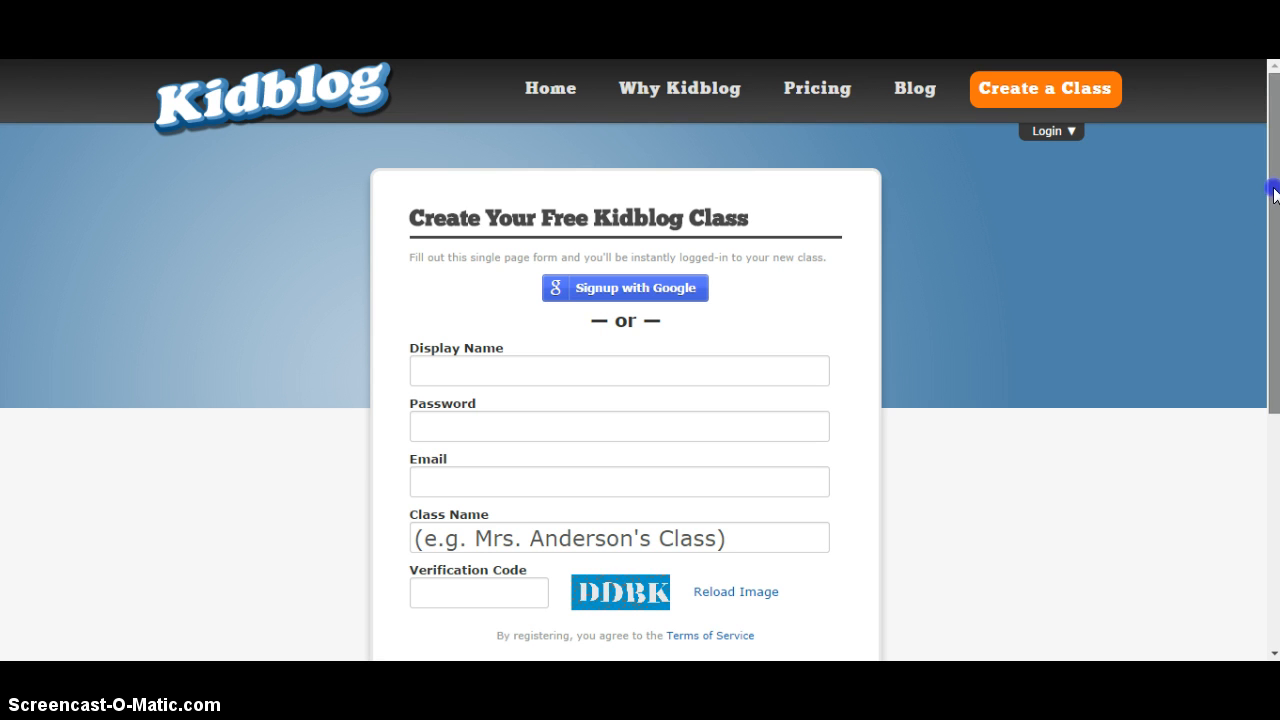
{"action": "scroll", "scroll_direction": "down", "scroll_amount": 3}
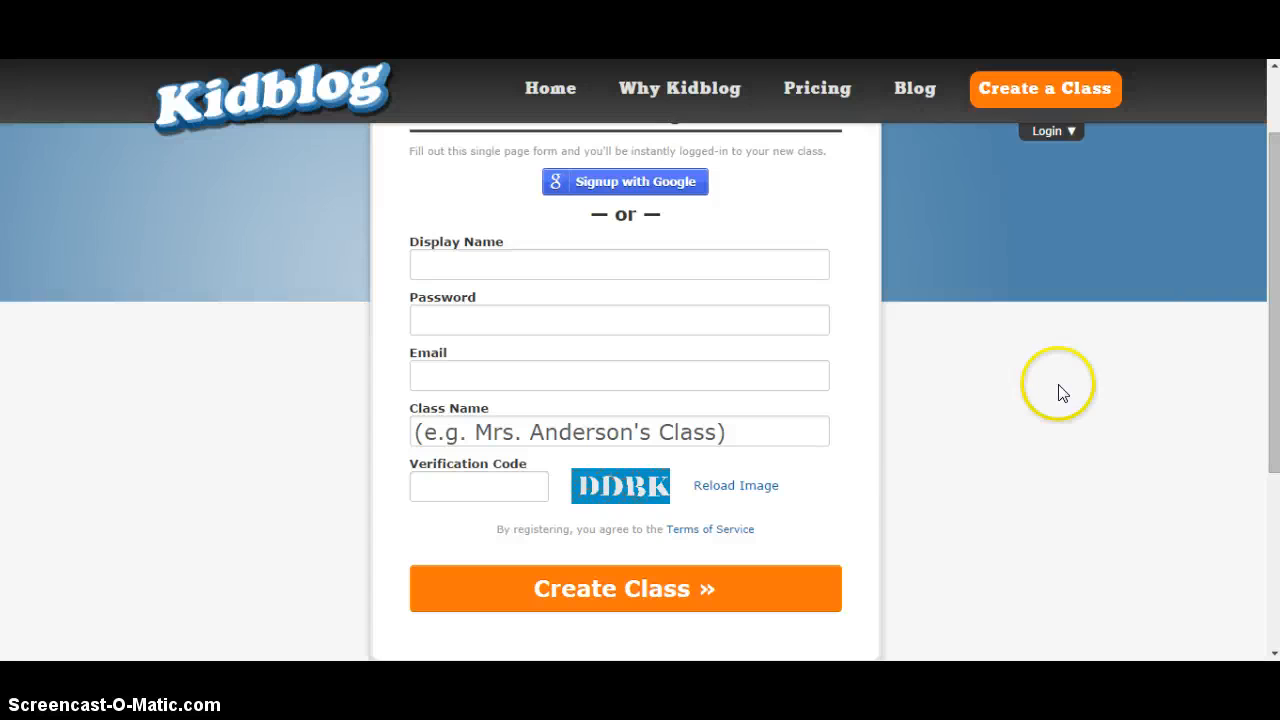
{"action": "mouse_move", "coordinate": [688, 588]}
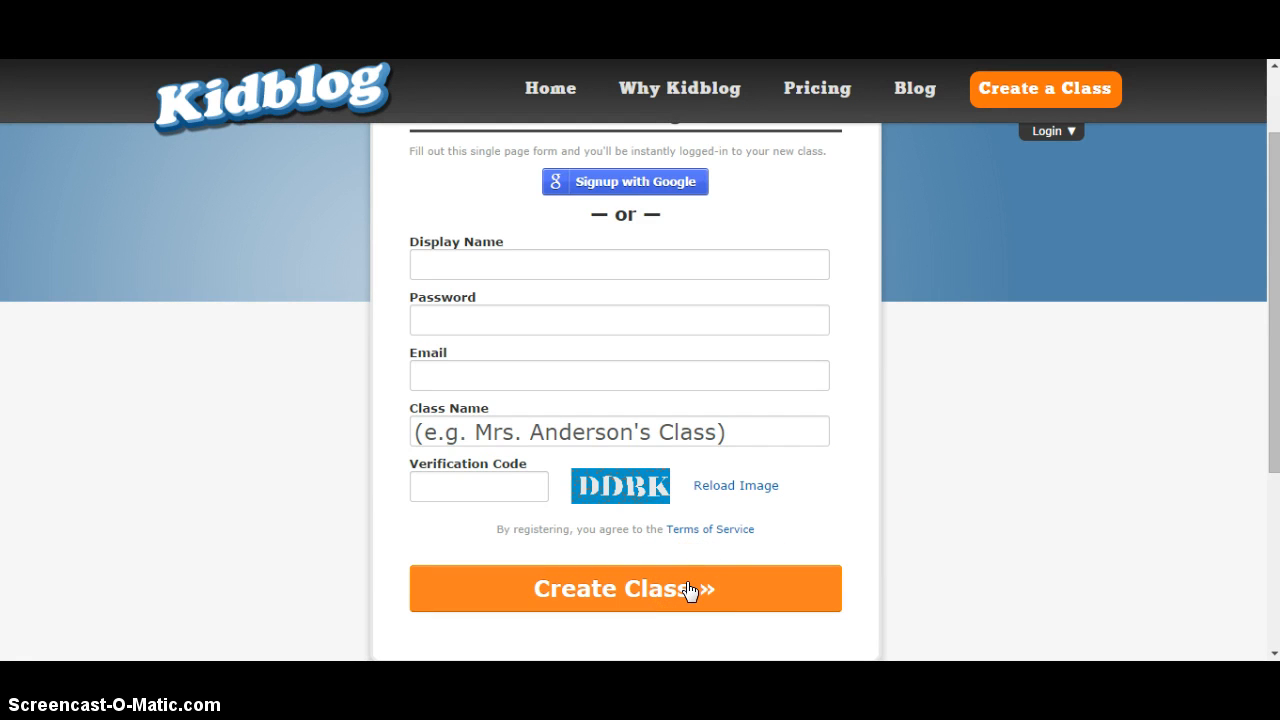
{"action": "mouse_move", "coordinate": [1036, 244]}
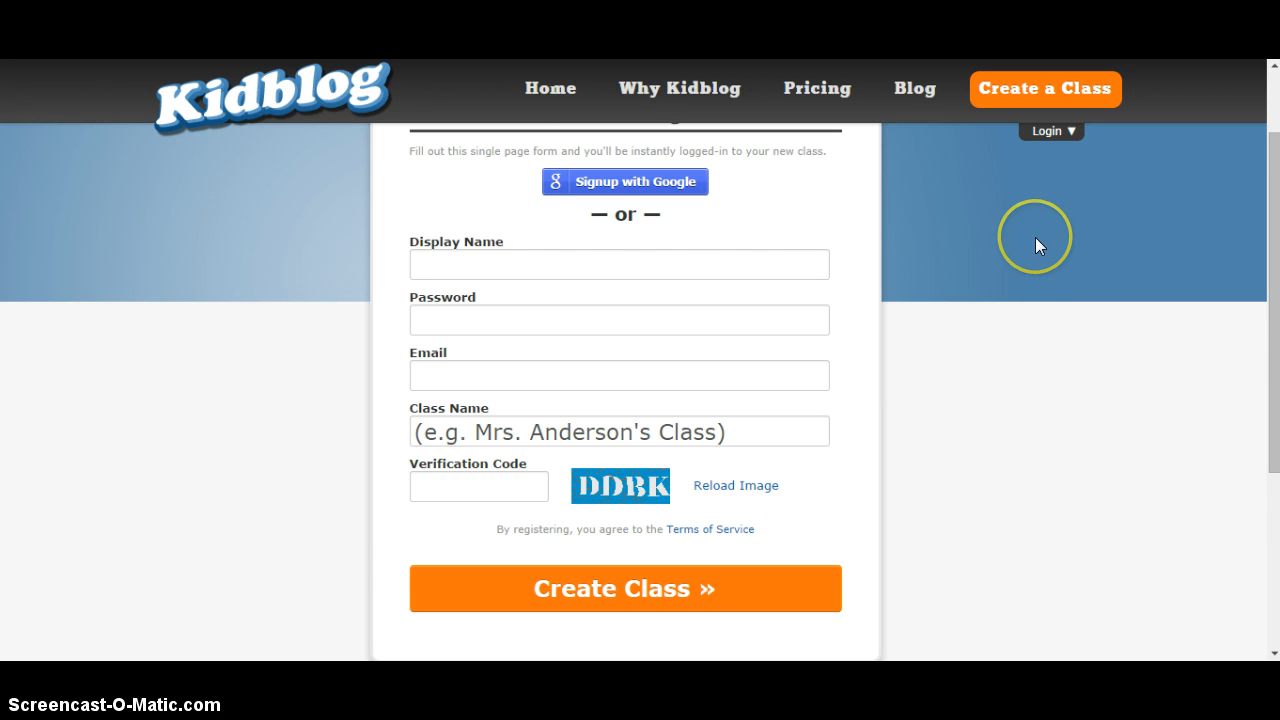
{"action": "mouse_move", "coordinate": [1038, 244]}
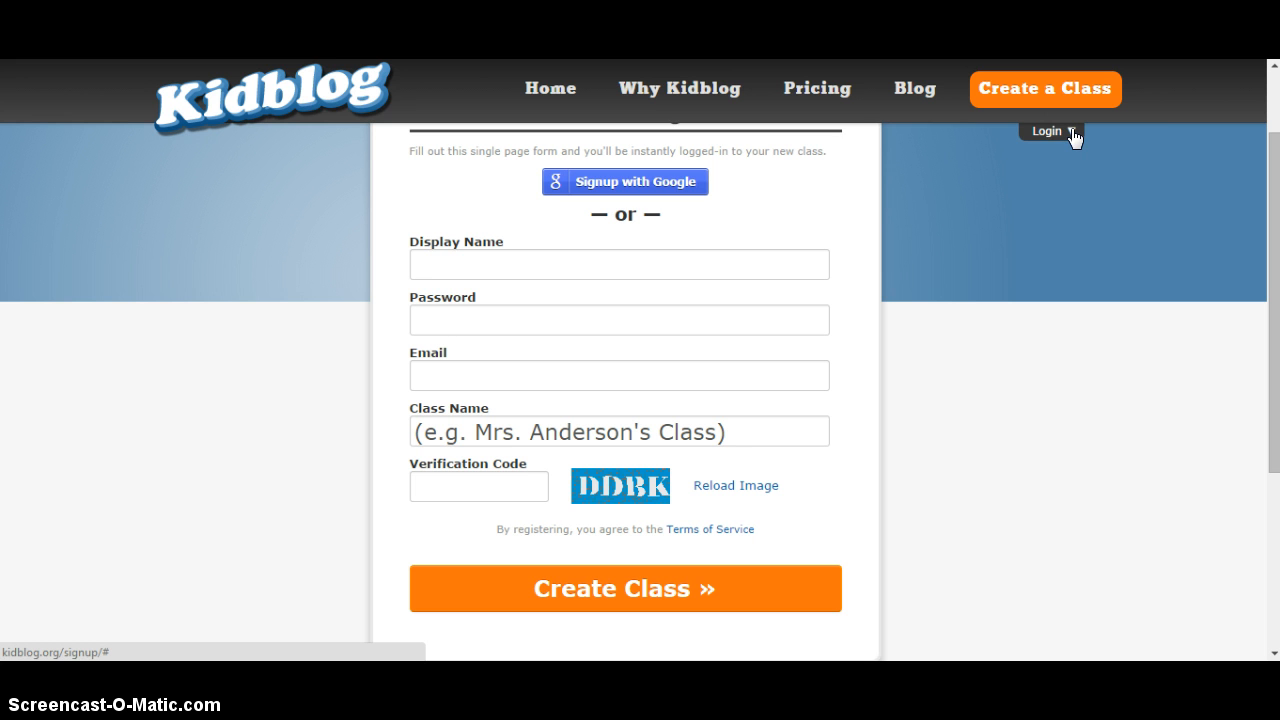
- Find the class by entering 'sh', accepting the suggested teacher email, and submitting the lookup with GO
{"action": "left_click", "coordinate": [1048, 132]}
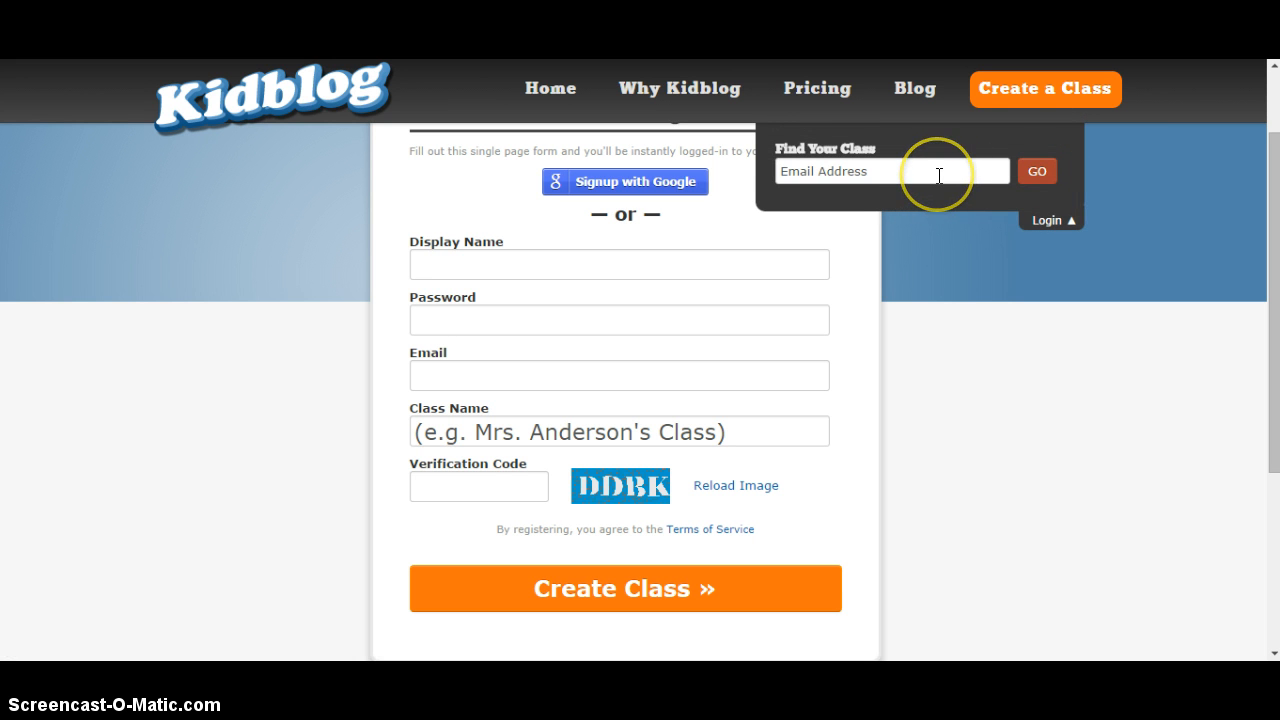
{"action": "mouse_move", "coordinate": [940, 176]}
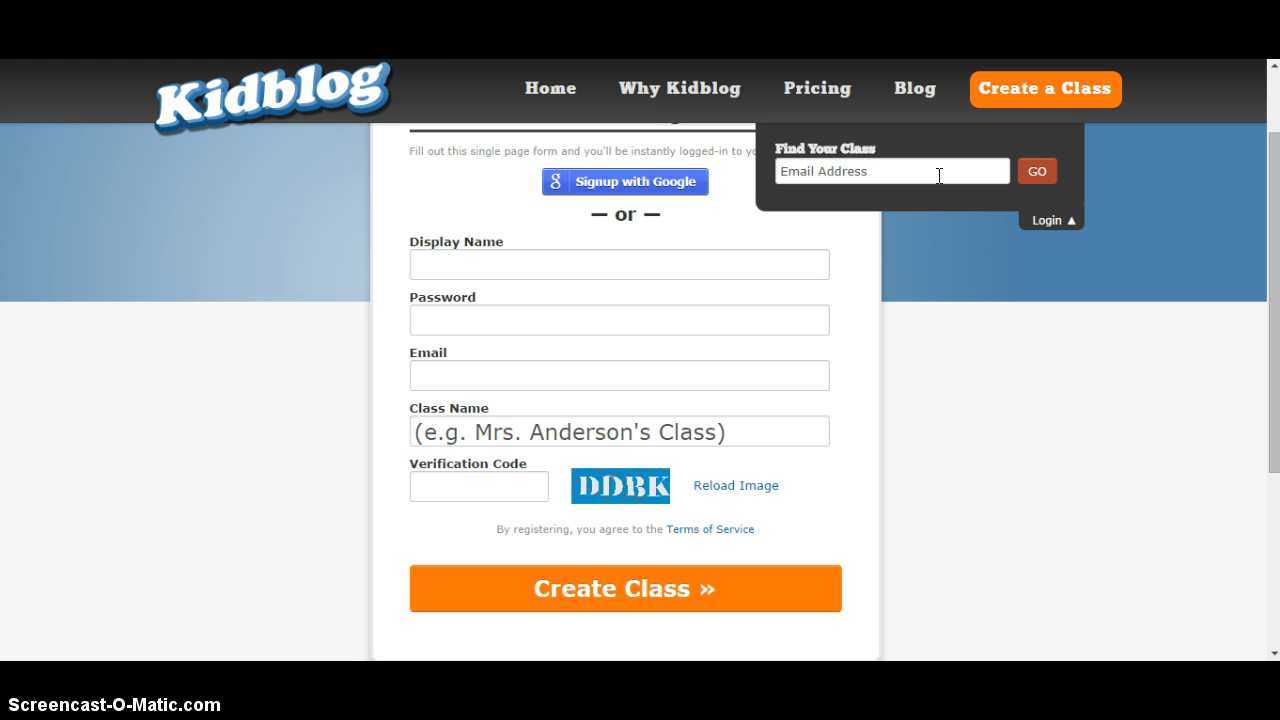
{"action": "left_click", "coordinate": [890, 172]}
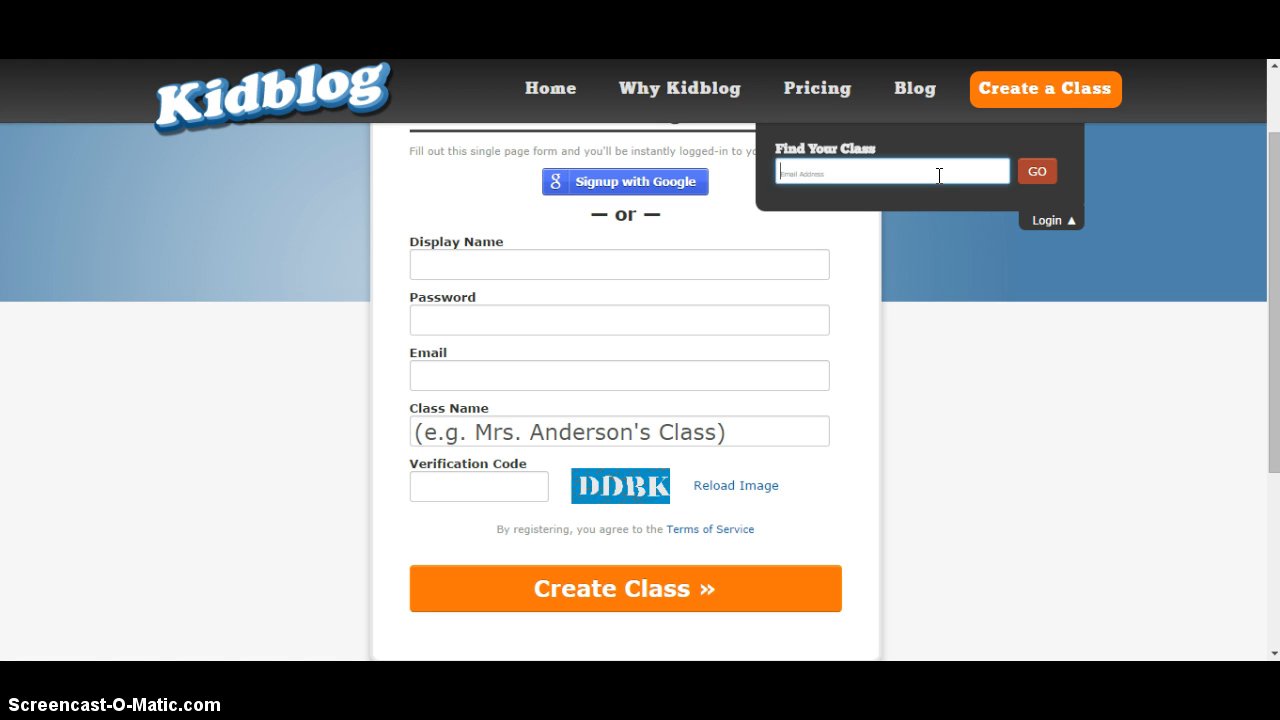
{"action": "type", "text": "sh"}
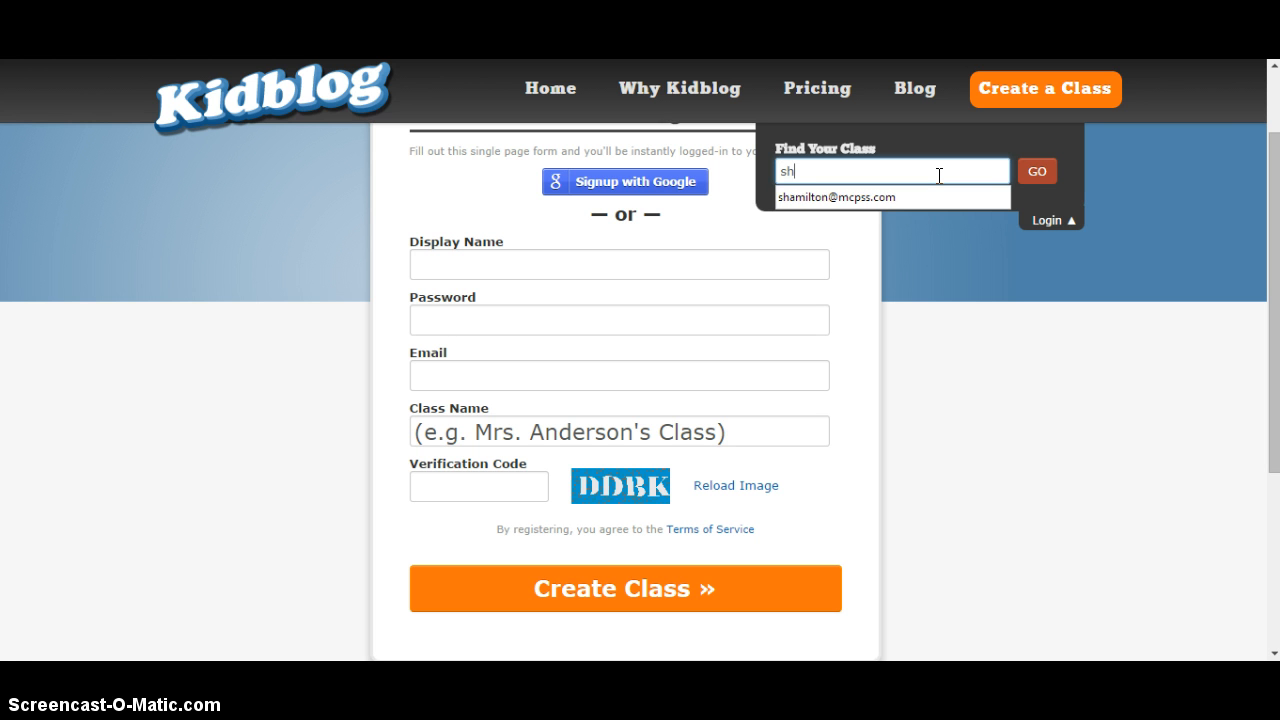
{"action": "left_click", "coordinate": [836, 196]}
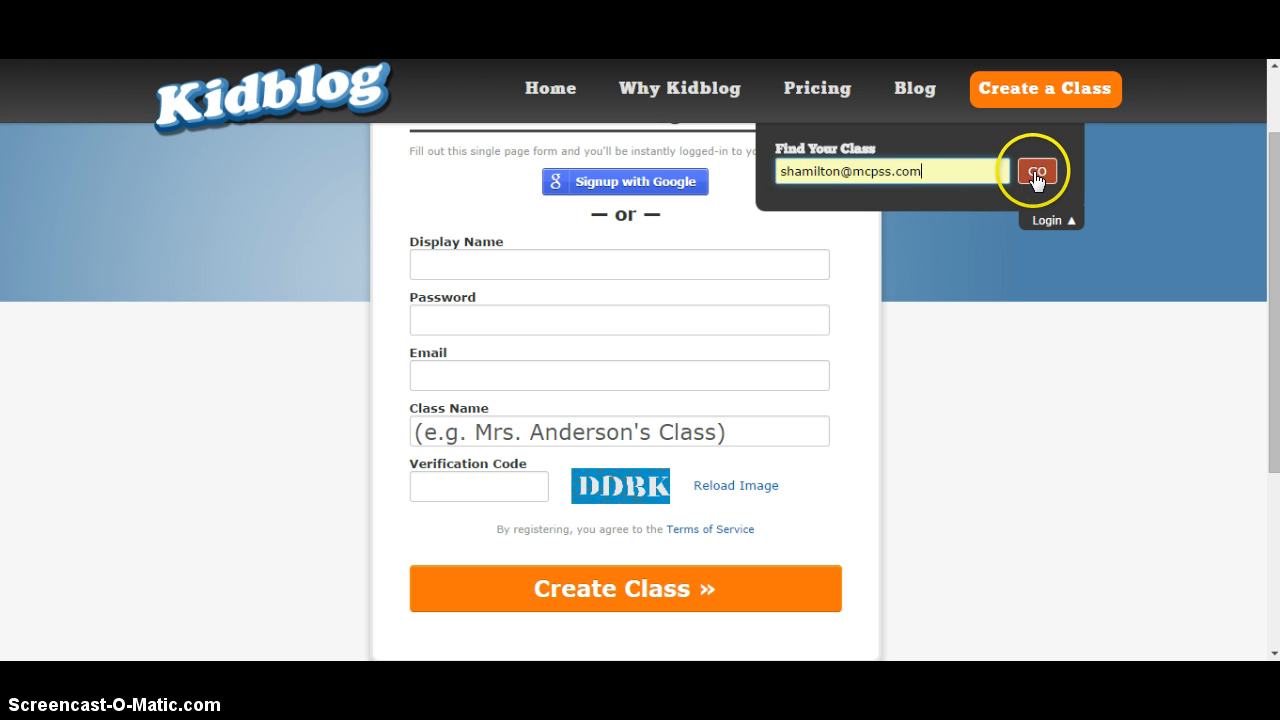
{"action": "left_click", "coordinate": [1036, 170]}
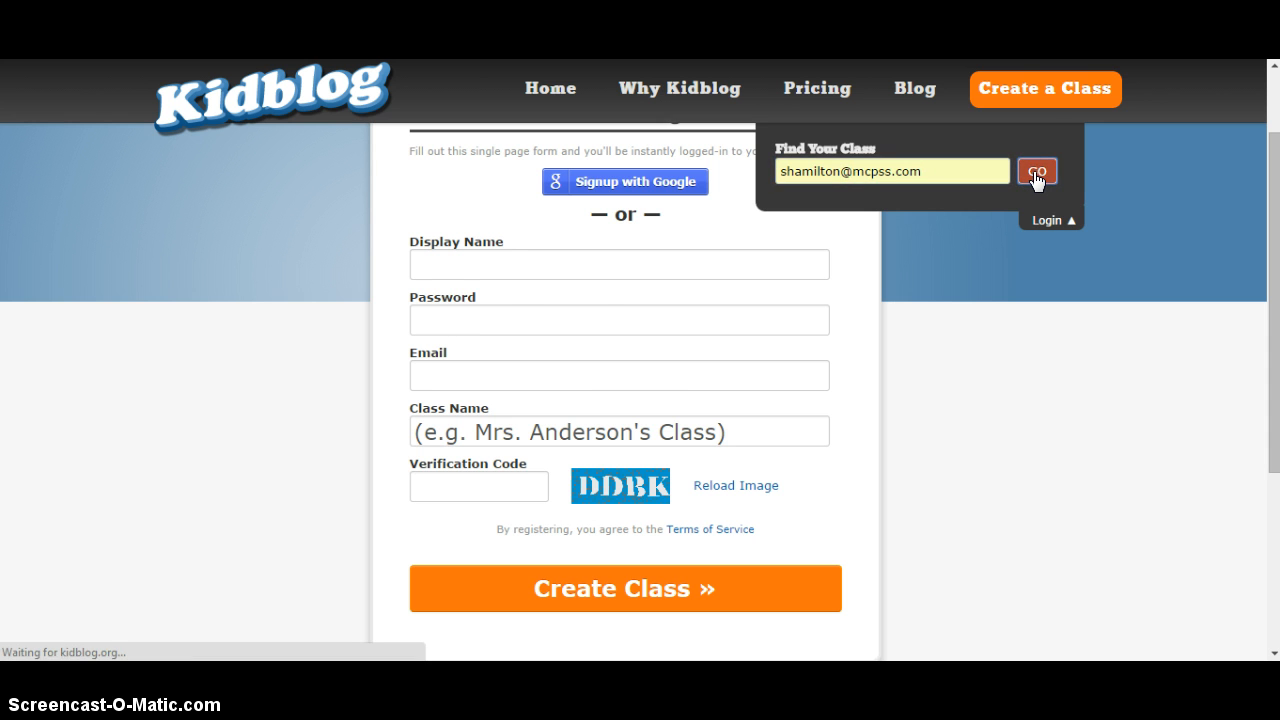
{"action": "left_click", "coordinate": [1036, 172]}
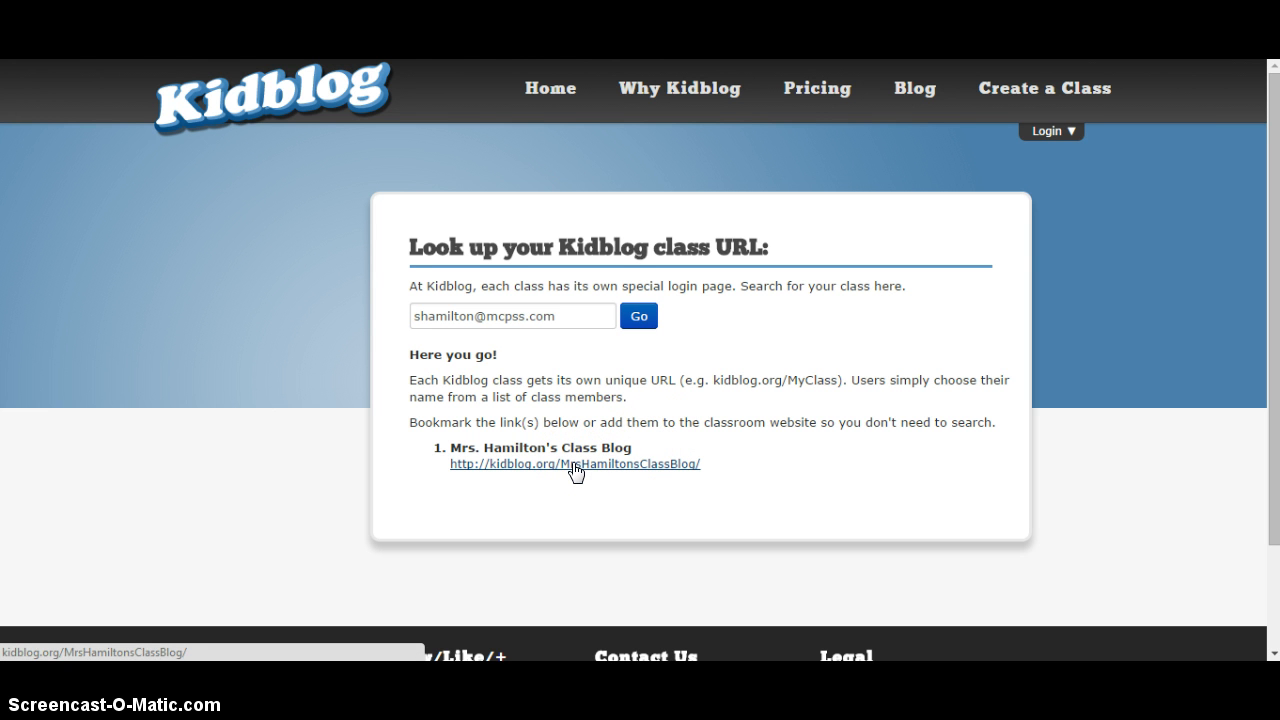
- Go to Mrs. Hamilton's Class Blog from the lookup results and start logging in
{"action": "left_click", "coordinate": [576, 464]}
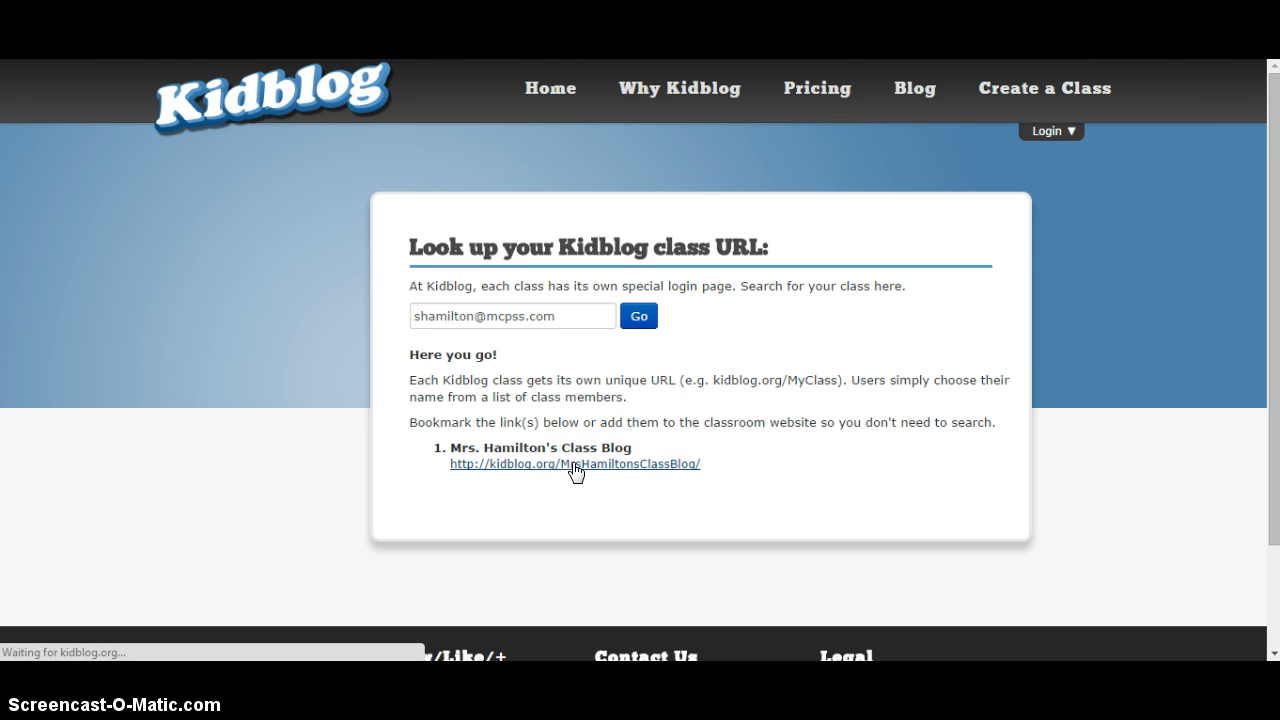
{"action": "left_click", "coordinate": [574, 464]}
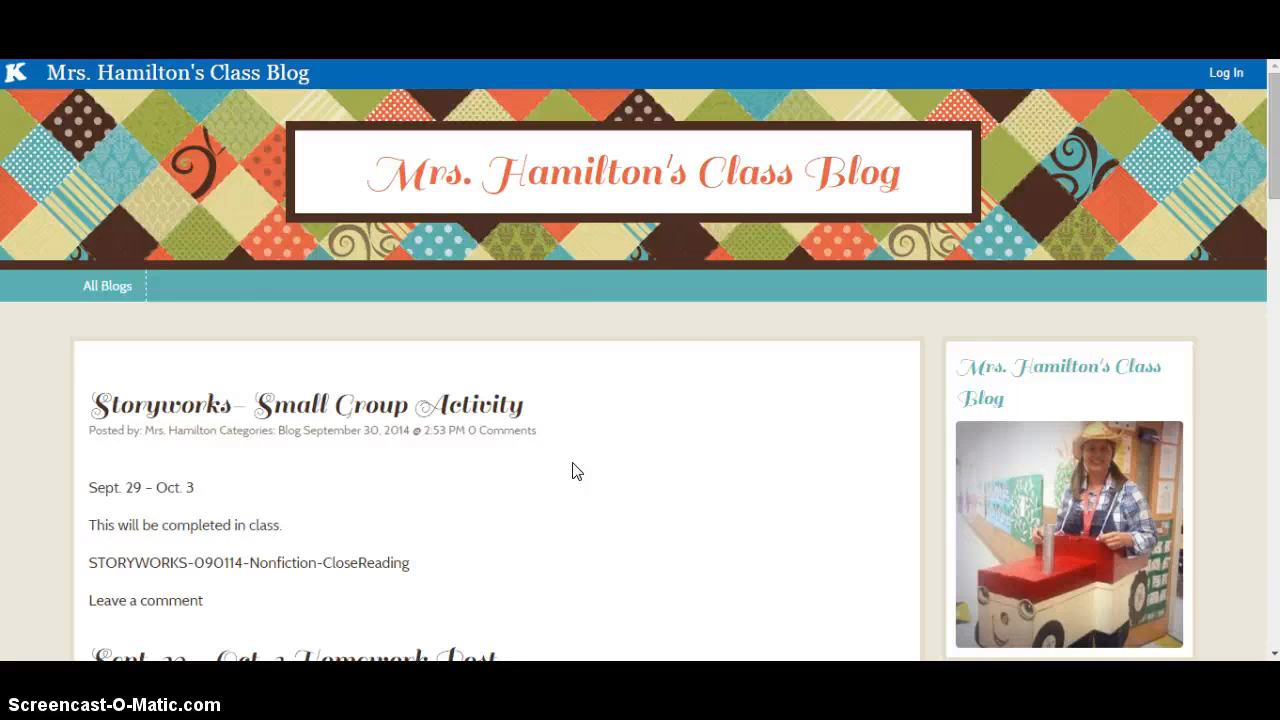
{"action": "mouse_move", "coordinate": [1226, 72]}
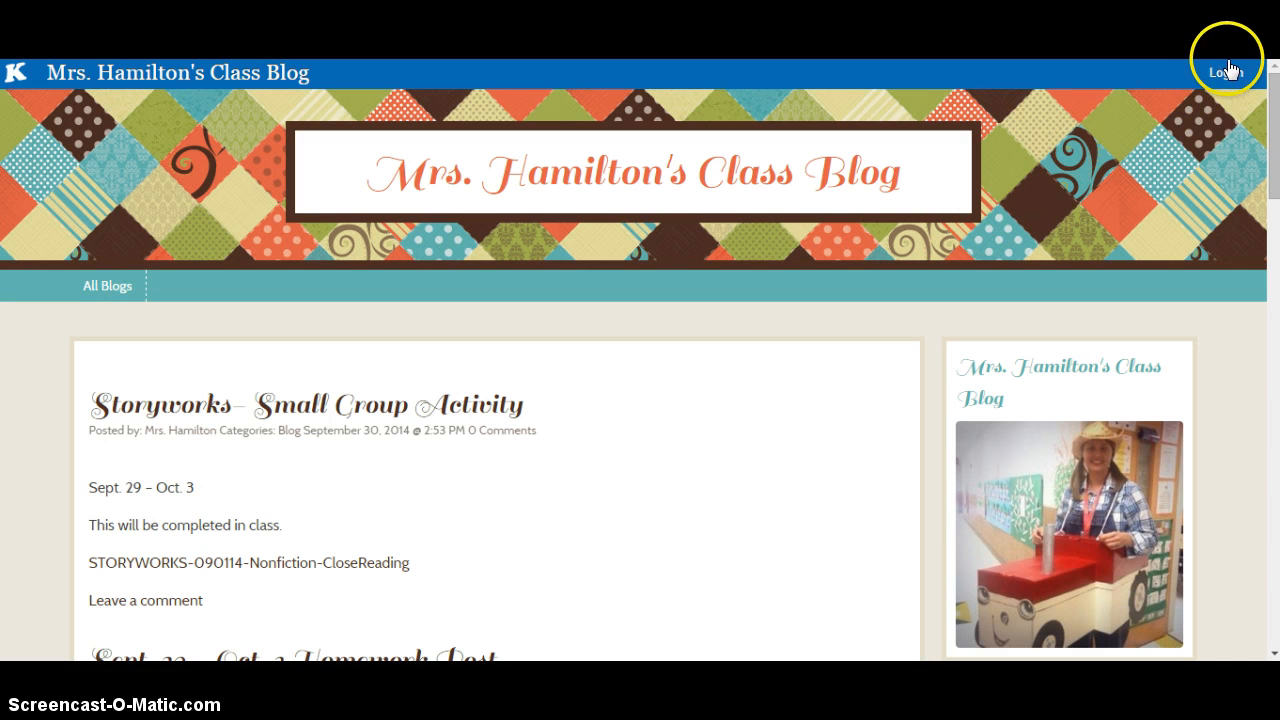
{"action": "mouse_move", "coordinate": [1224, 72]}
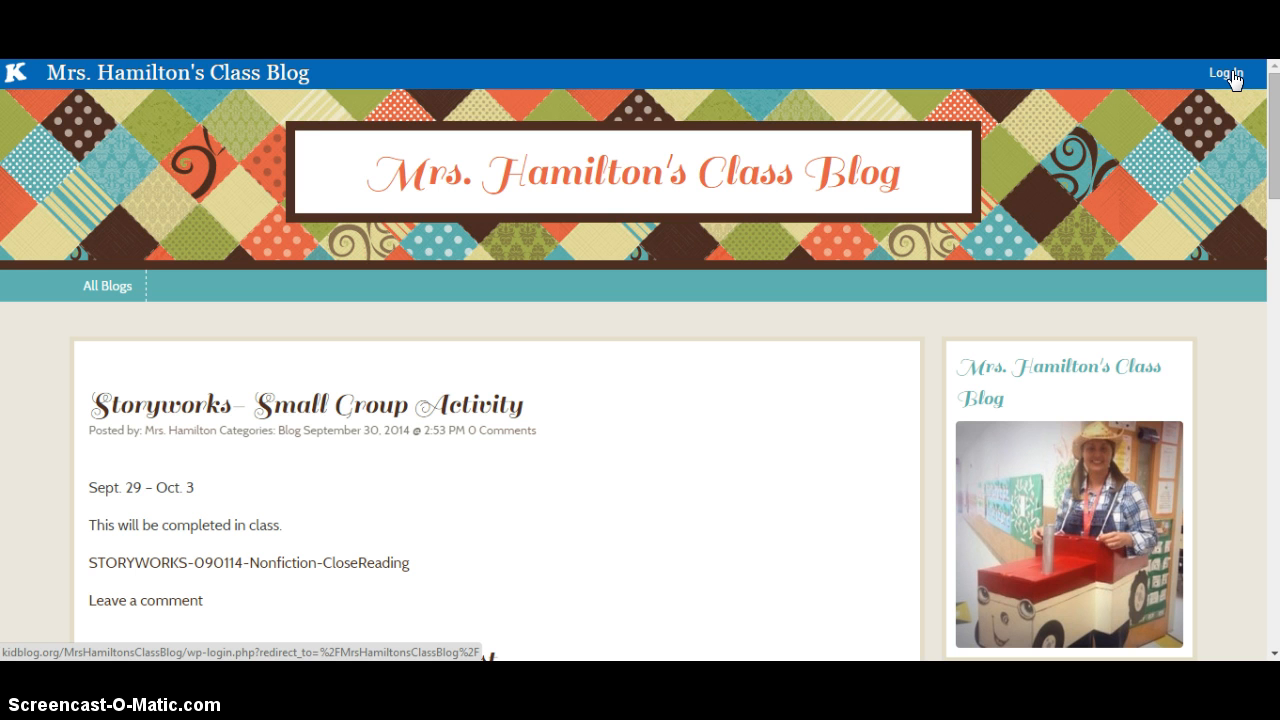
{"action": "left_click", "coordinate": [1224, 72]}
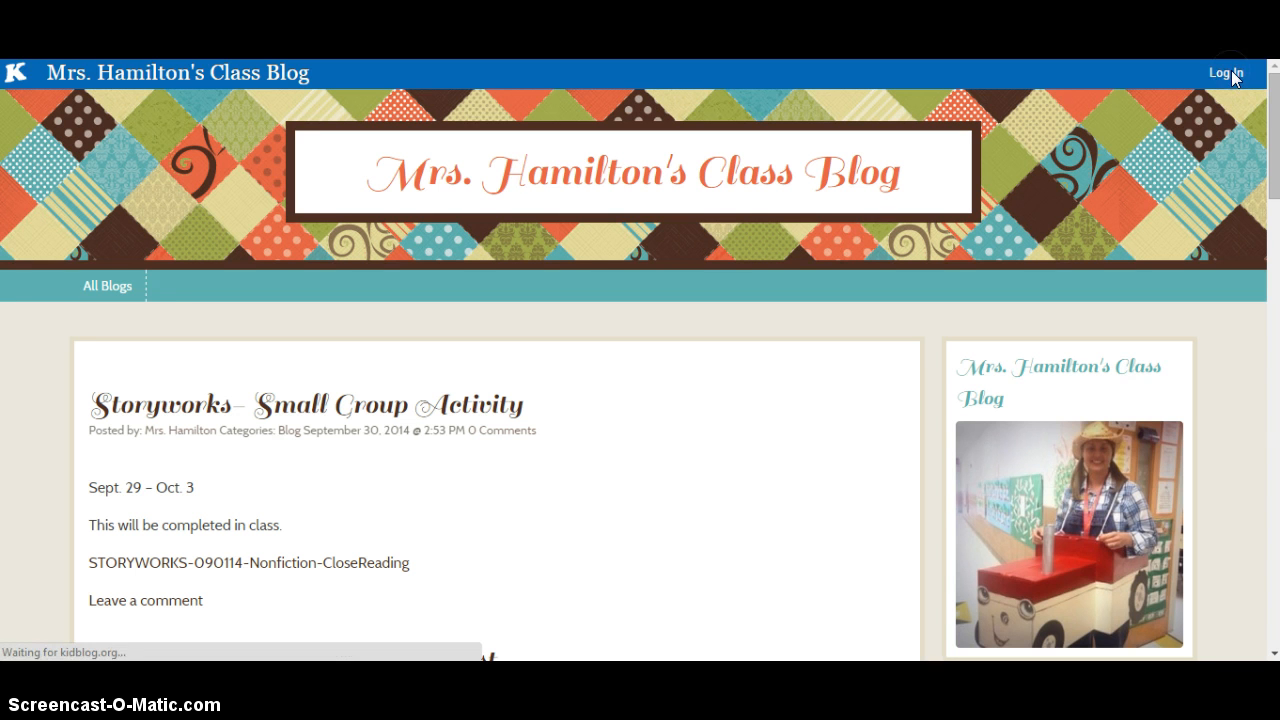
- Sign in as Mrs. Hamilton with her password so the blog shows teacher editing controls
{"action": "left_click", "coordinate": [1224, 72]}
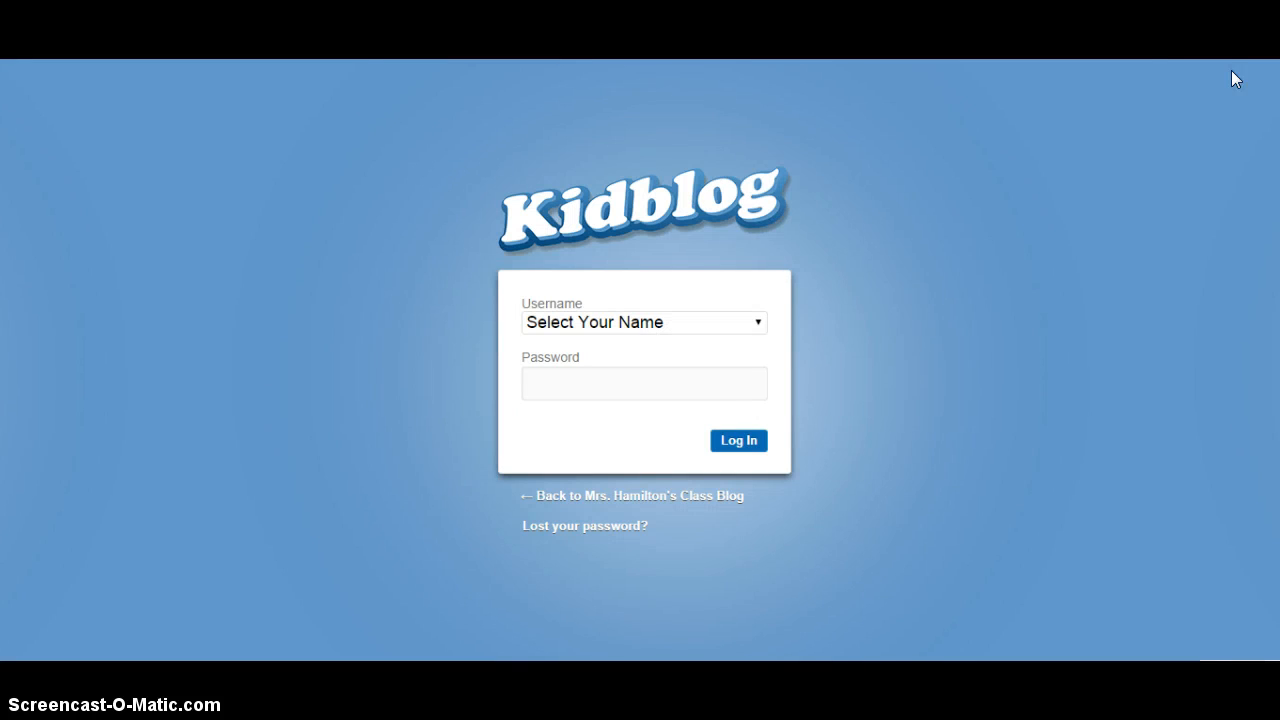
{"action": "left_click", "coordinate": [644, 322]}
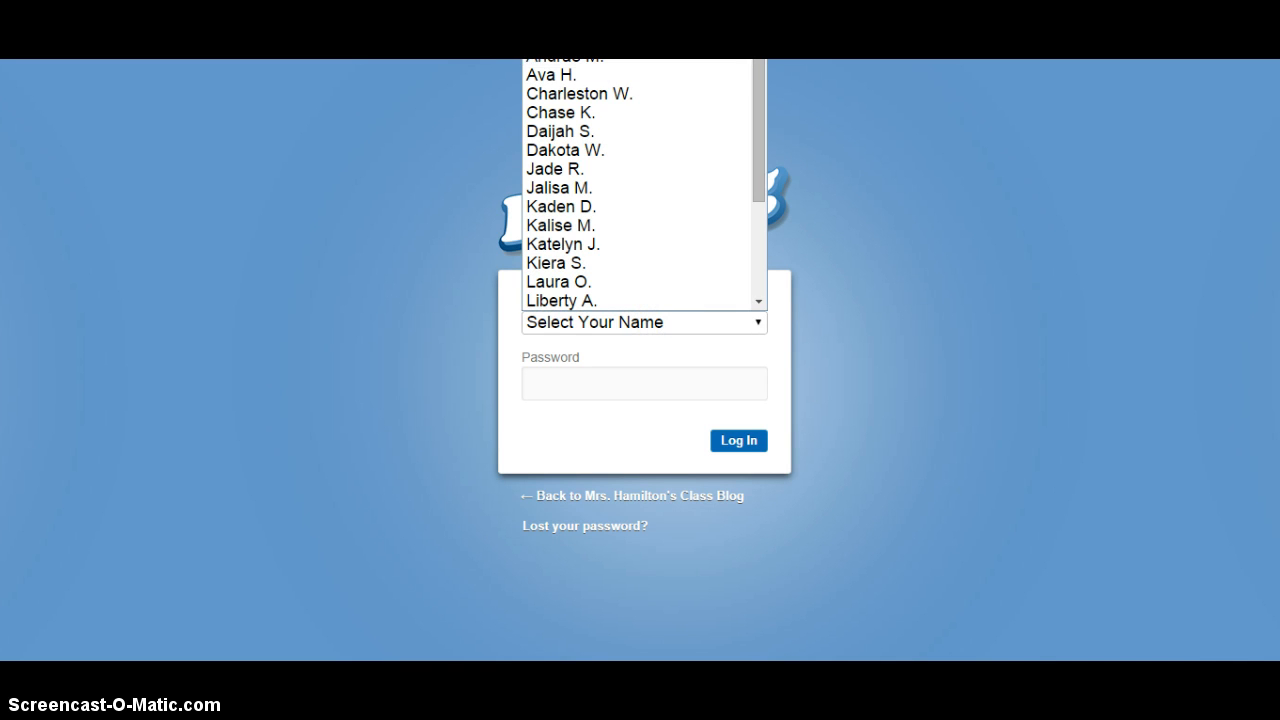
{"action": "left_click", "coordinate": [644, 322]}
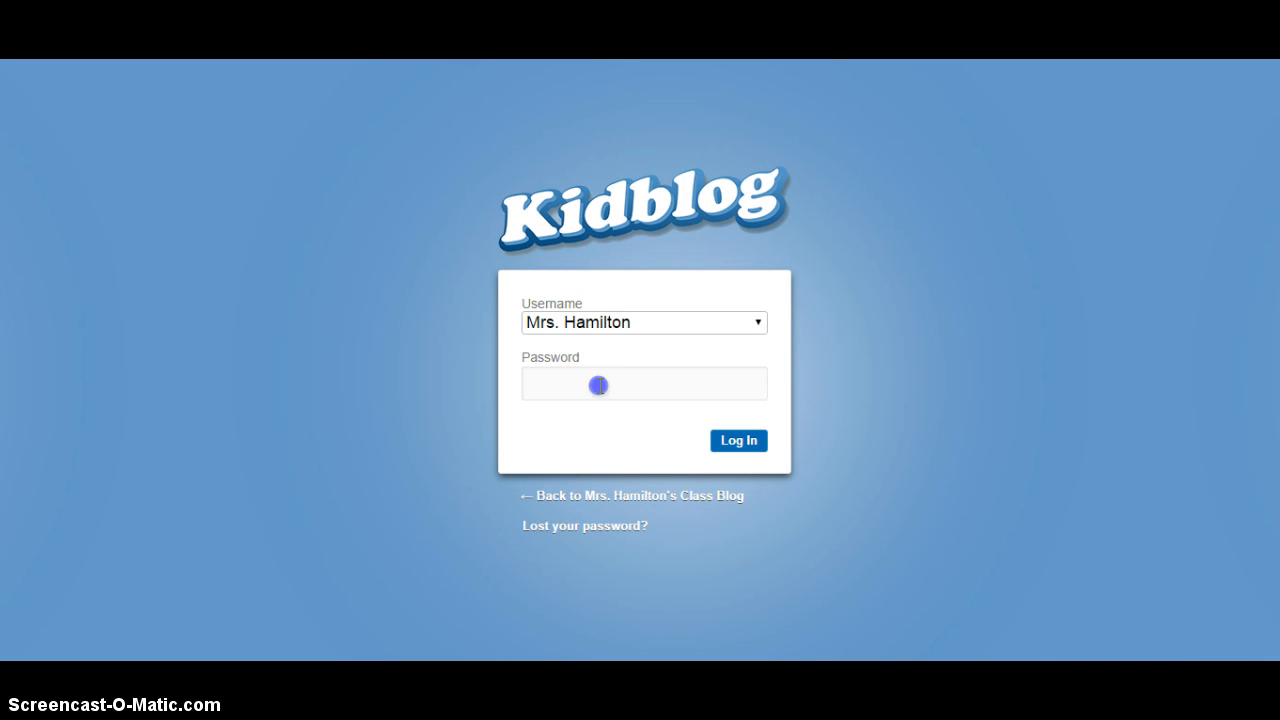
{"action": "type", "text": "•"}
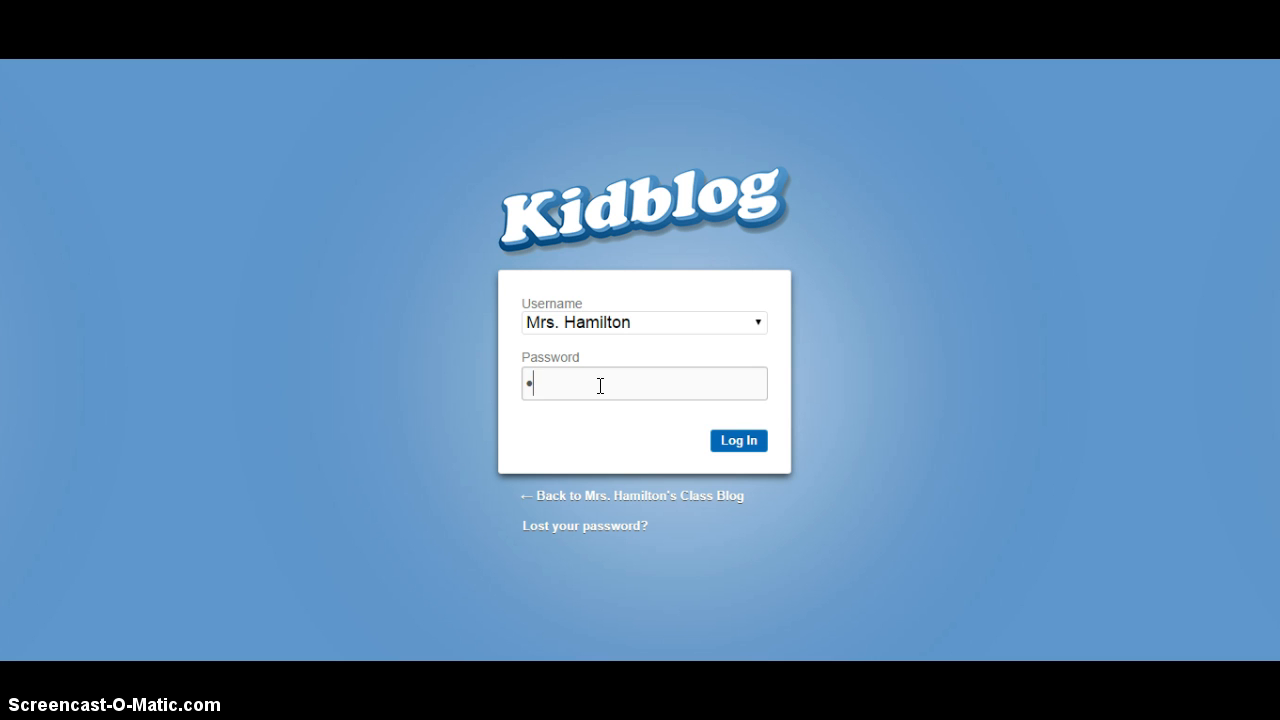
{"action": "type", "text": "password"}
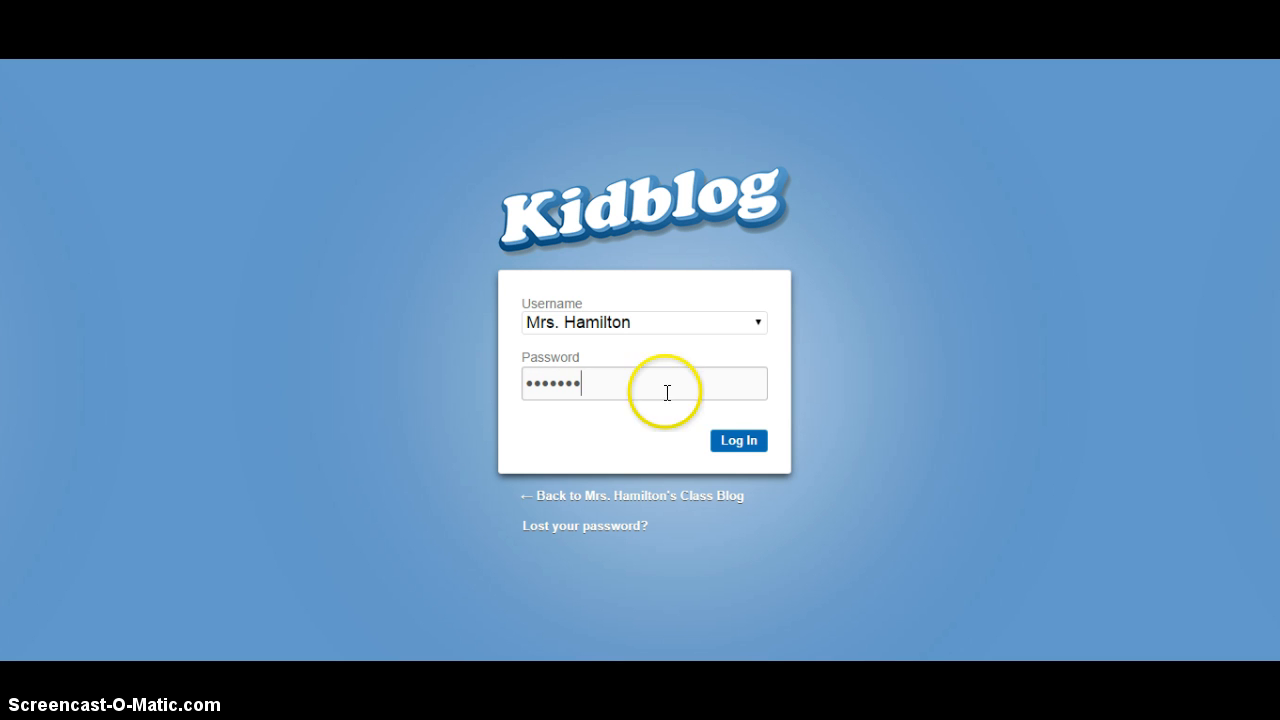
{"action": "left_click", "coordinate": [738, 440]}
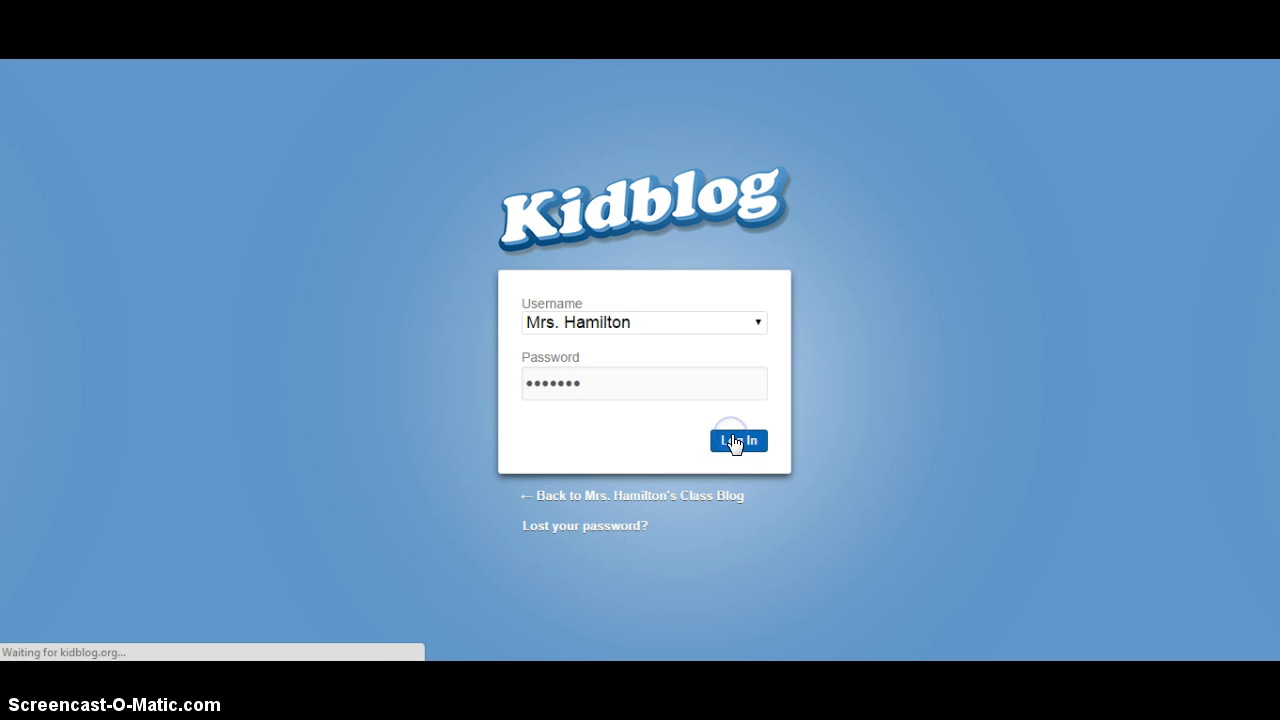
{"action": "left_click", "coordinate": [738, 440]}
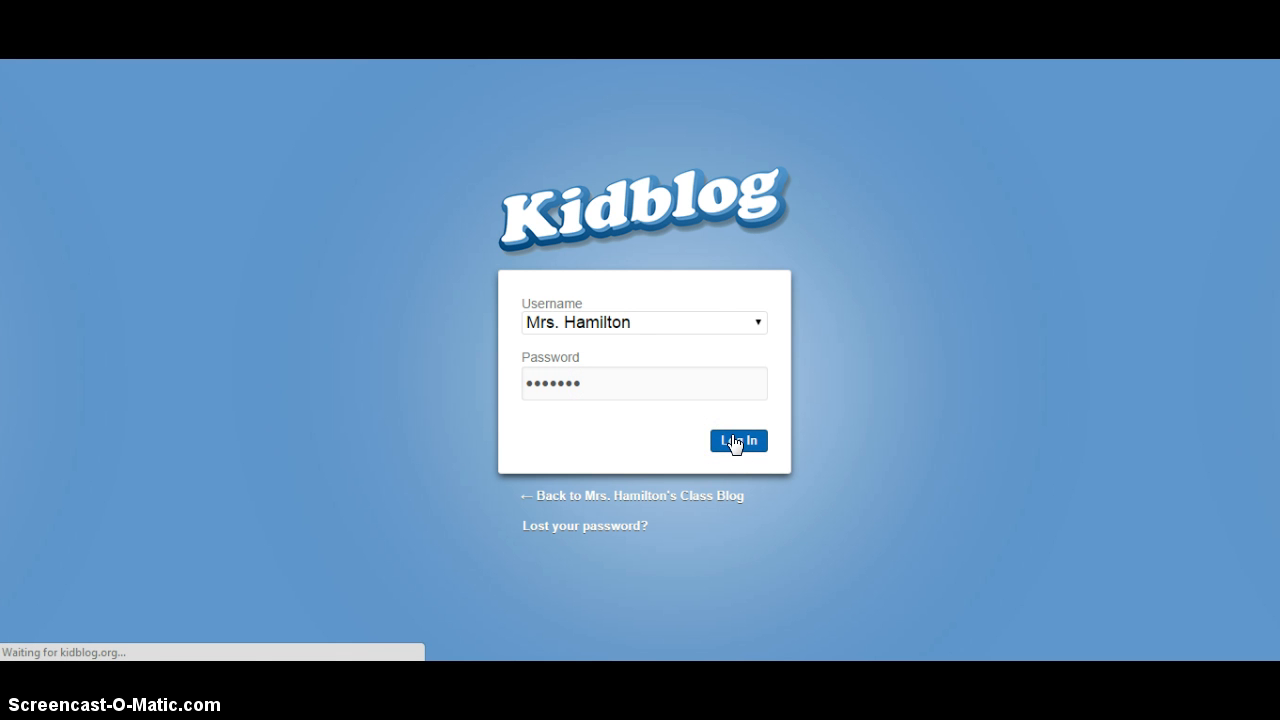
{"action": "left_click", "coordinate": [738, 442]}
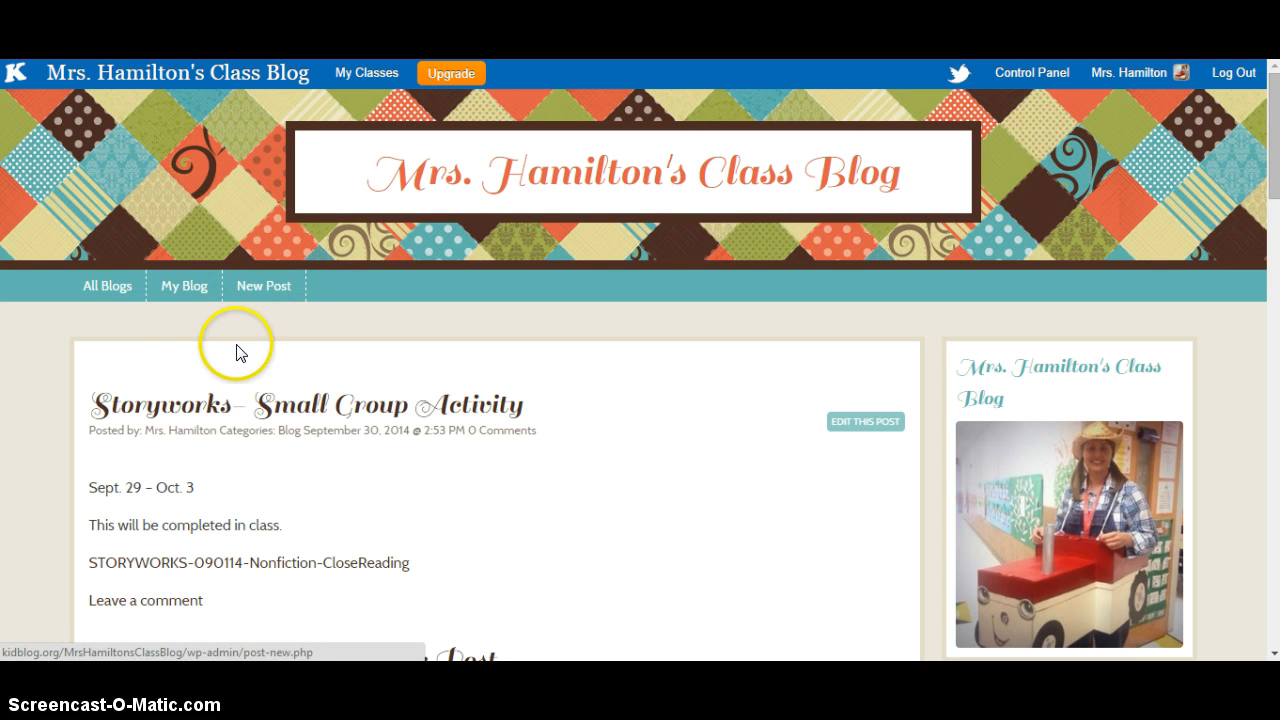
{"action": "mouse_move", "coordinate": [292, 344]}
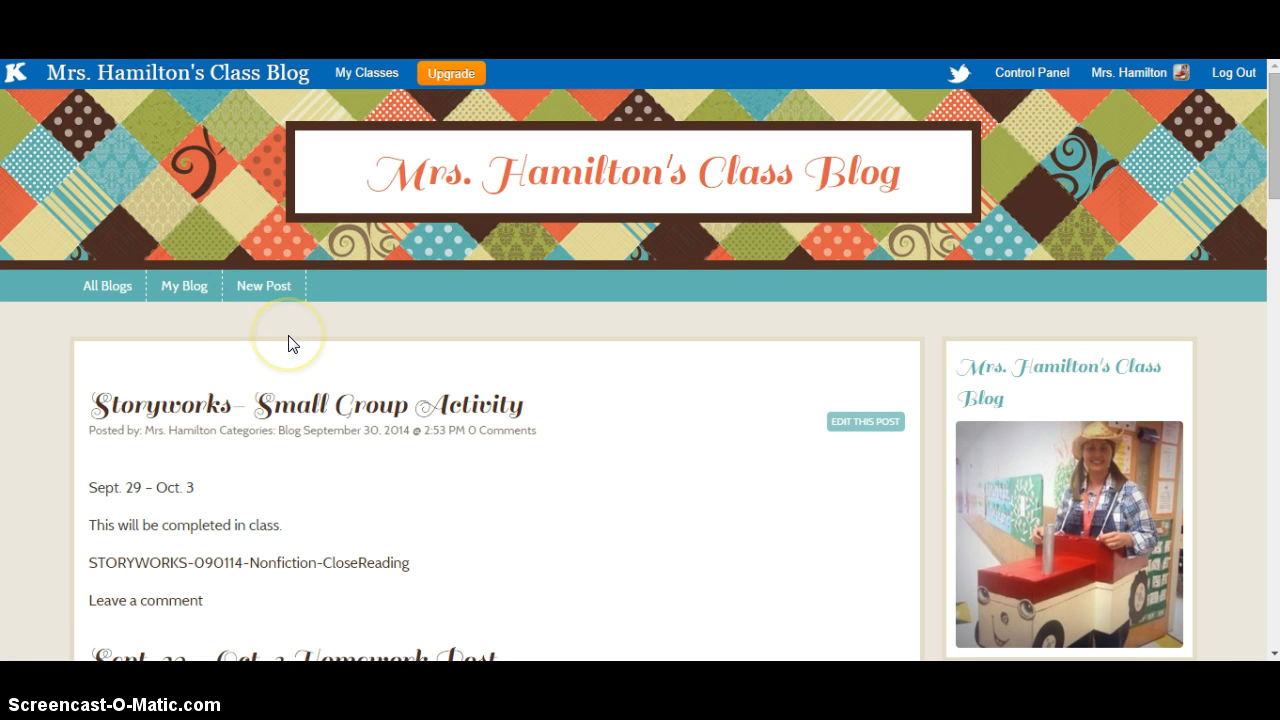
{"action": "mouse_move", "coordinate": [292, 344]}
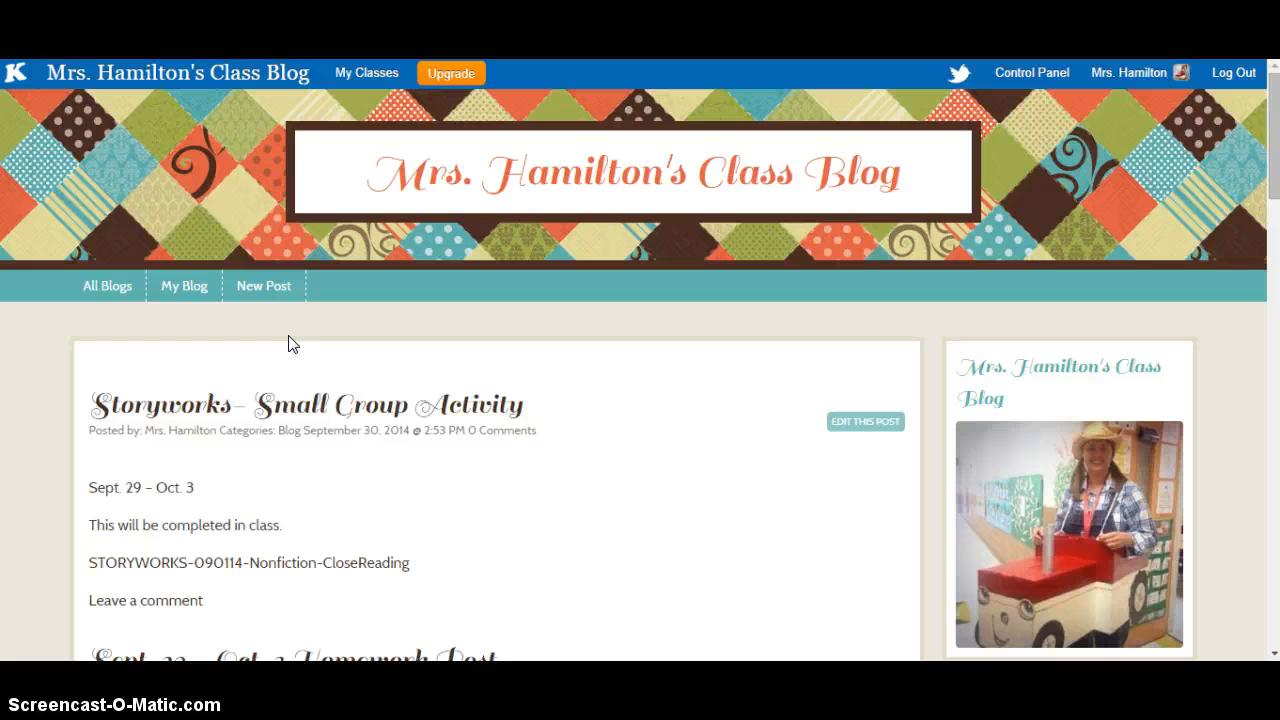
{"action": "mouse_move", "coordinate": [1184, 176]}
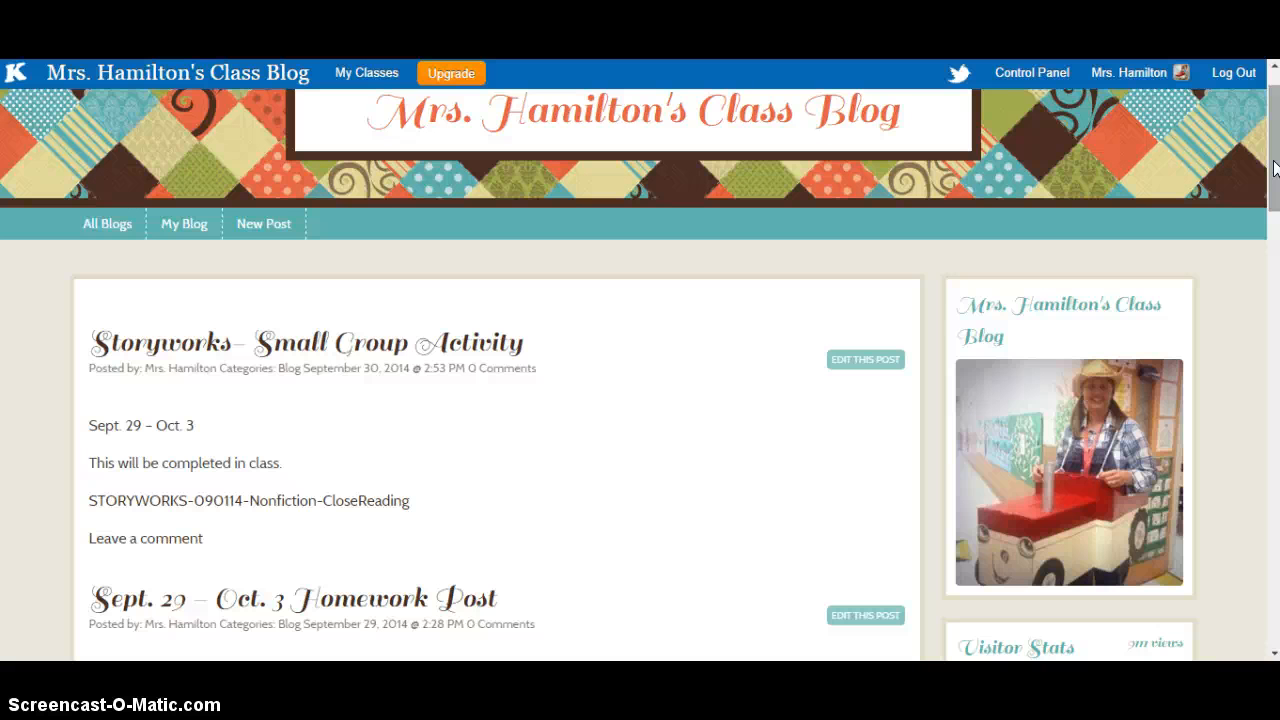
{"action": "mouse_move", "coordinate": [764, 340]}
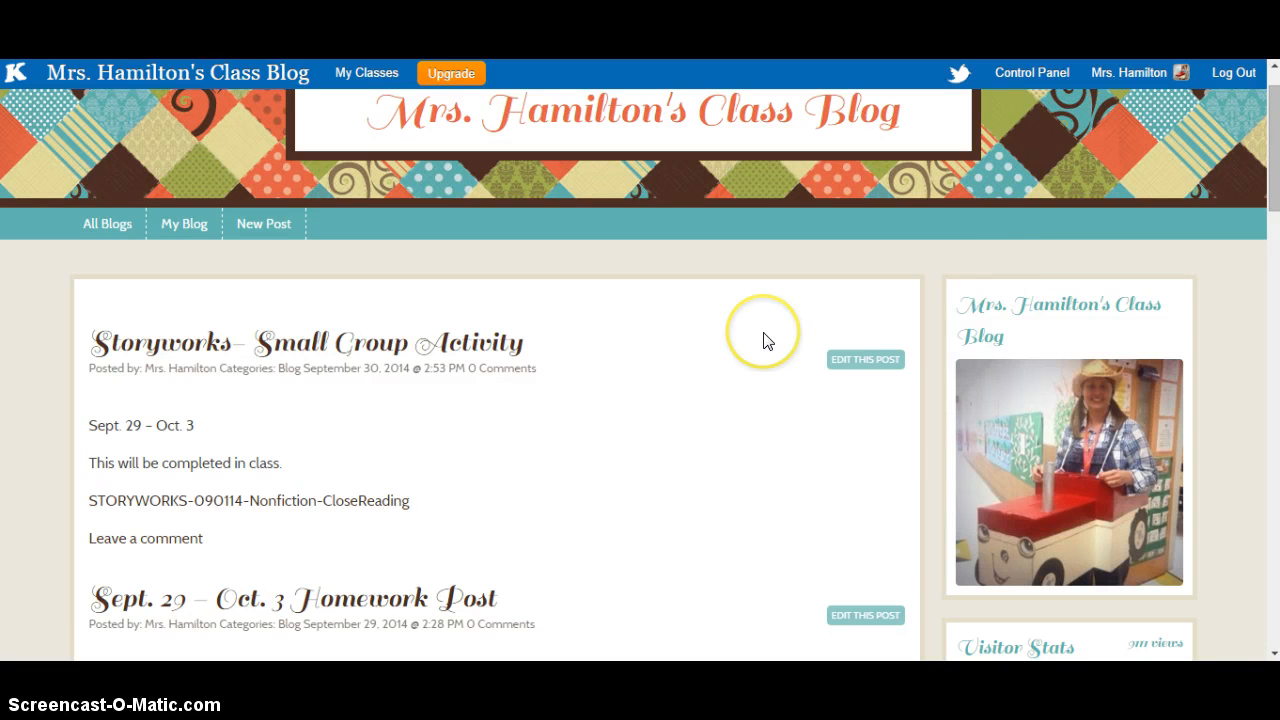
{"action": "mouse_move", "coordinate": [584, 440]}
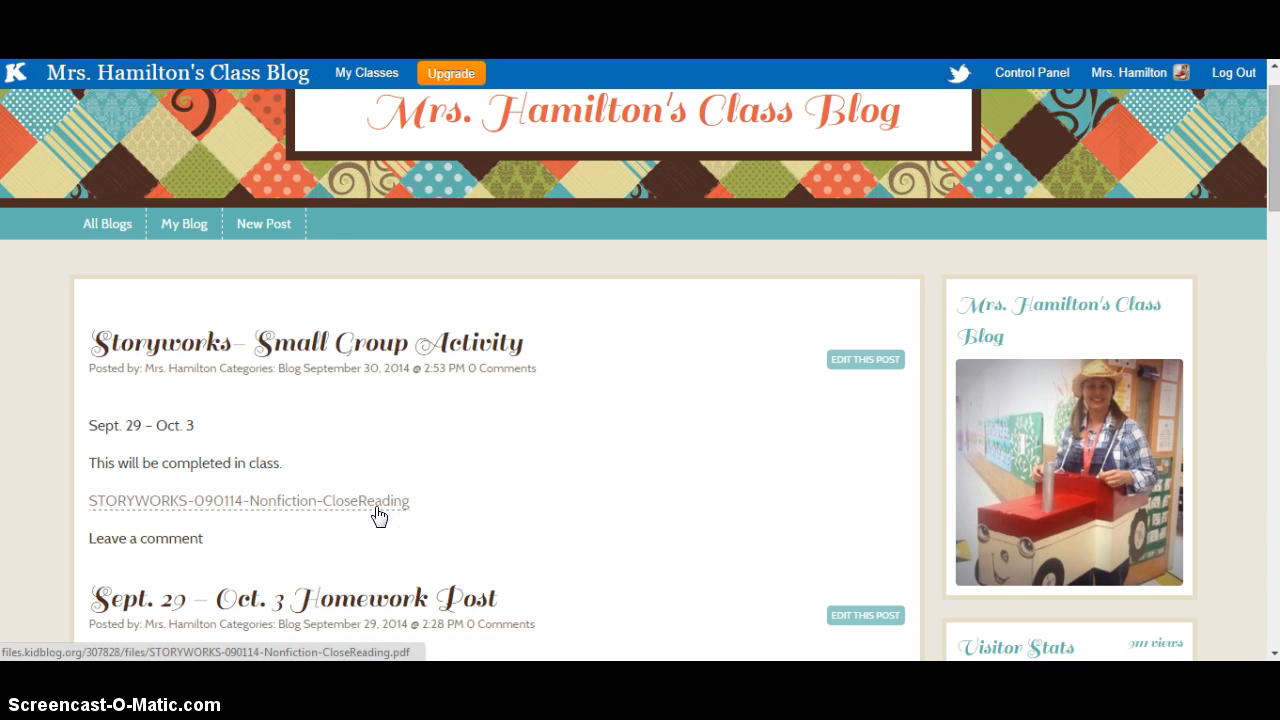
{"action": "mouse_move", "coordinate": [458, 410]}
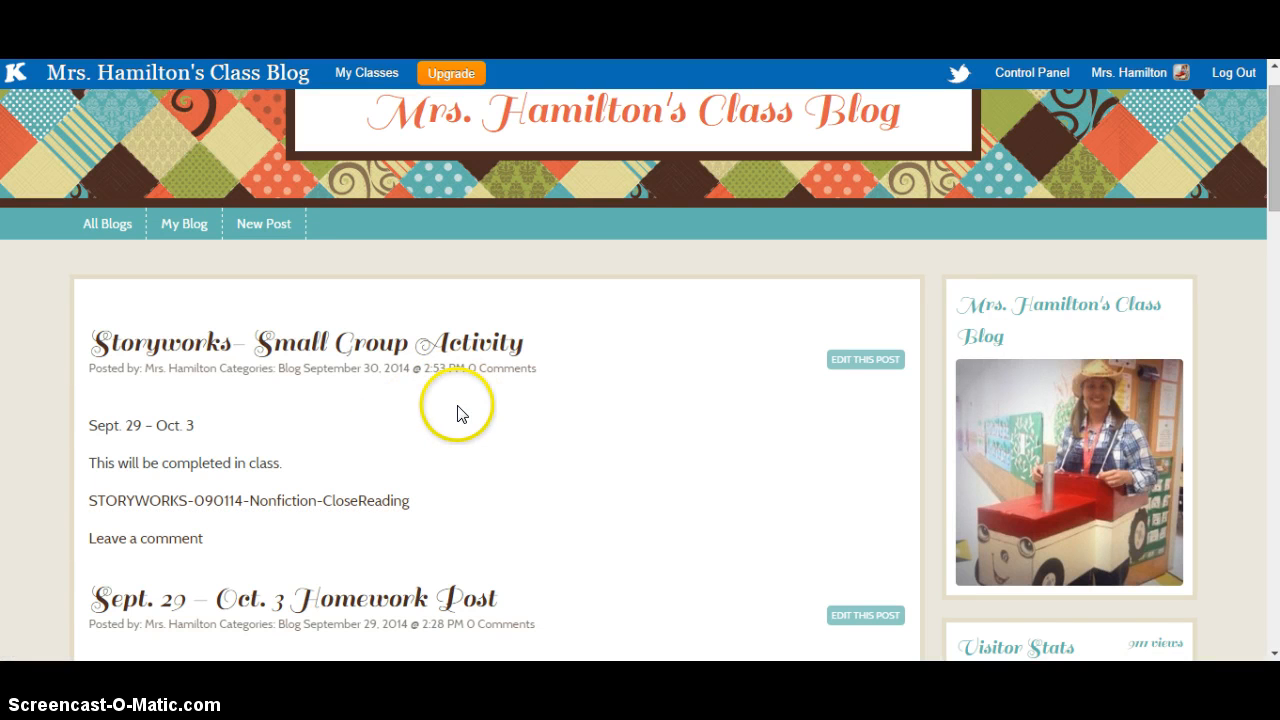
{"action": "mouse_move", "coordinate": [488, 432]}
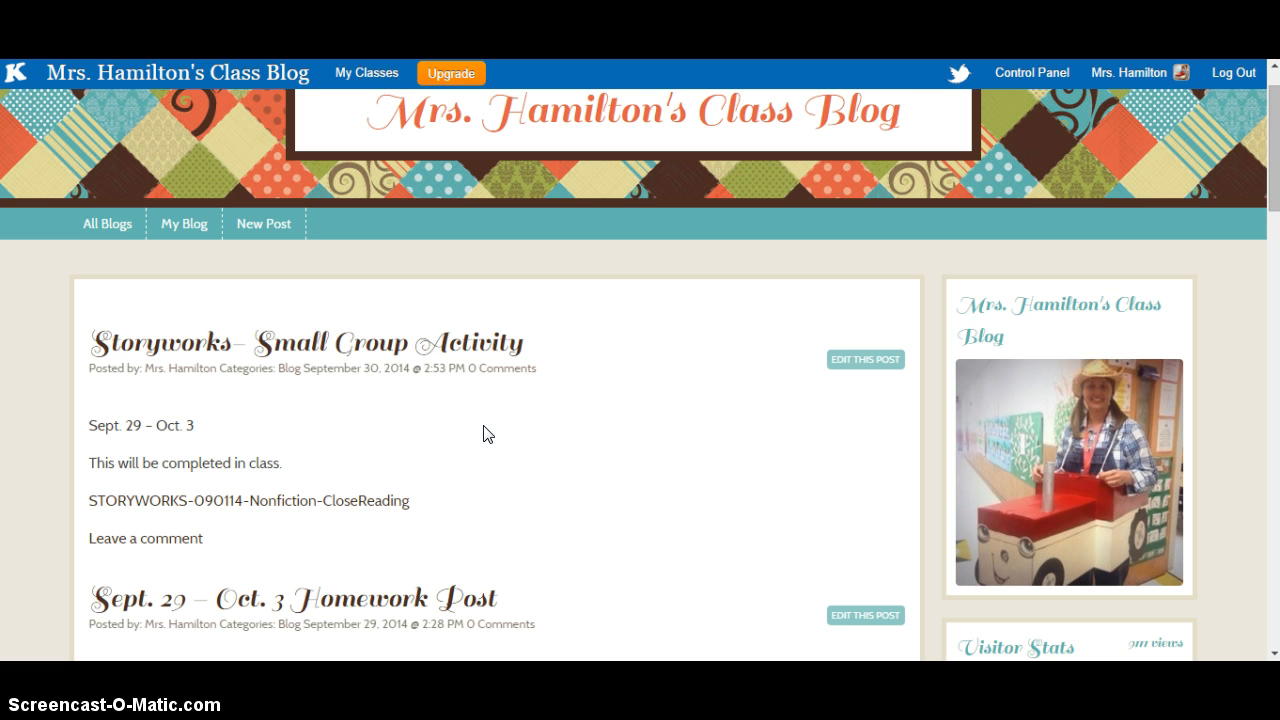
{"action": "mouse_move", "coordinate": [388, 500]}
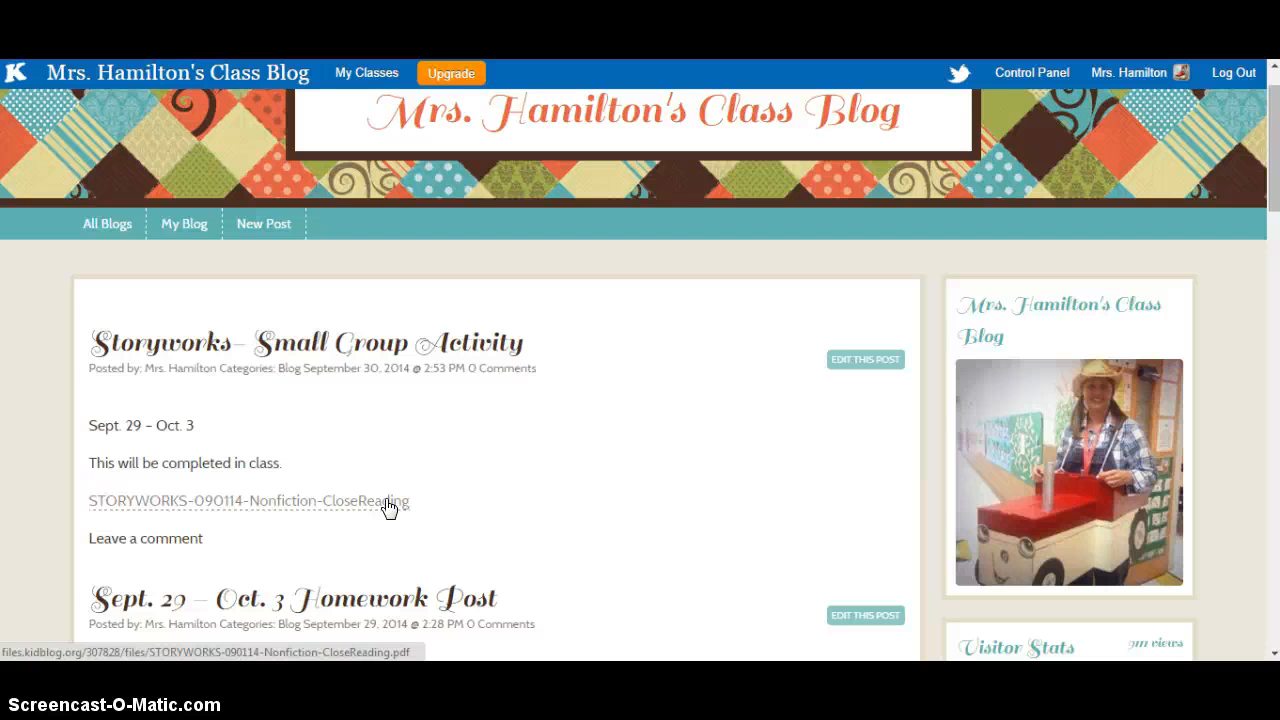
{"action": "mouse_move", "coordinate": [1270, 170]}
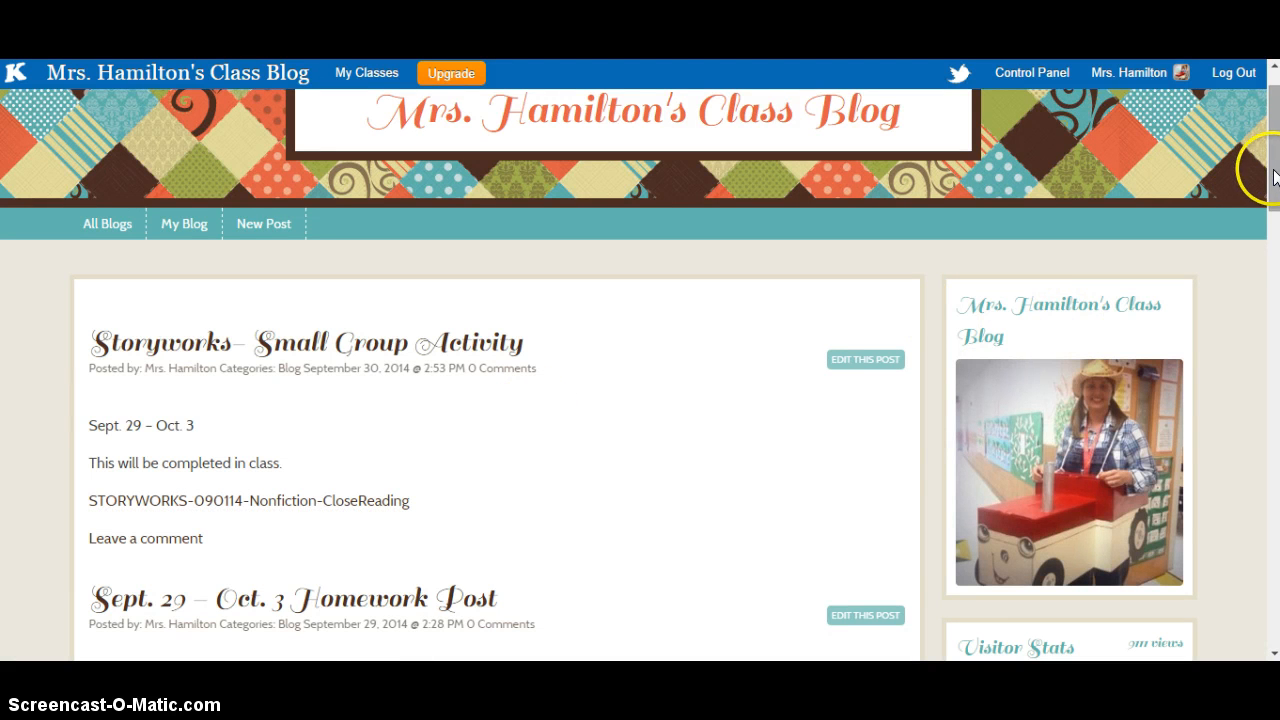
- Scroll past the division homework and newsletter posts to the Blogroll in the sidebar
{"action": "scroll", "scroll_direction": "down", "scroll_amount": 3}
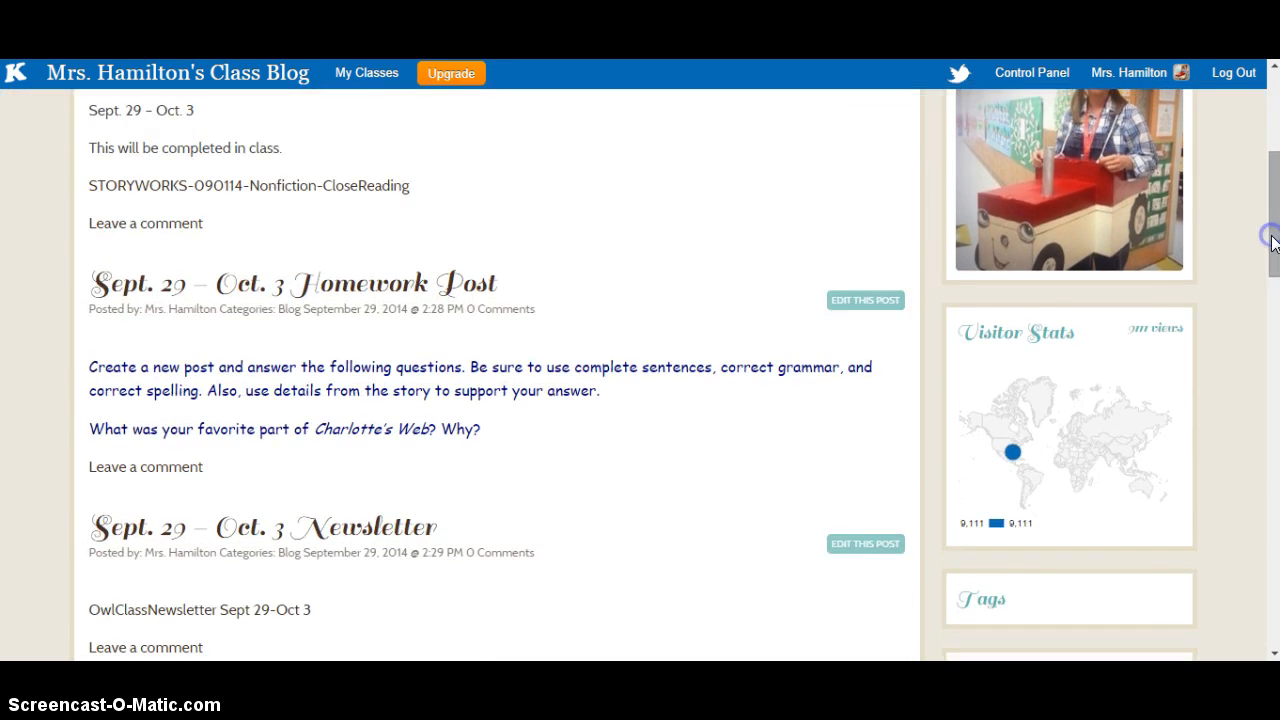
{"action": "mouse_move", "coordinate": [620, 412]}
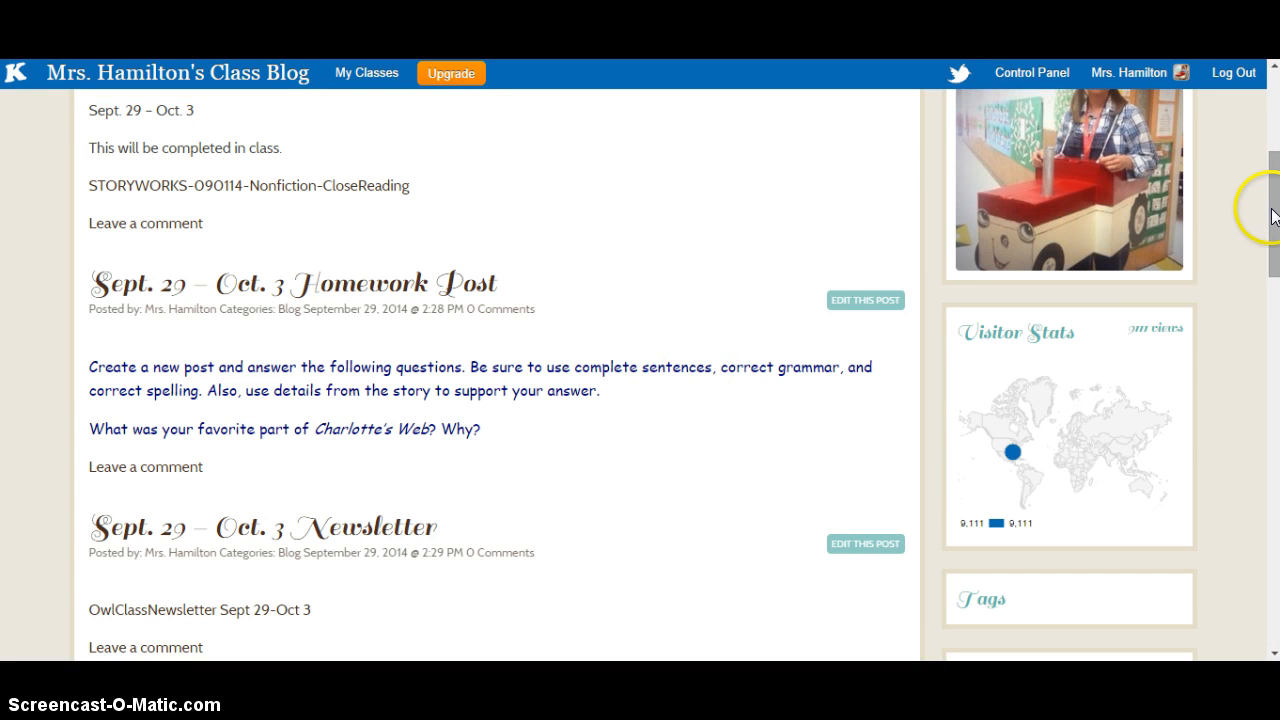
{"action": "scroll", "scroll_direction": "down", "scroll_amount": 3}
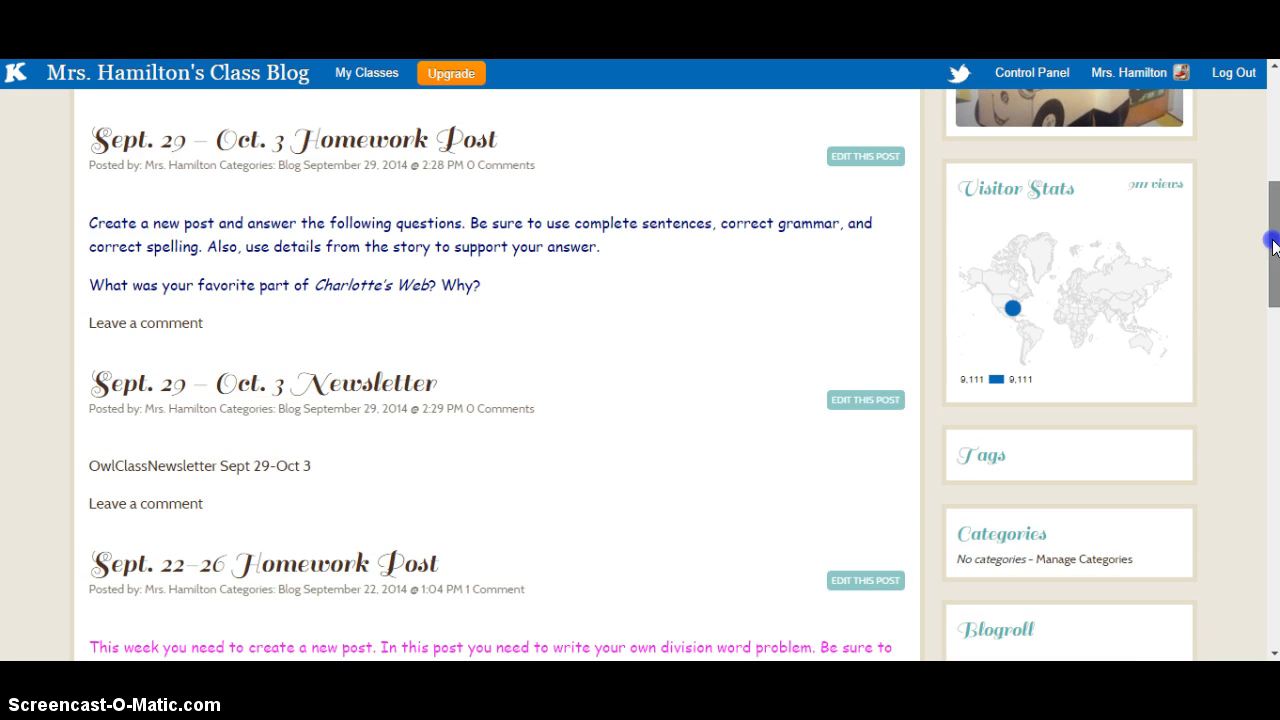
{"action": "mouse_move", "coordinate": [256, 458]}
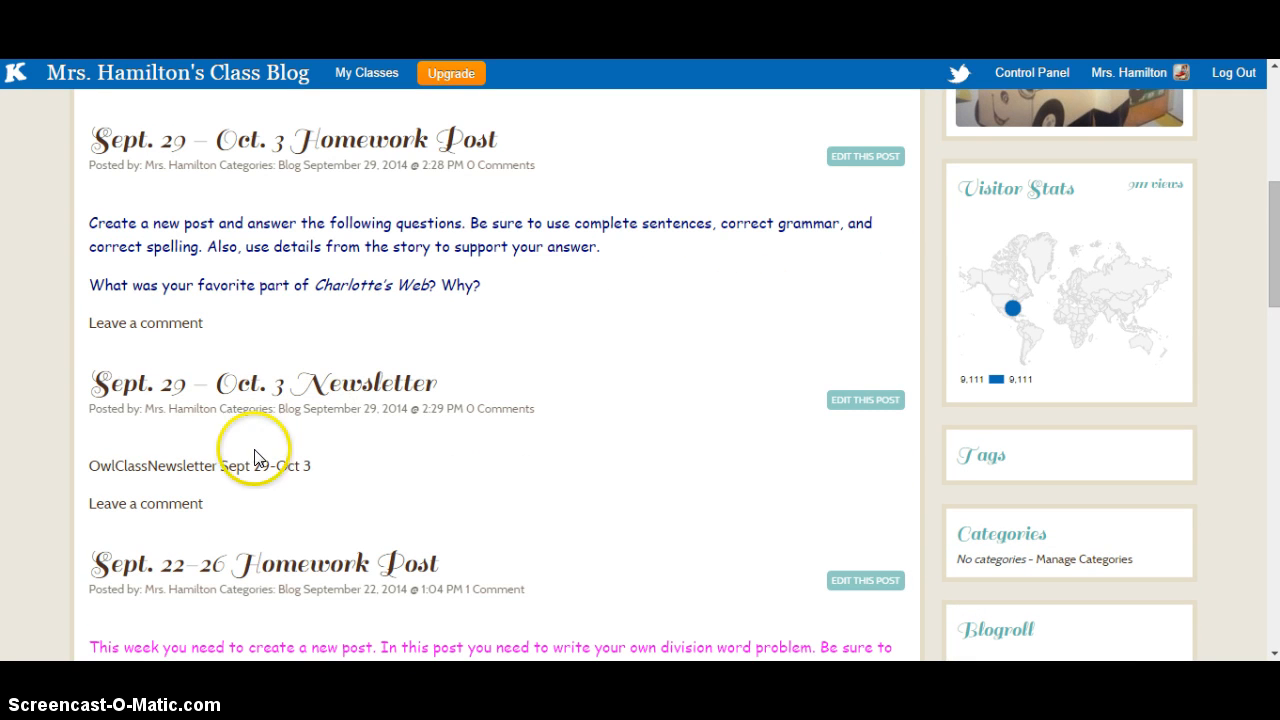
{"action": "mouse_move", "coordinate": [400, 478]}
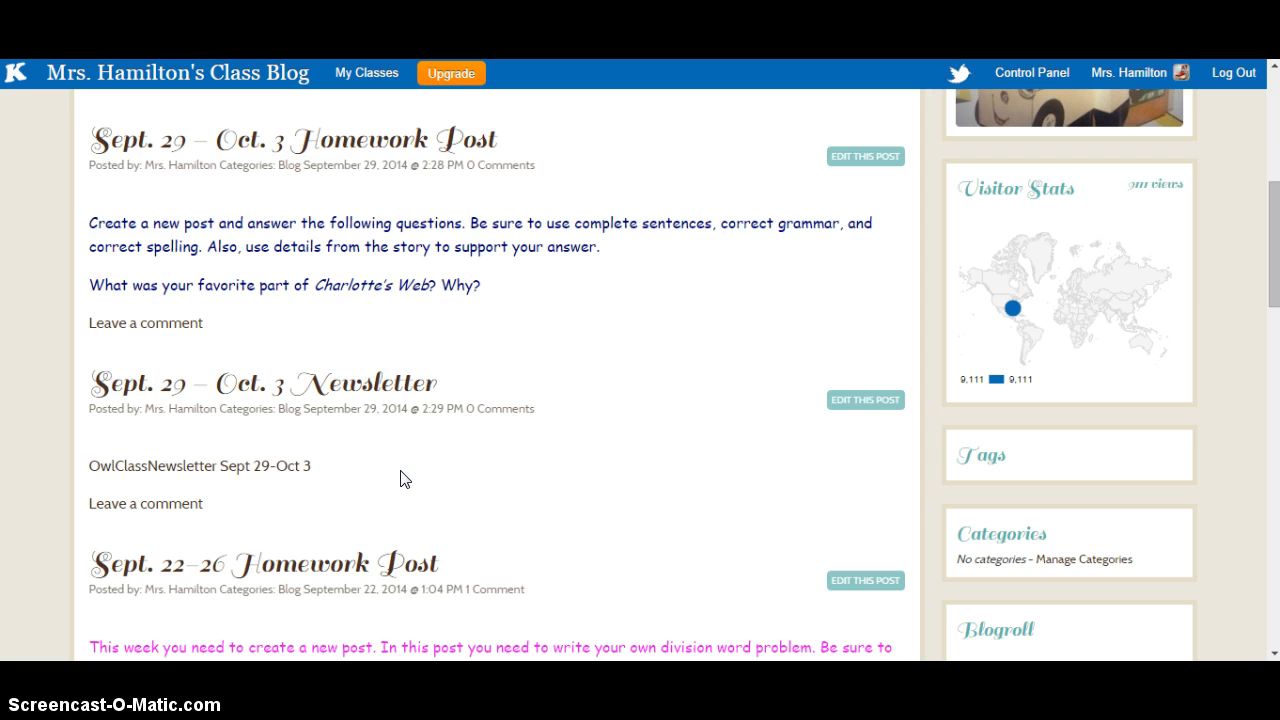
{"action": "mouse_move", "coordinate": [1272, 252]}
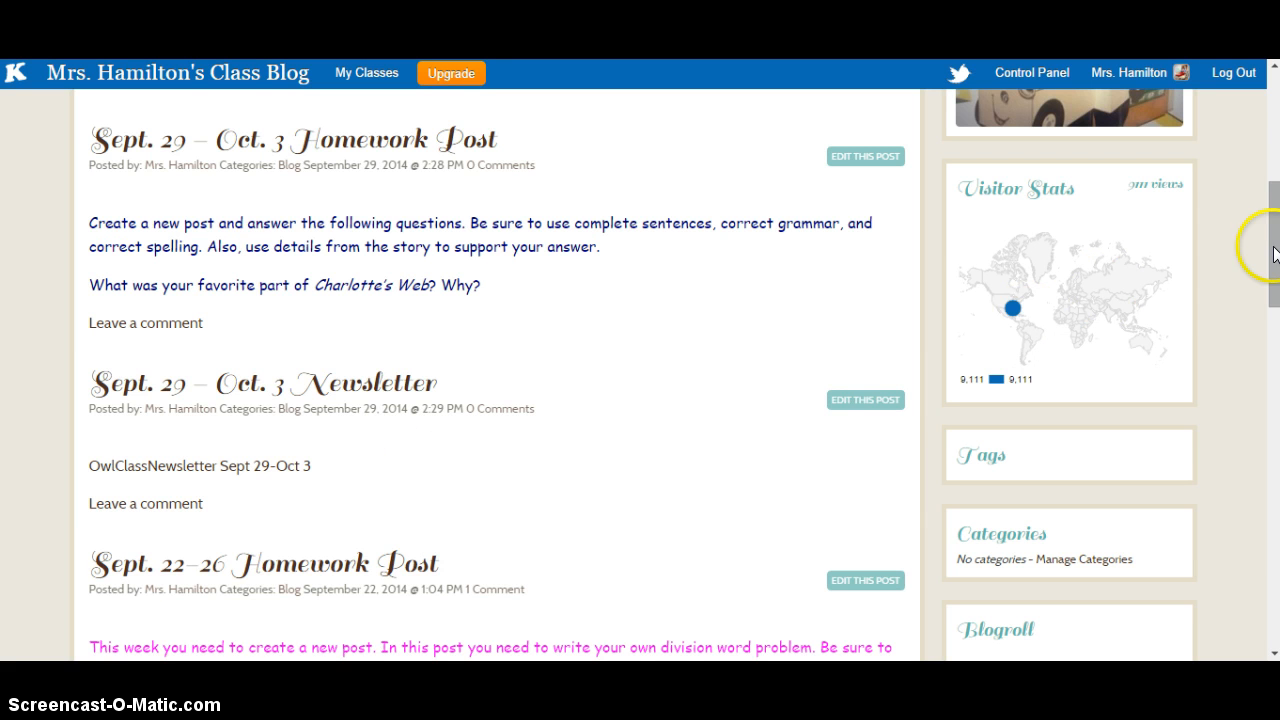
{"action": "scroll", "scroll_direction": "down", "scroll_amount": 3}
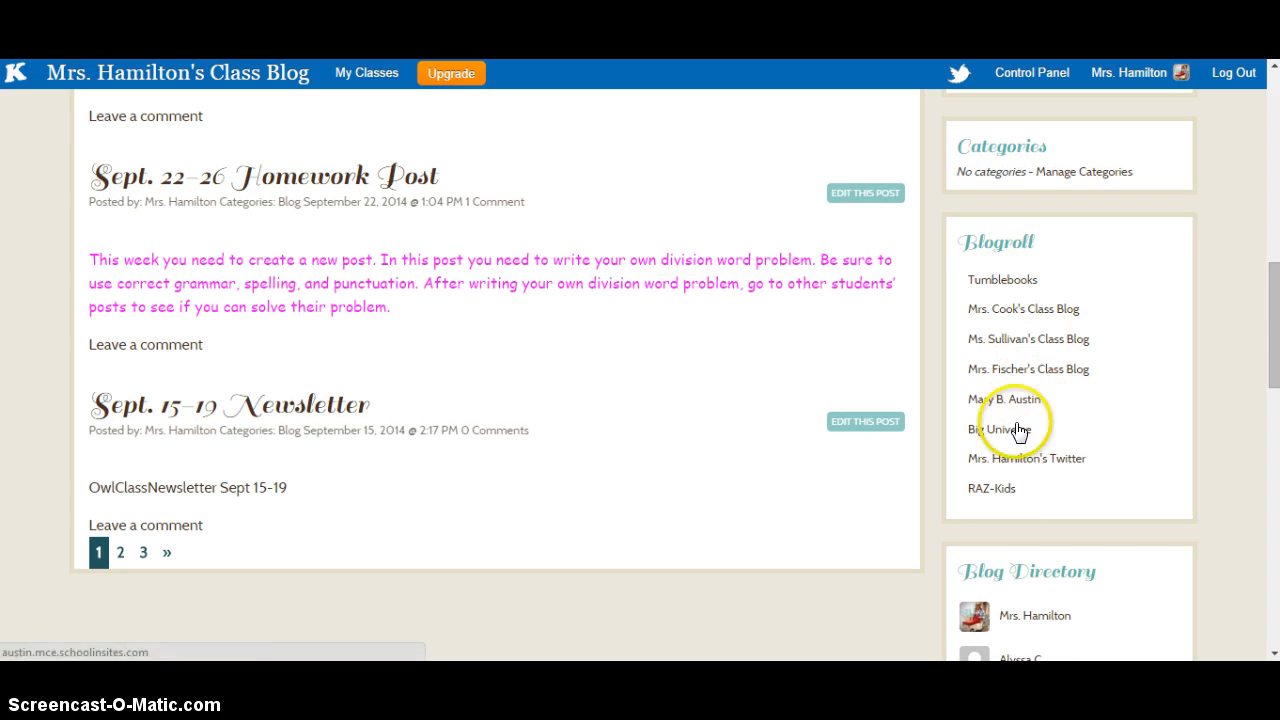
{"action": "mouse_move", "coordinate": [1026, 458]}
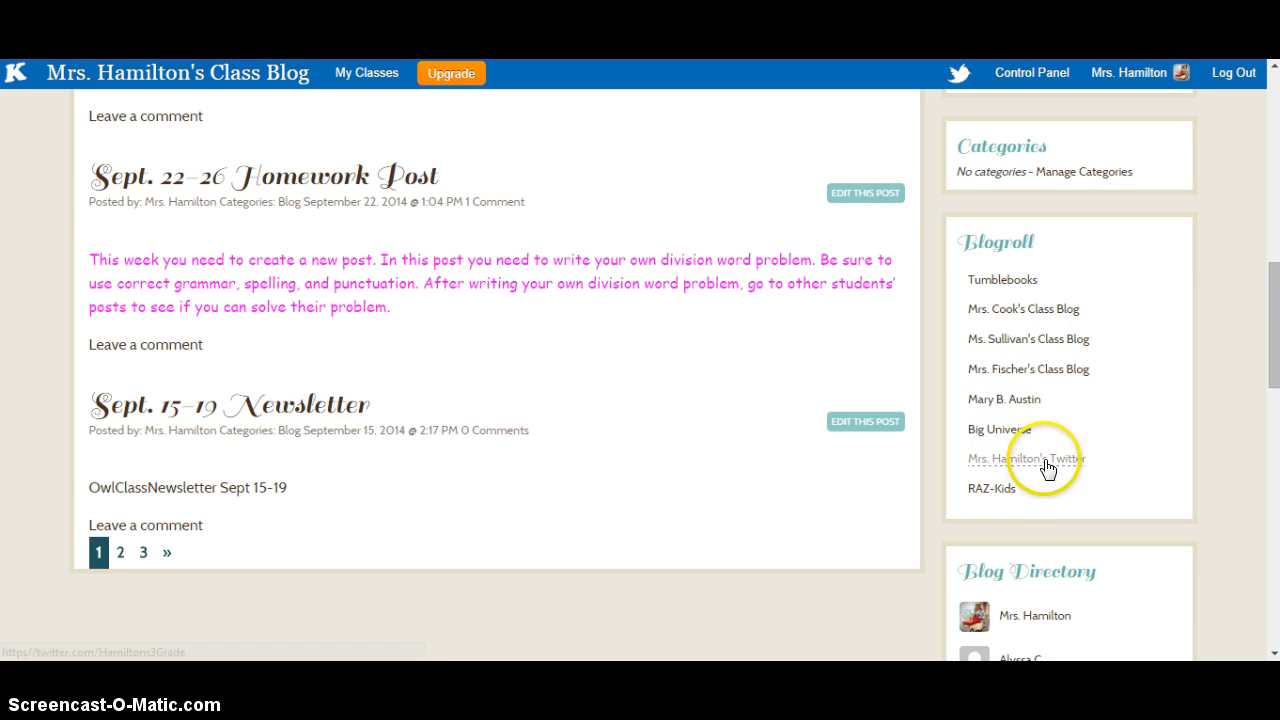
{"action": "mouse_move", "coordinate": [1044, 404]}
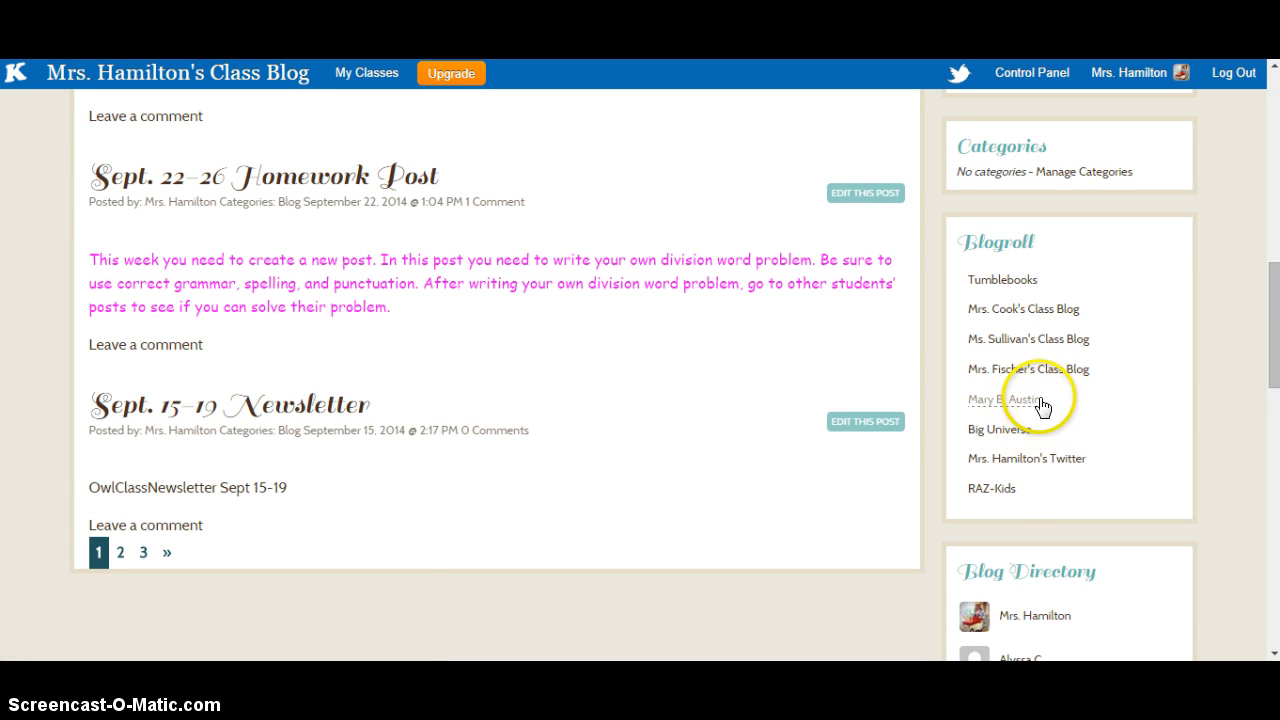
{"action": "mouse_move", "coordinate": [1028, 338]}
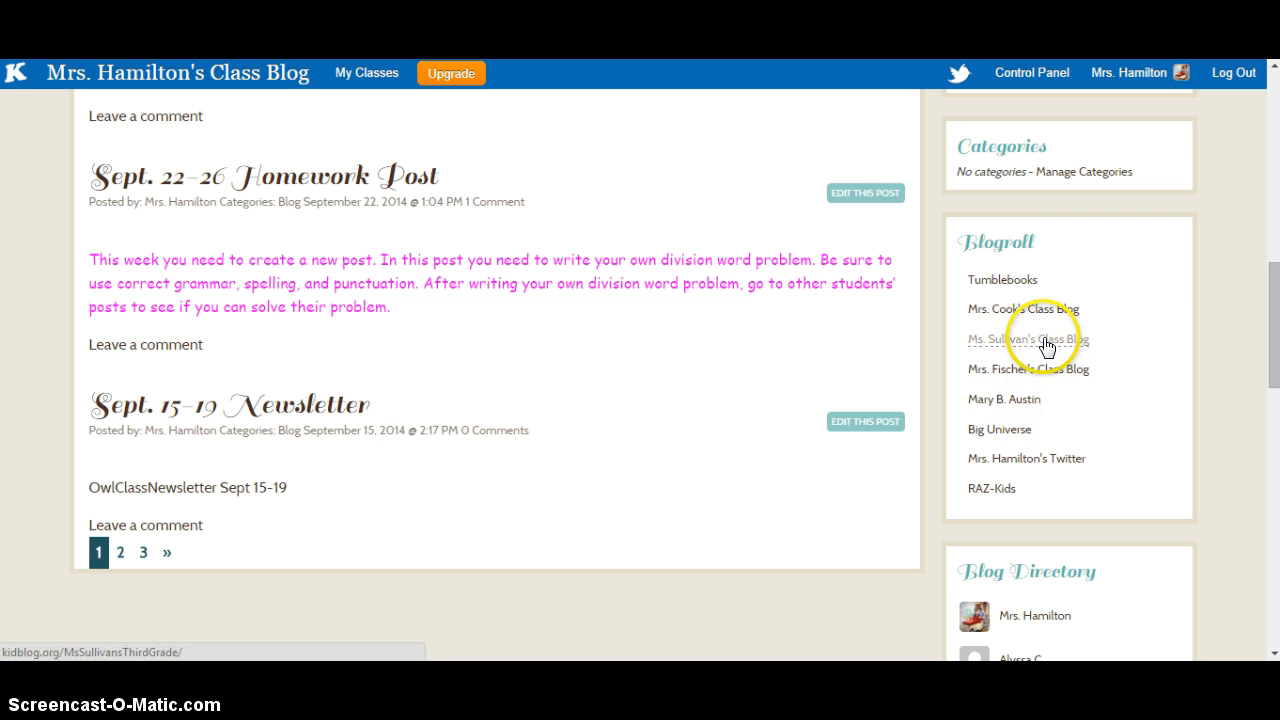
{"action": "mouse_move", "coordinate": [1002, 280]}
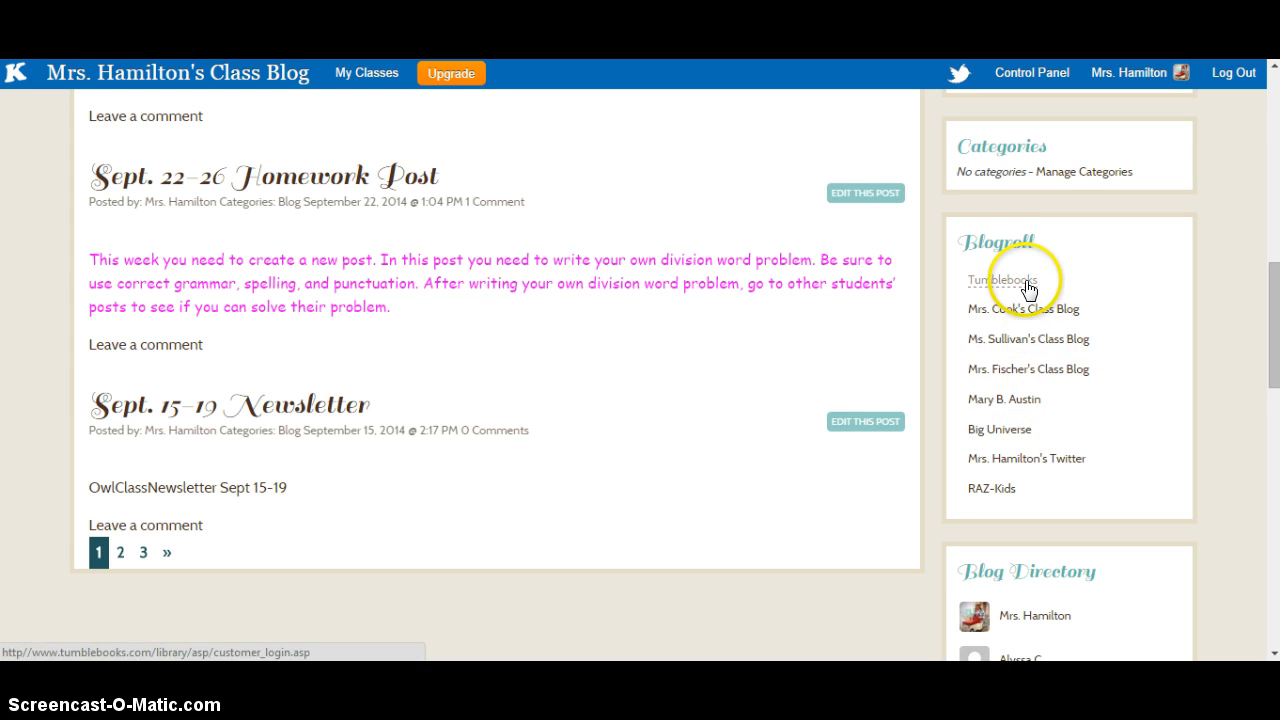
{"action": "mouse_move", "coordinate": [1096, 324]}
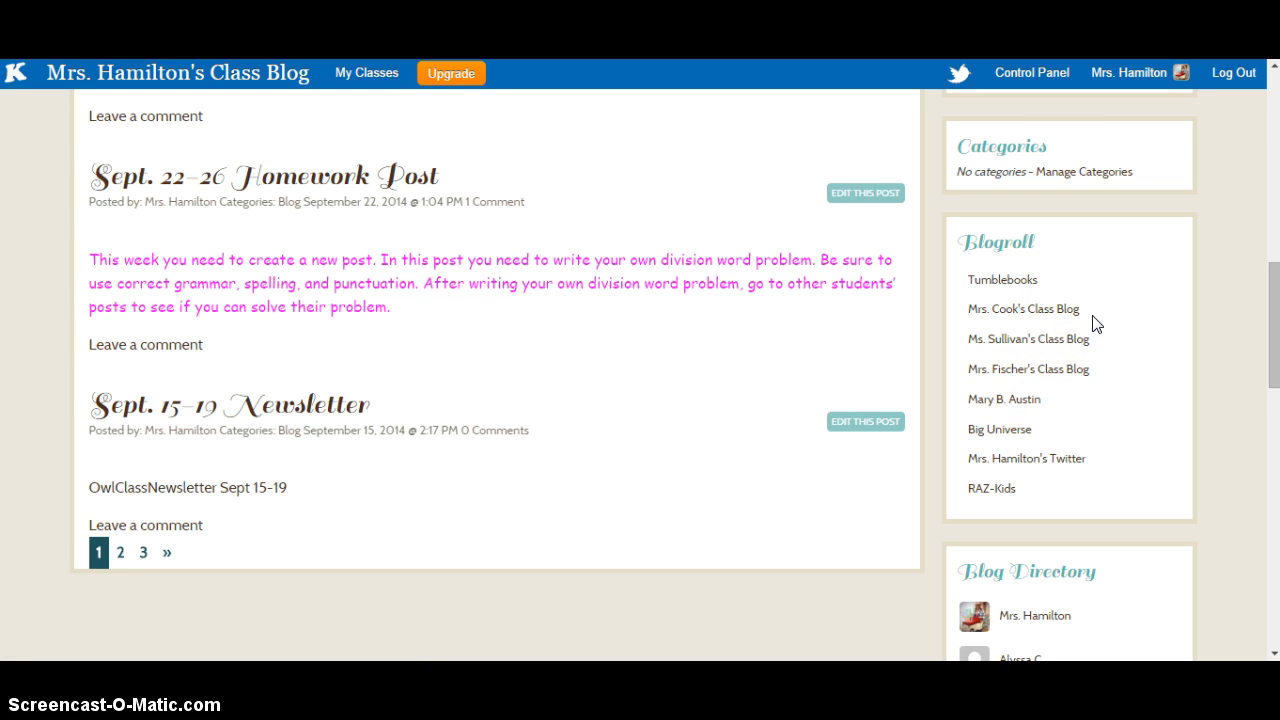
{"action": "mouse_move", "coordinate": [1274, 324]}
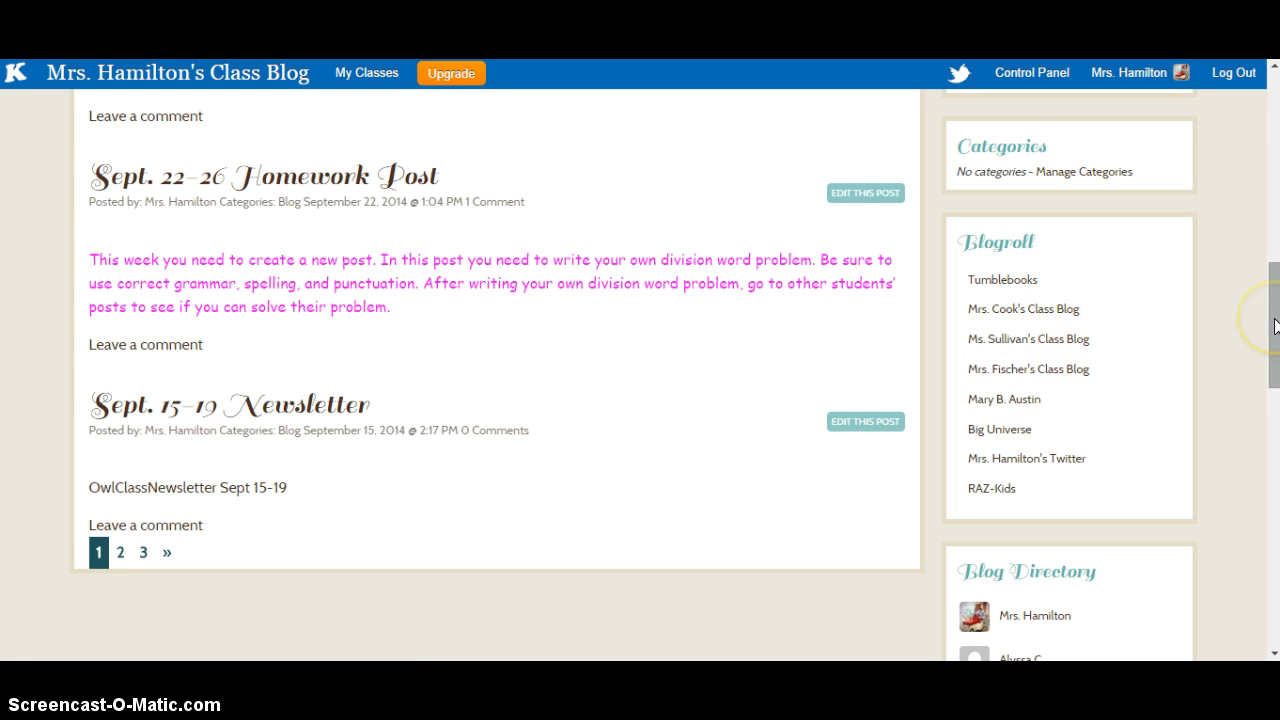
- Scroll further so the Blog Directory of student names shows below the Blogroll
{"action": "scroll", "scroll_direction": "down", "scroll_amount": 3}
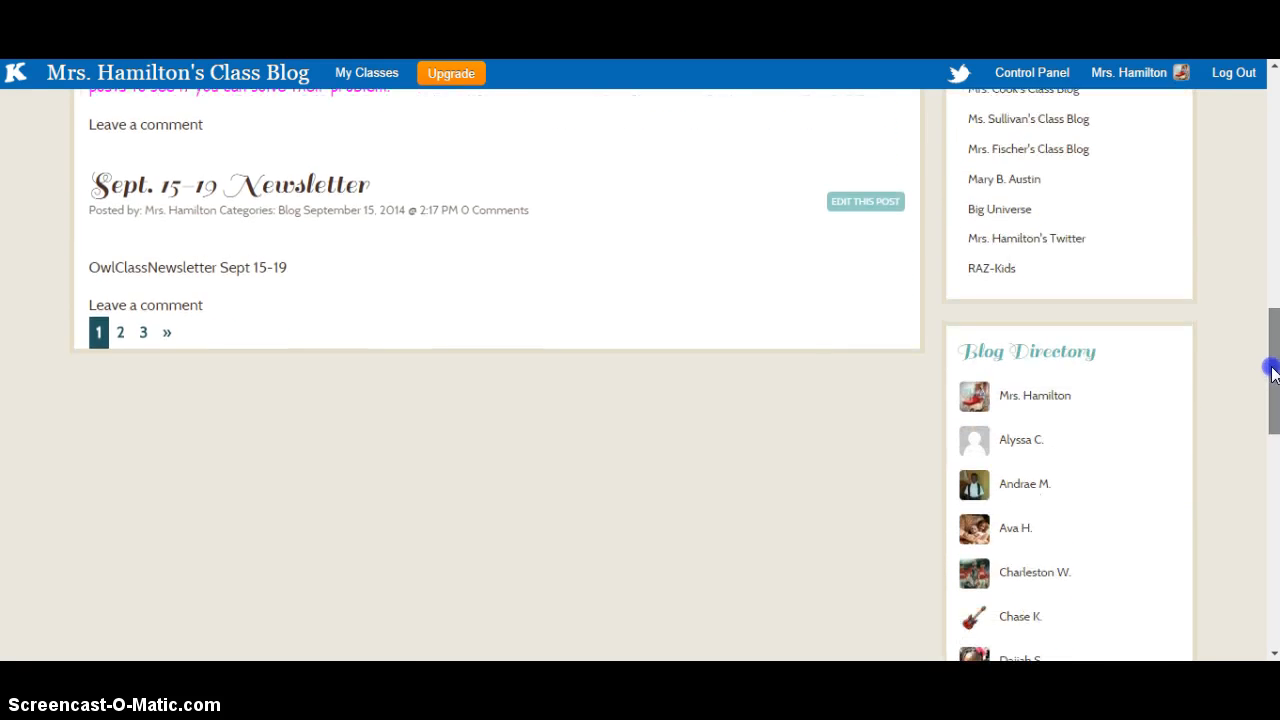
{"action": "scroll", "scroll_direction": "down", "scroll_amount": 3}
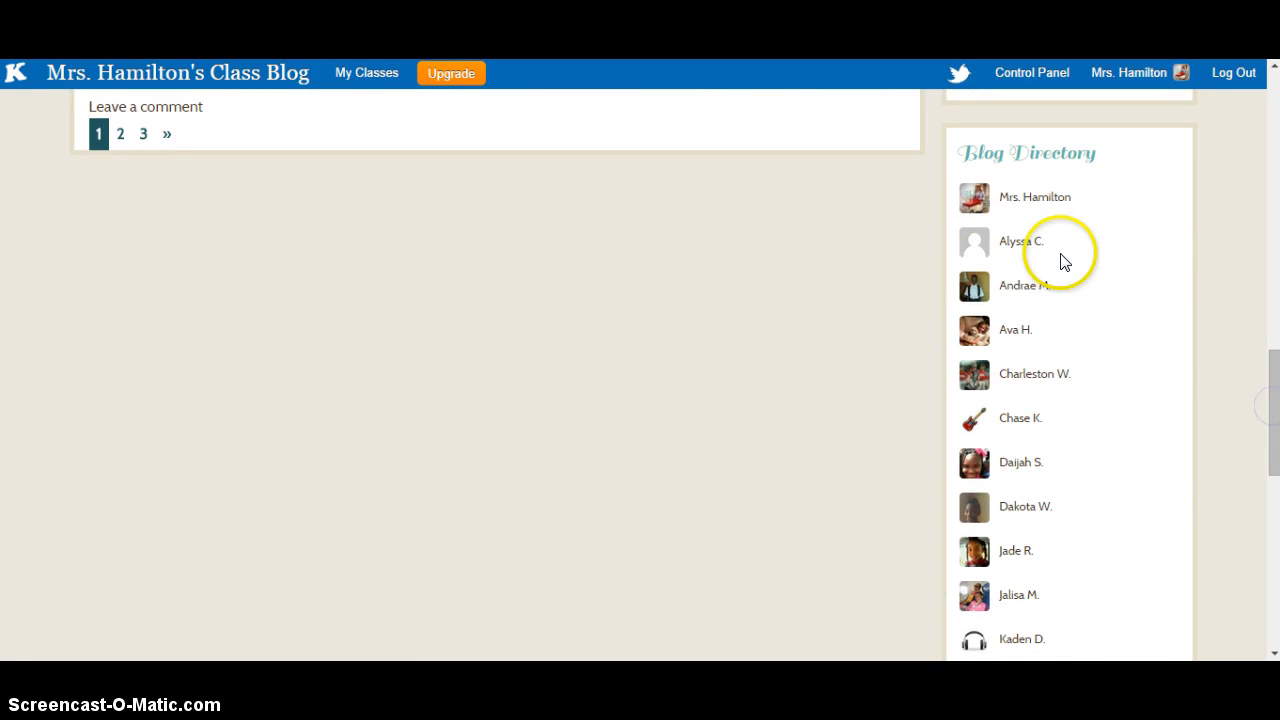
{"action": "mouse_move", "coordinate": [1092, 522]}
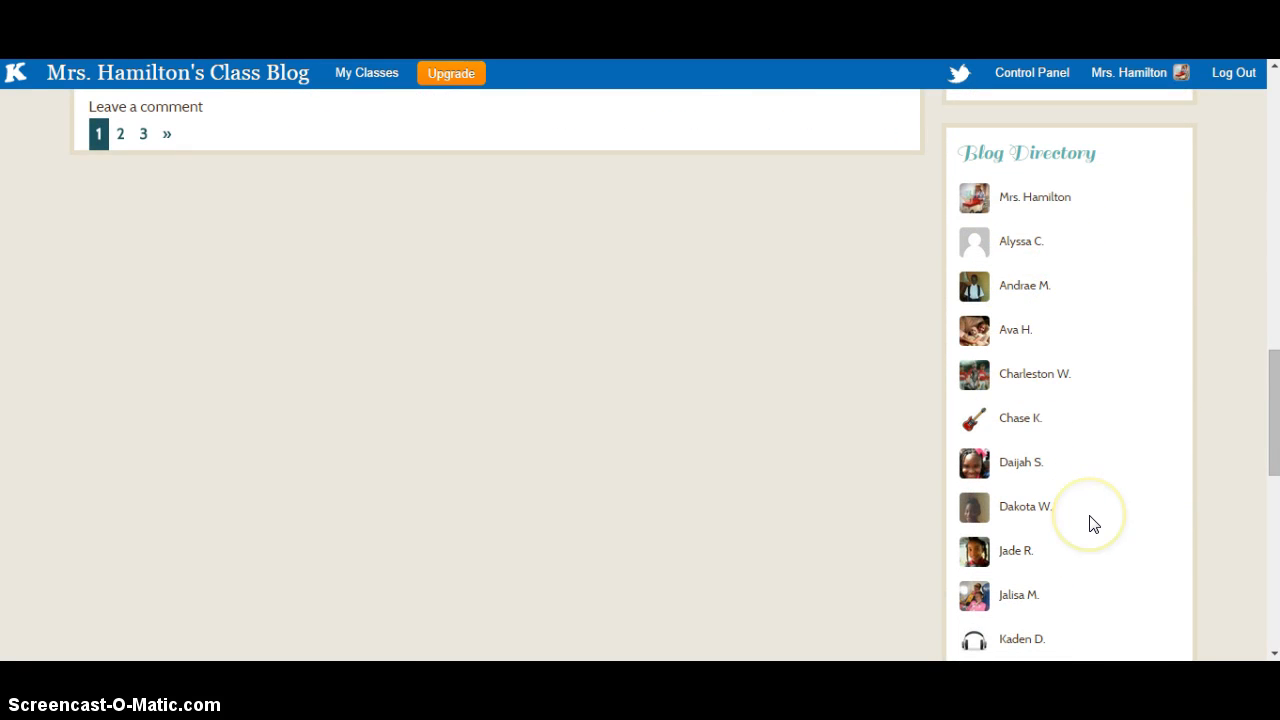
{"action": "mouse_move", "coordinate": [1094, 524]}
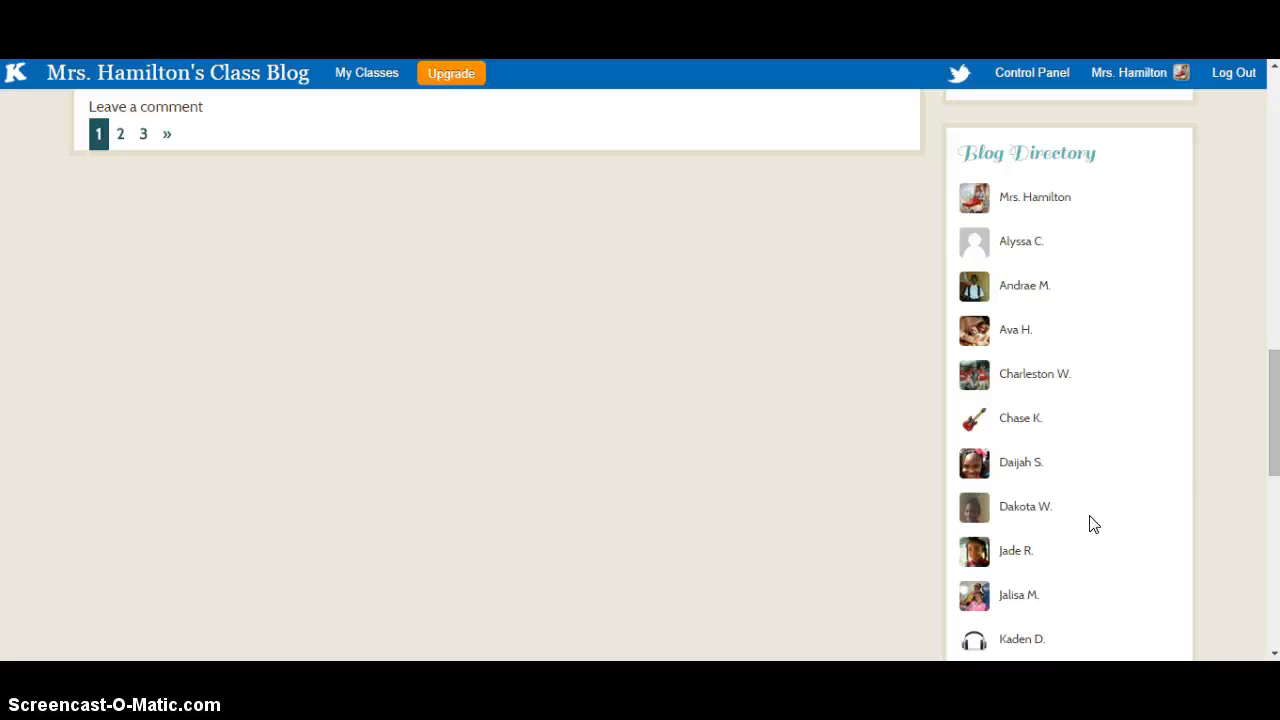
{"action": "mouse_move", "coordinate": [1272, 418]}
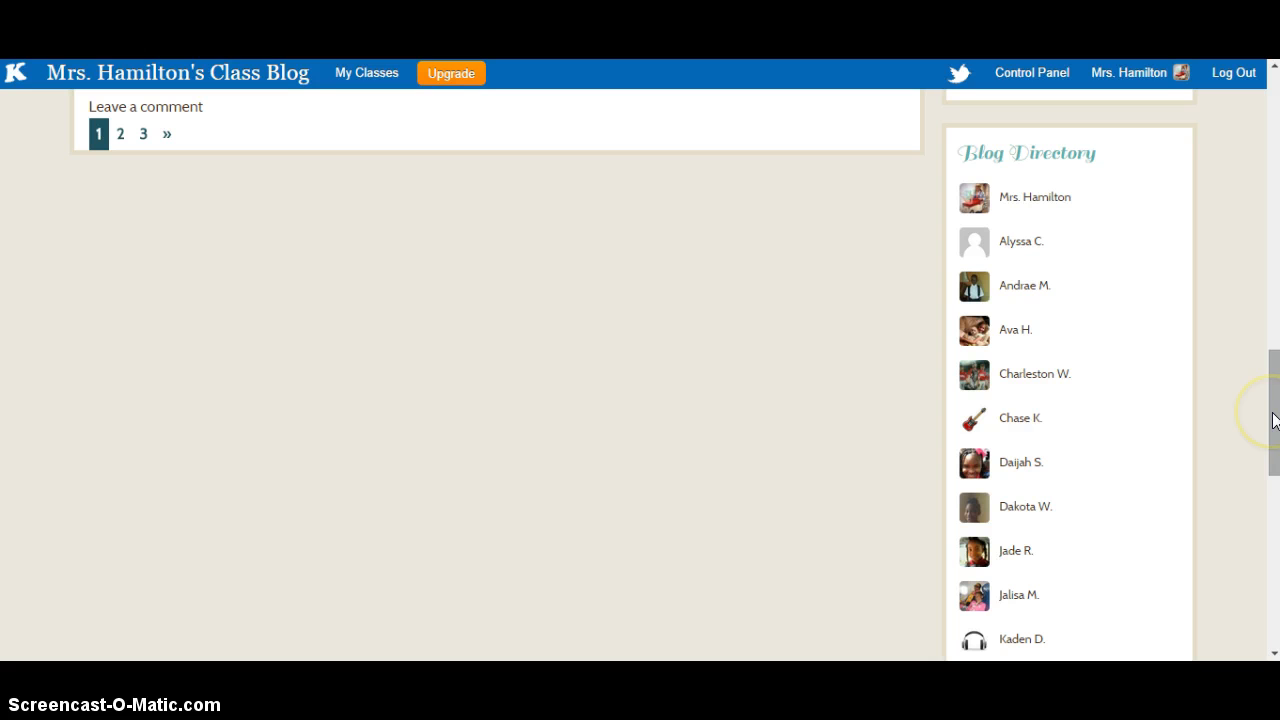
{"action": "mouse_move", "coordinate": [1272, 418]}
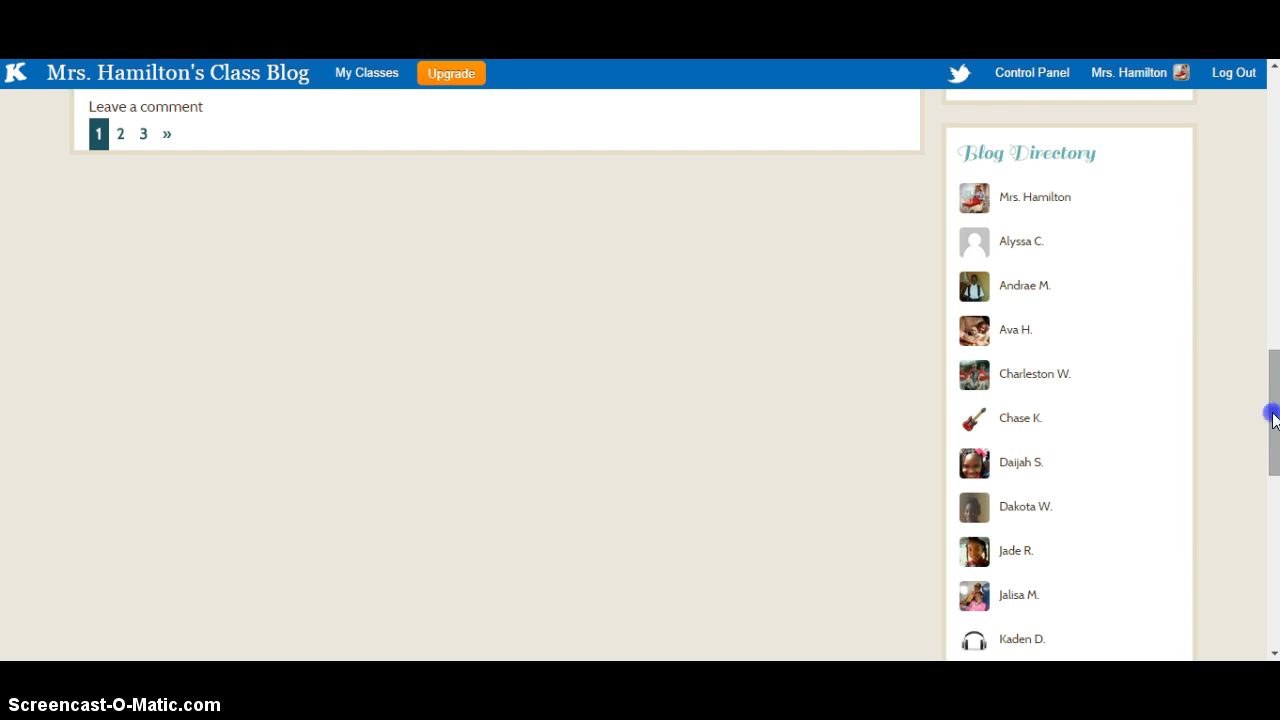
{"action": "scroll", "scroll_direction": "down", "scroll_amount": 3}
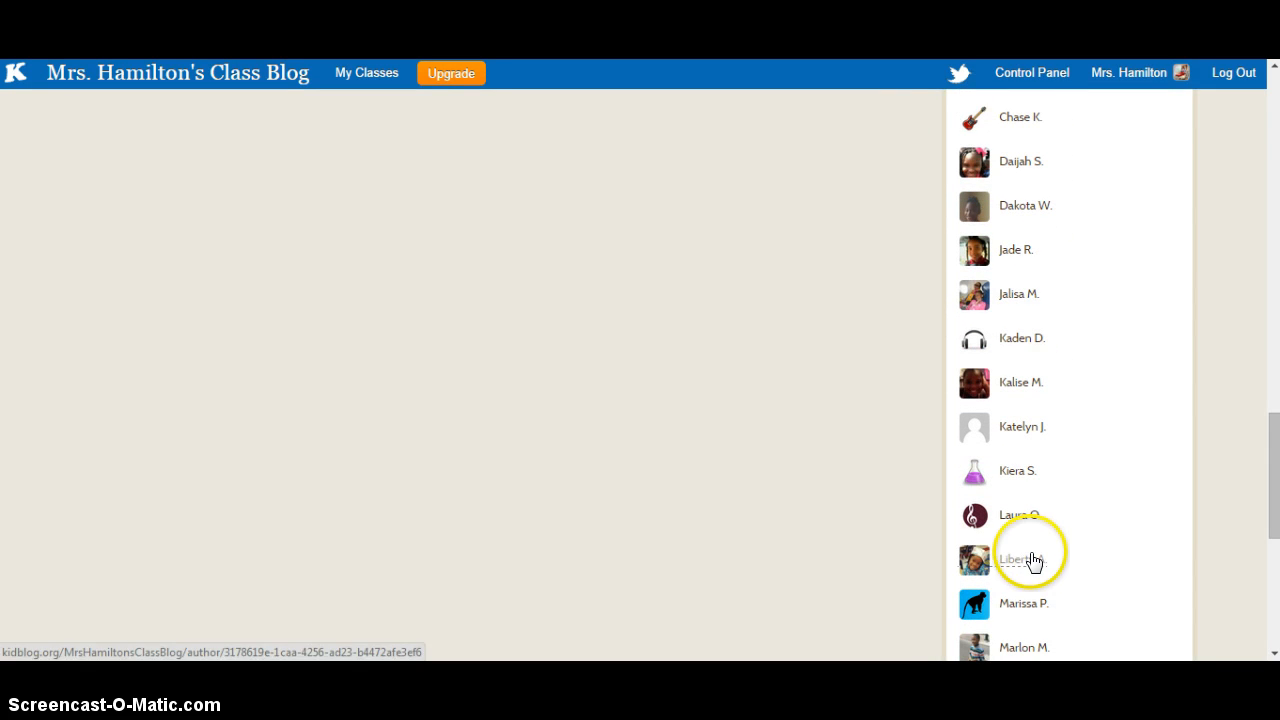
{"action": "left_click", "coordinate": [1018, 558]}
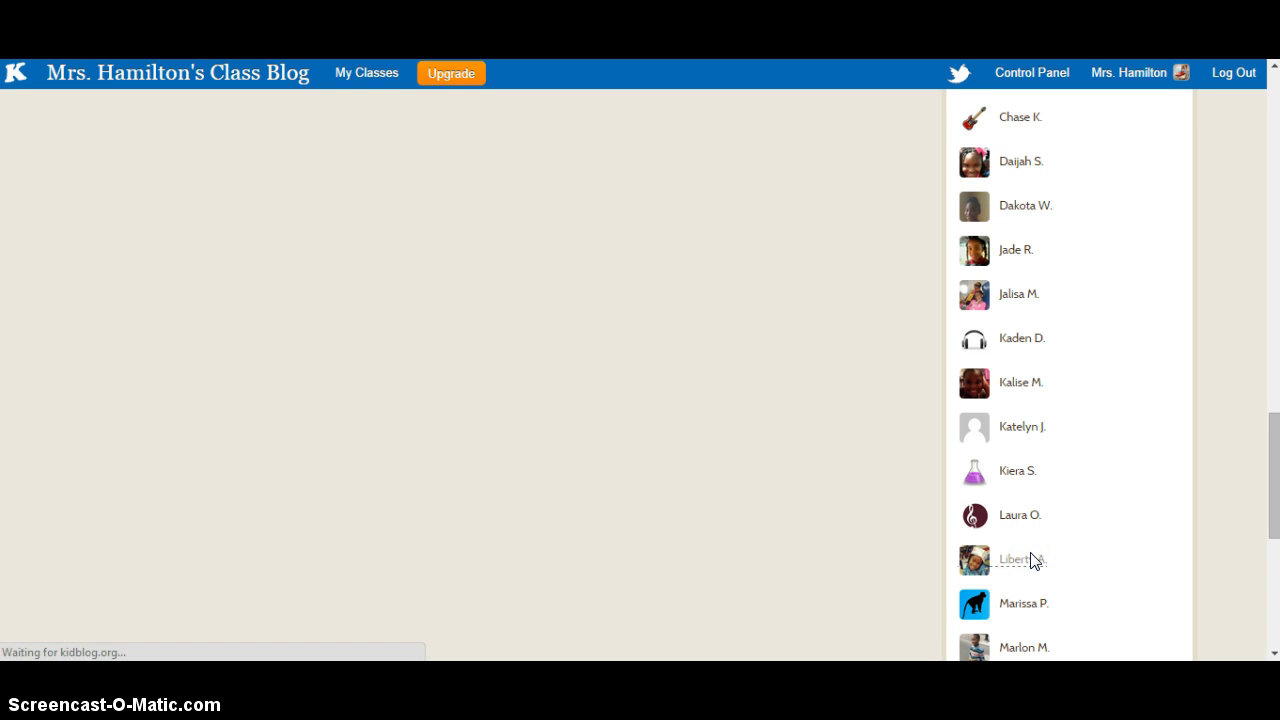
{"action": "left_click", "coordinate": [1018, 560]}
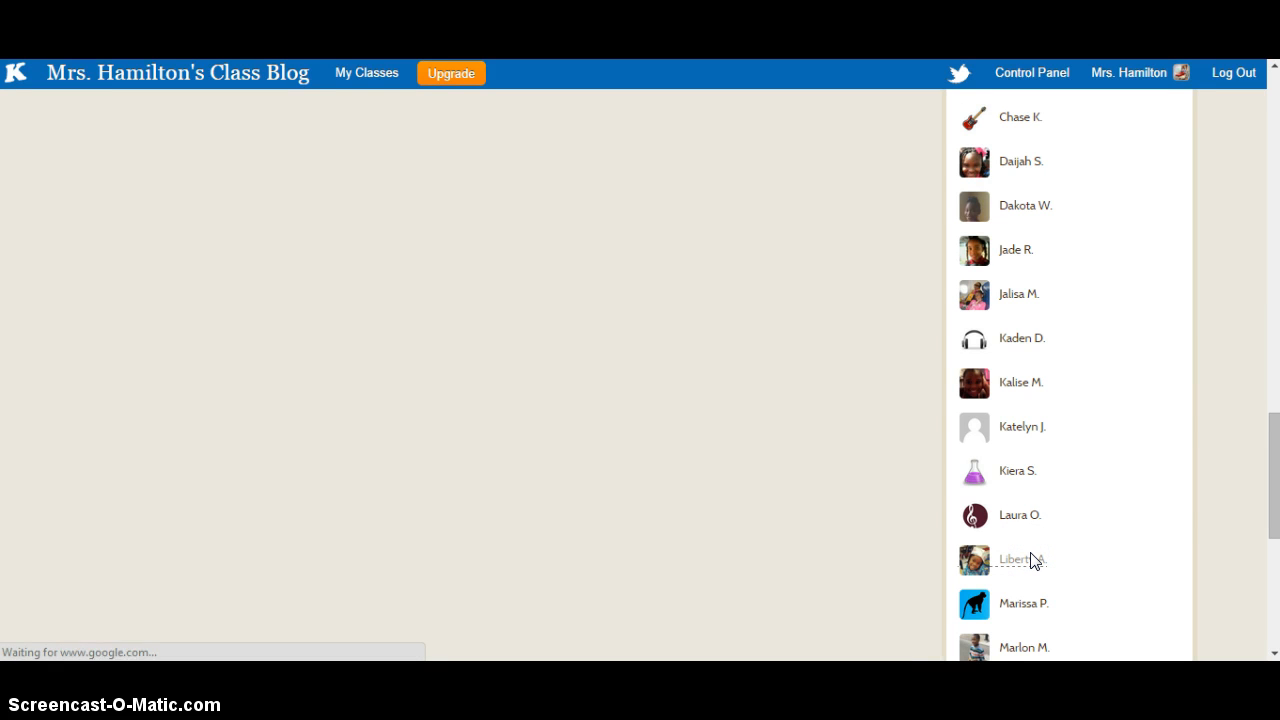
{"action": "left_click", "coordinate": [1018, 560]}
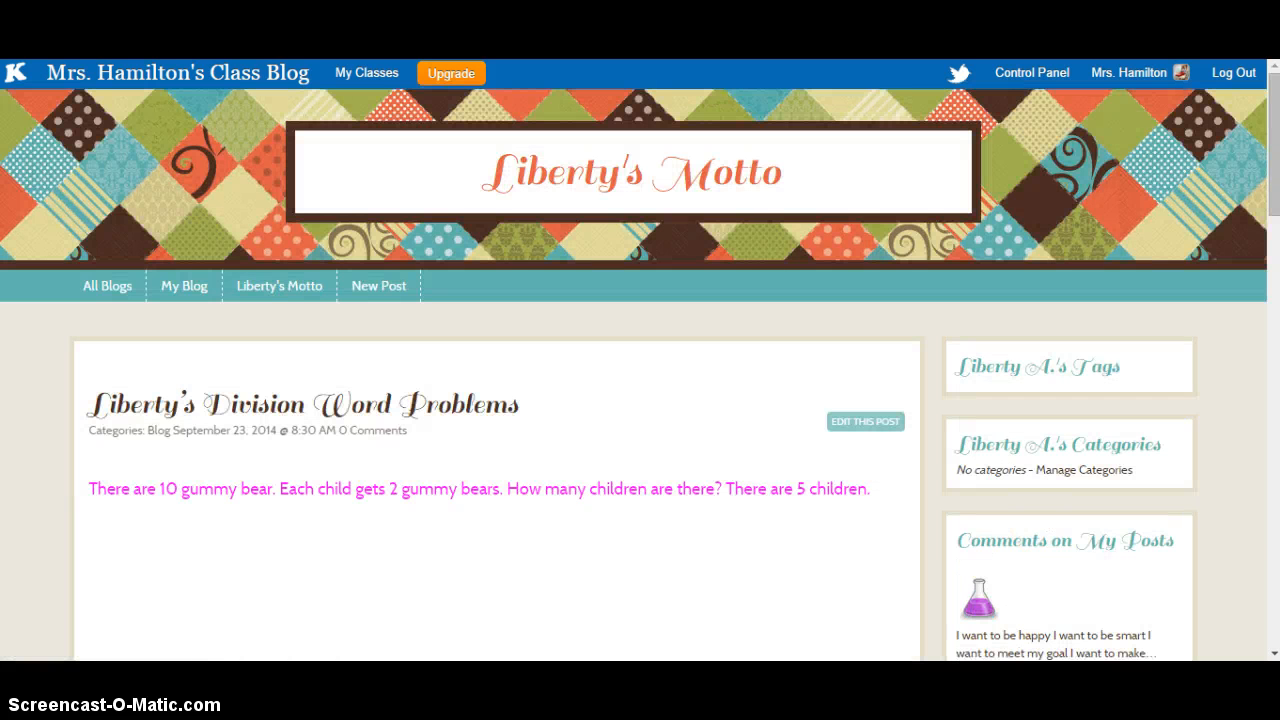
{"action": "scroll", "scroll_direction": "down", "scroll_amount": 3}
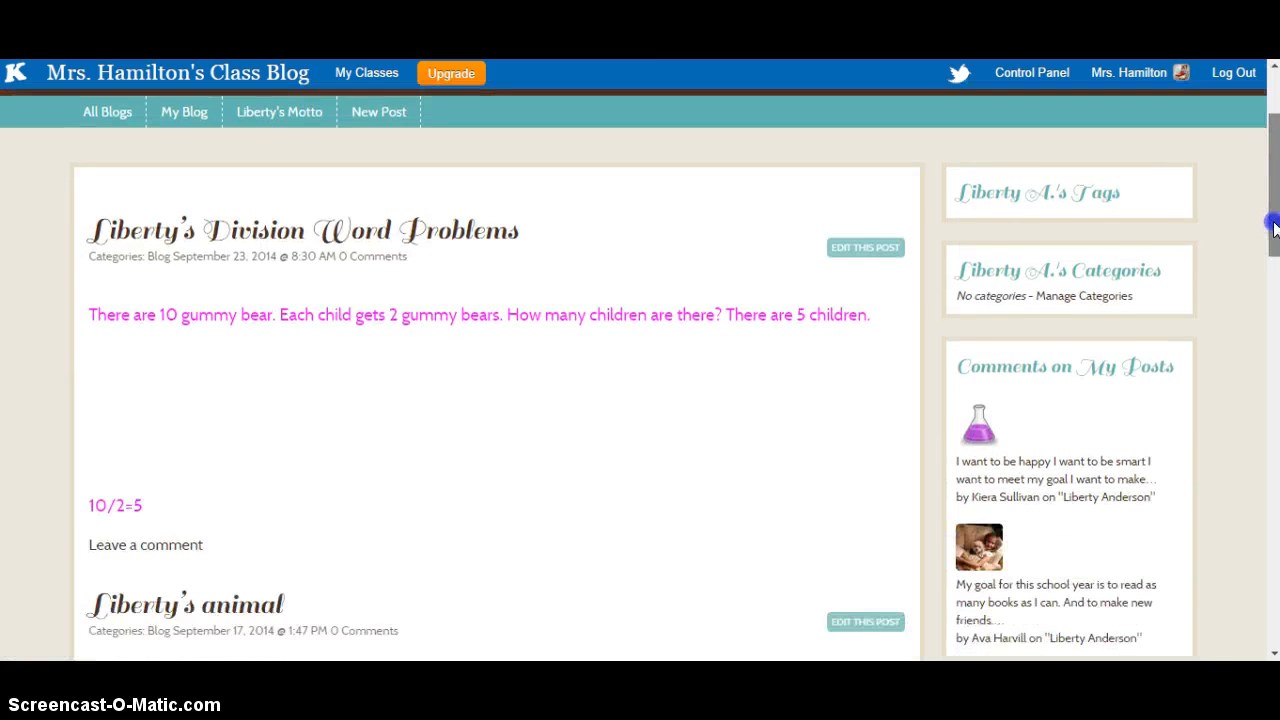
{"action": "scroll", "scroll_direction": "down", "scroll_amount": 3}
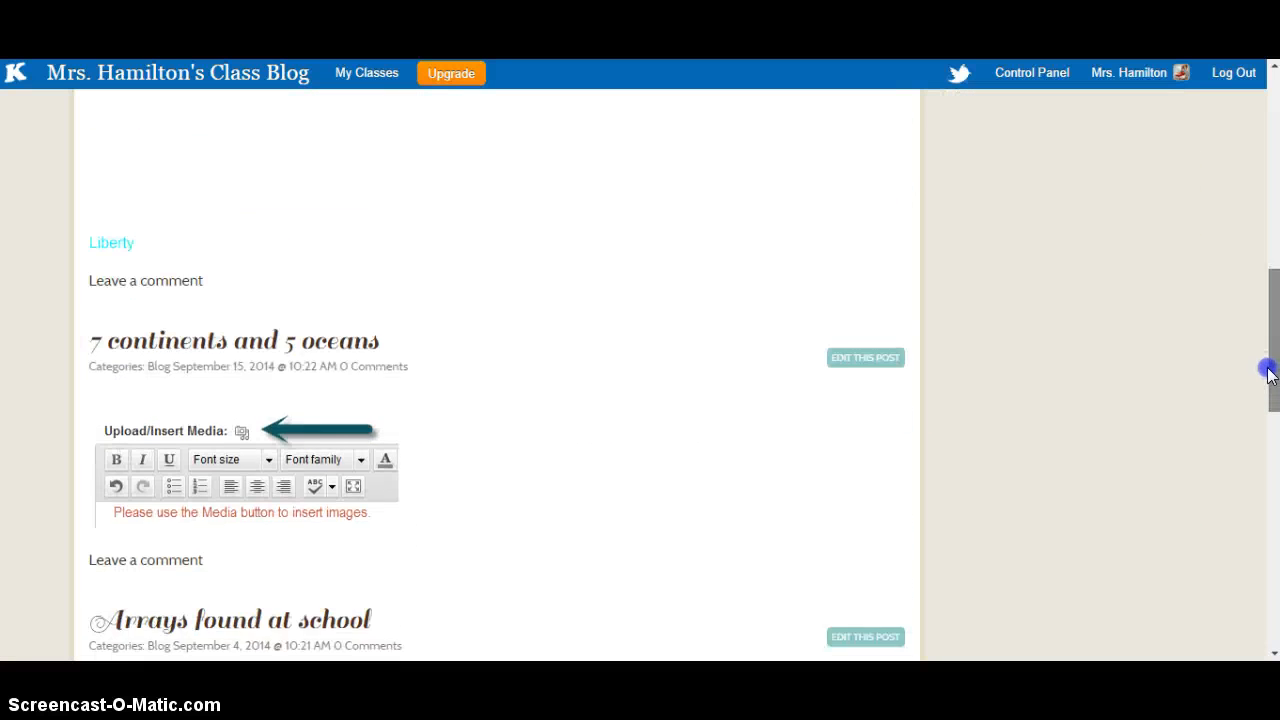
{"action": "scroll", "scroll_direction": "down", "scroll_amount": 3}
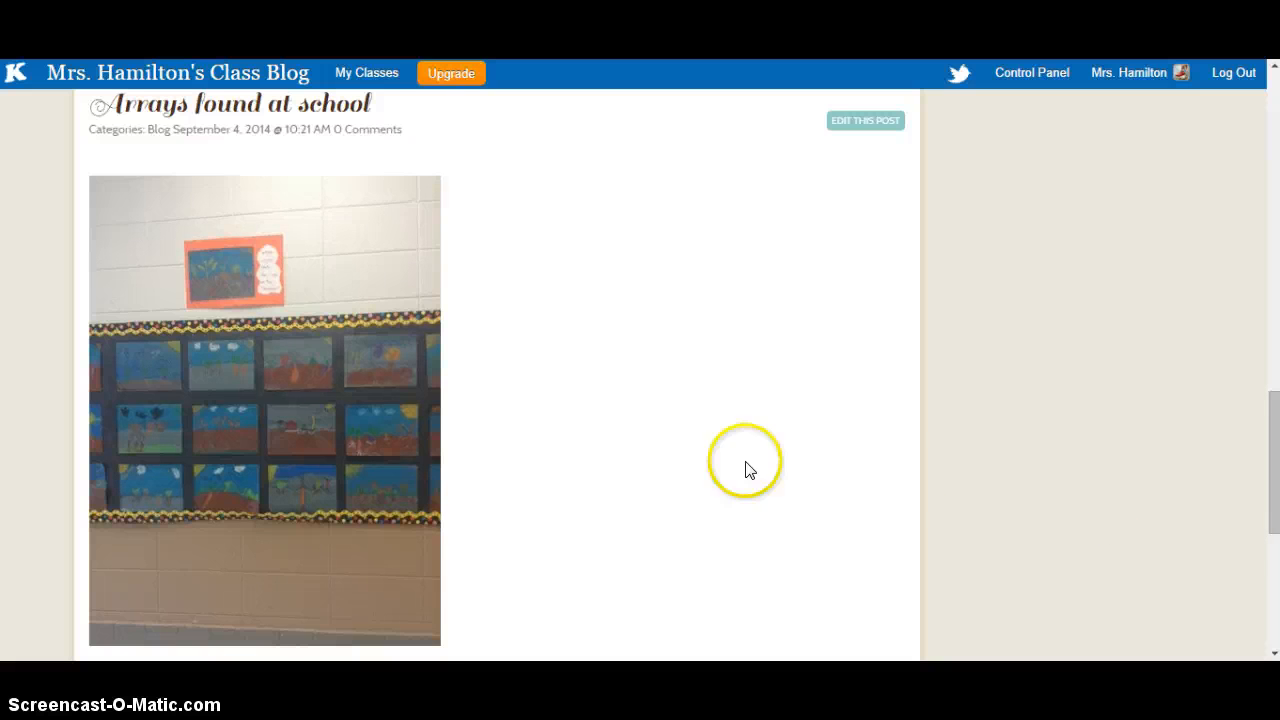
{"action": "mouse_move", "coordinate": [296, 428]}
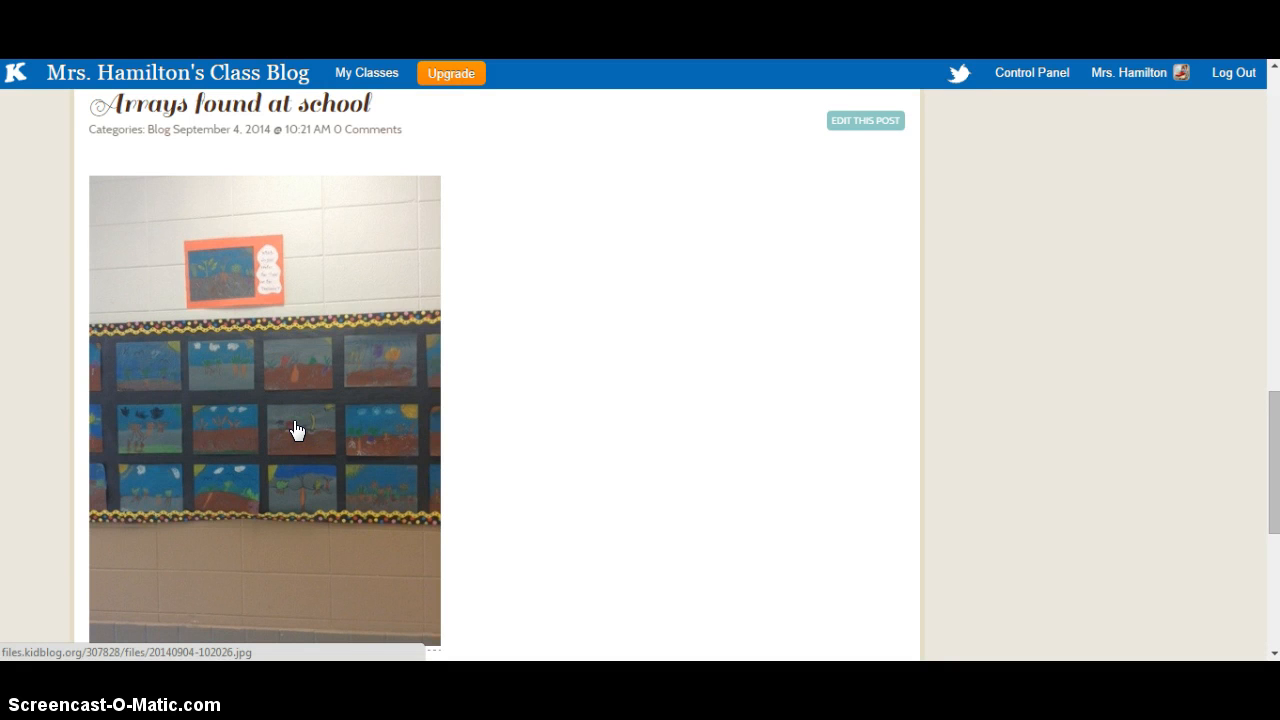
- Continue down Liberty's Motto to her final arrays post and the Older posts link
{"action": "scroll", "scroll_direction": "down", "scroll_amount": 3}
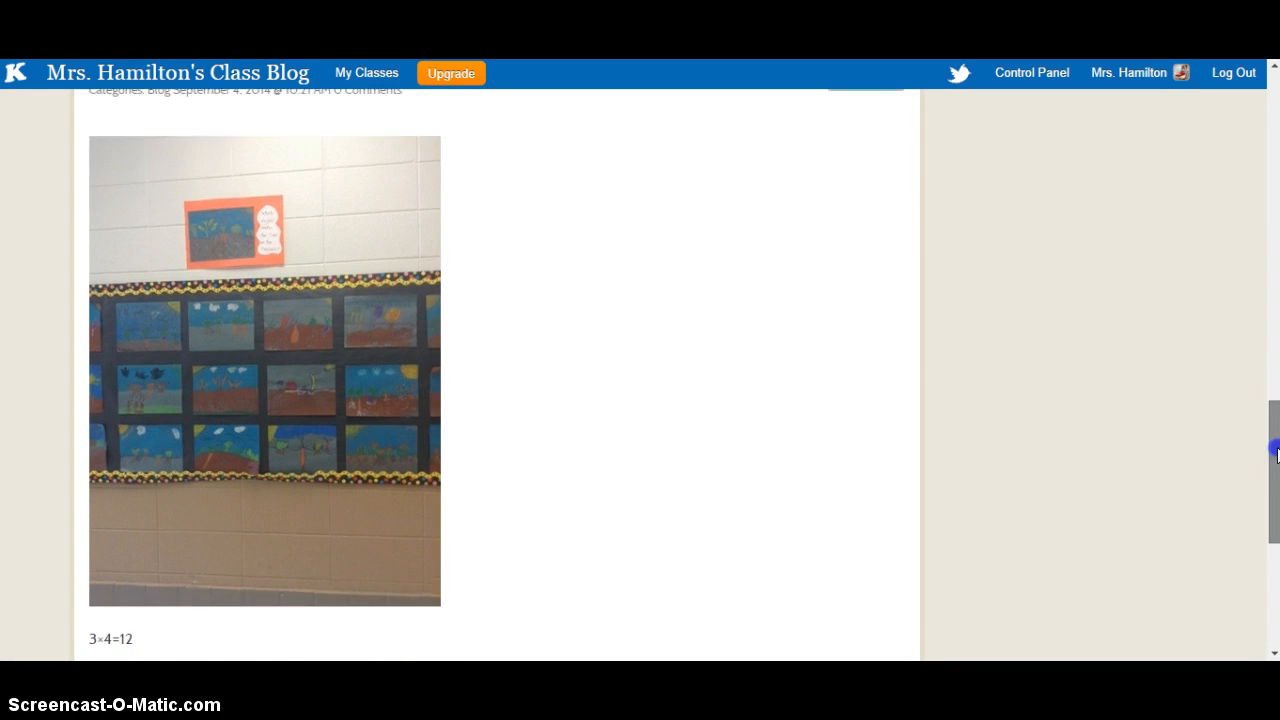
{"action": "scroll", "scroll_direction": "down", "scroll_amount": 3}
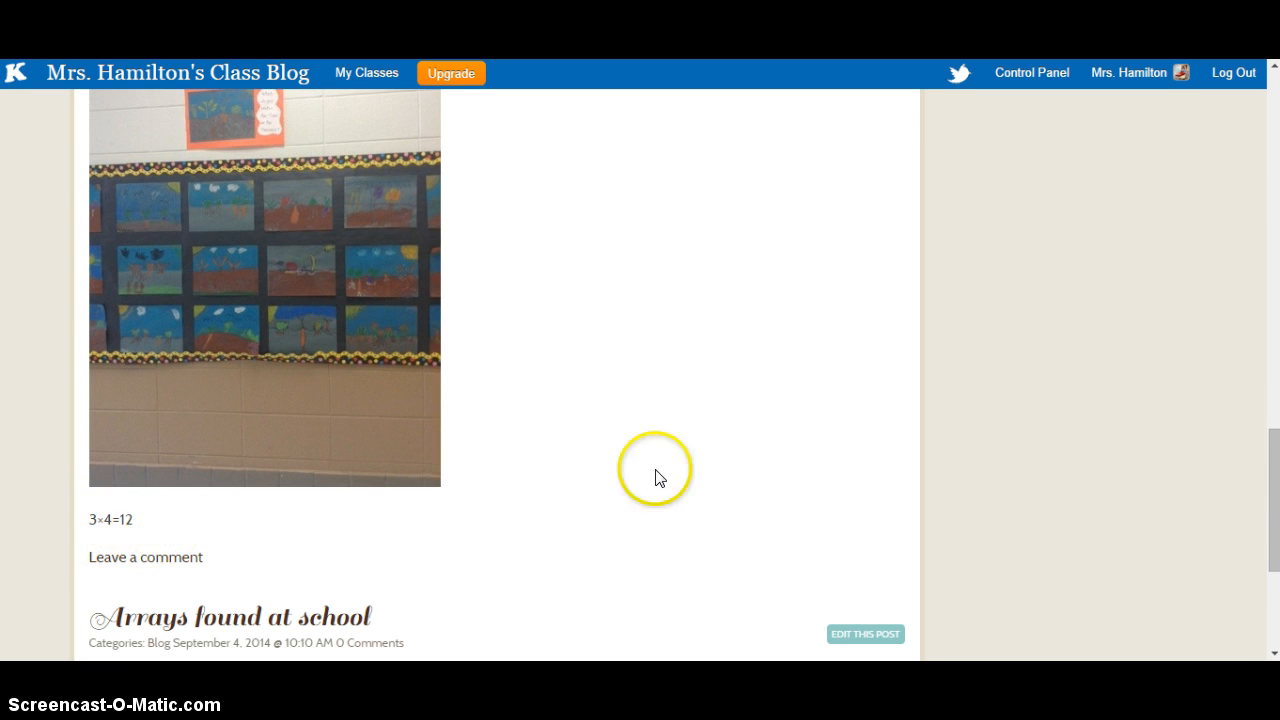
{"action": "scroll", "scroll_direction": "down", "scroll_amount": 3}
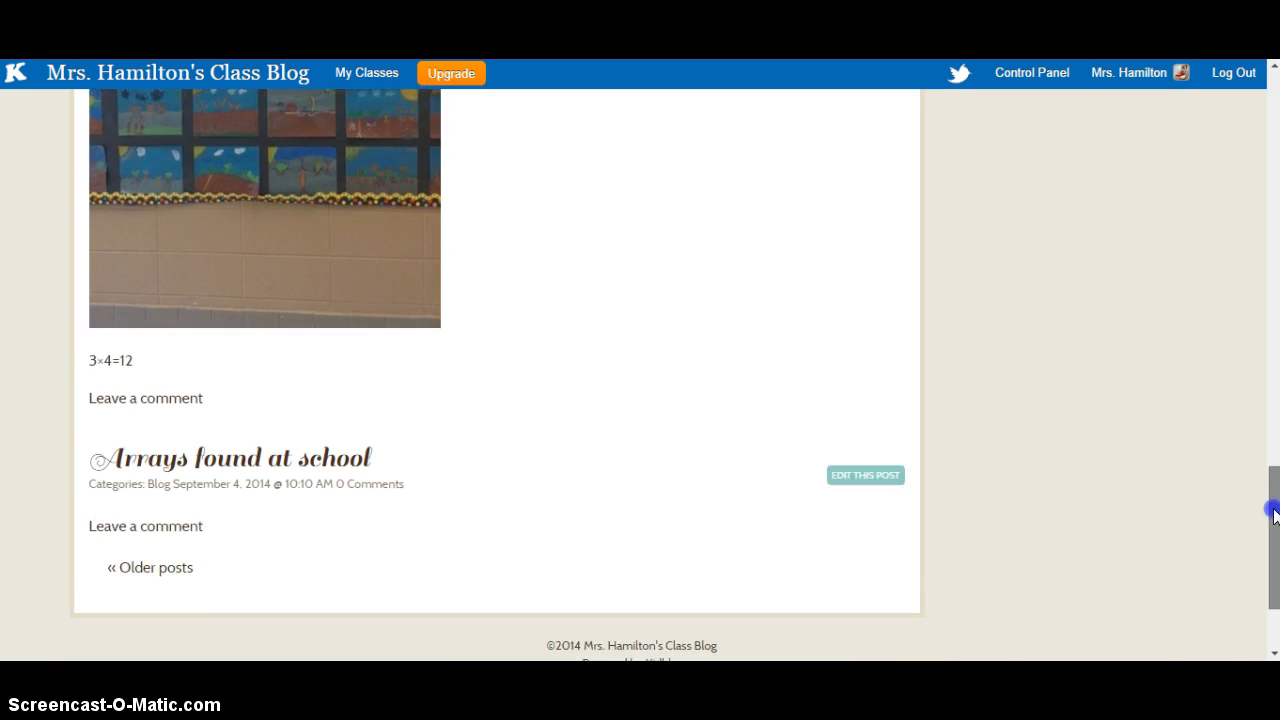
{"action": "scroll", "scroll_direction": "down", "scroll_amount": 3}
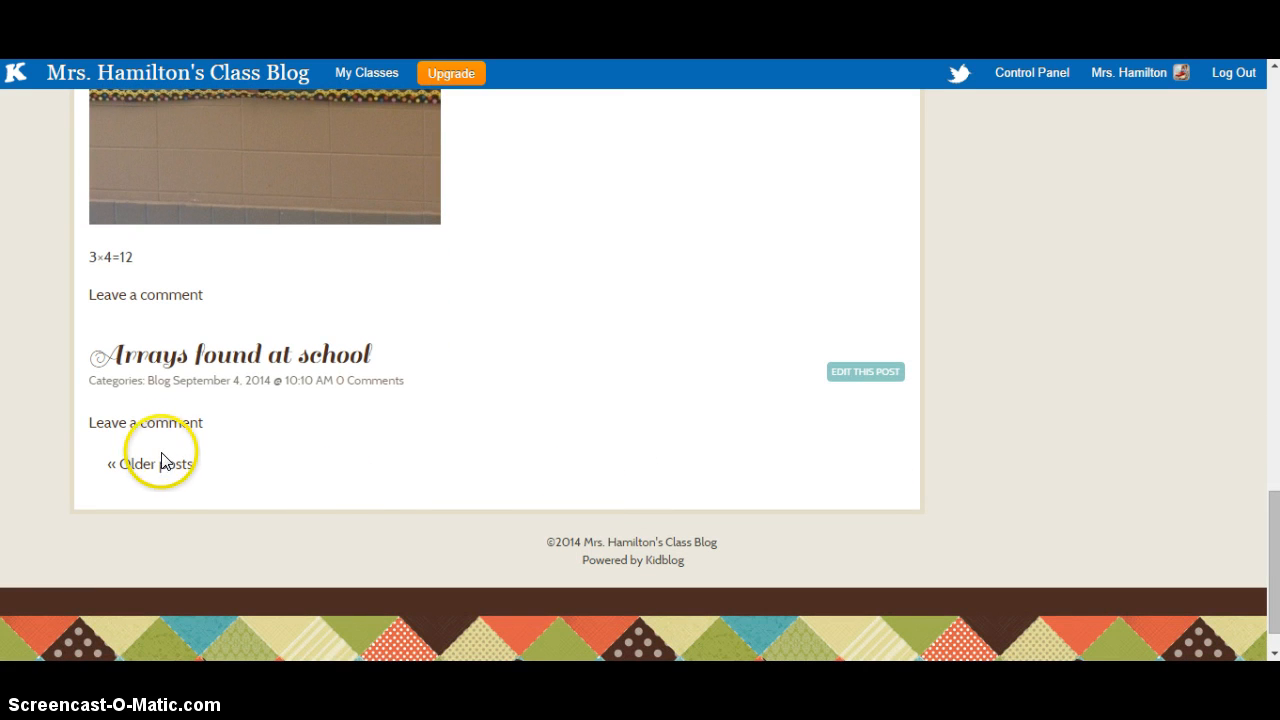
{"action": "mouse_move", "coordinate": [148, 464]}
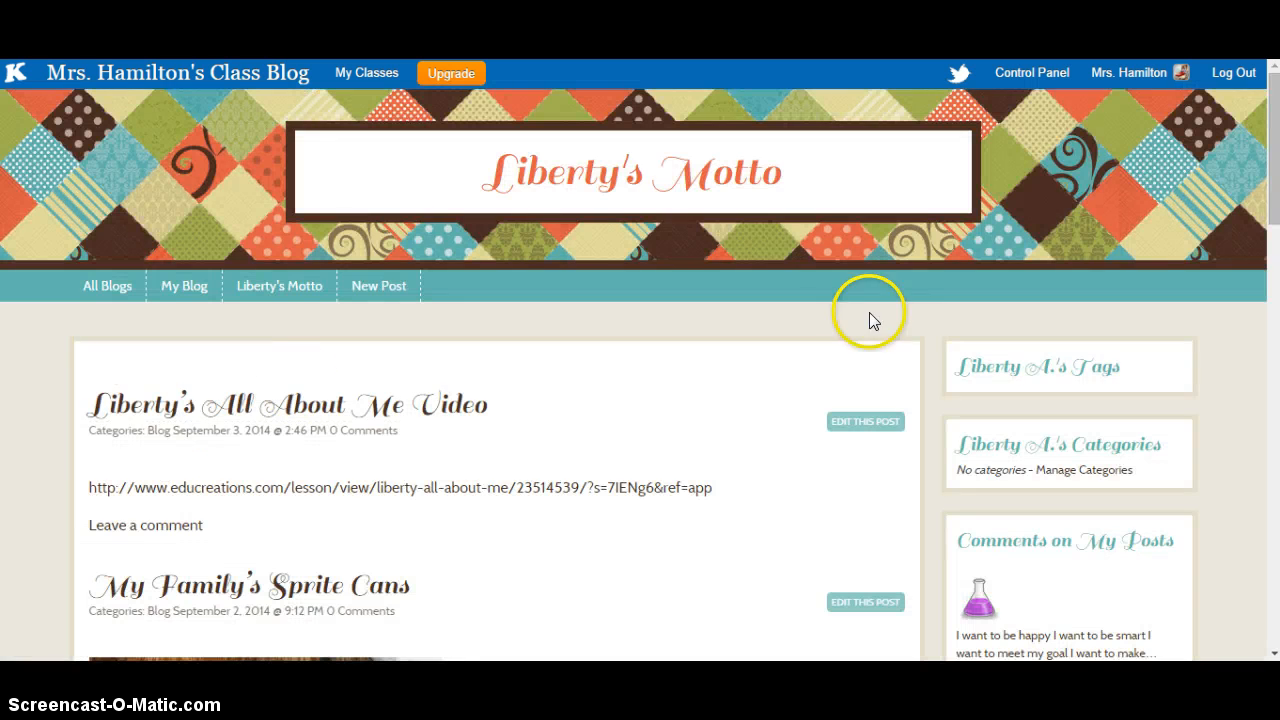
- Scroll to the My Family's Sprite Cans post with its 2 x 6 = 12 can array photo
{"action": "scroll", "scroll_direction": "down", "scroll_amount": 3}
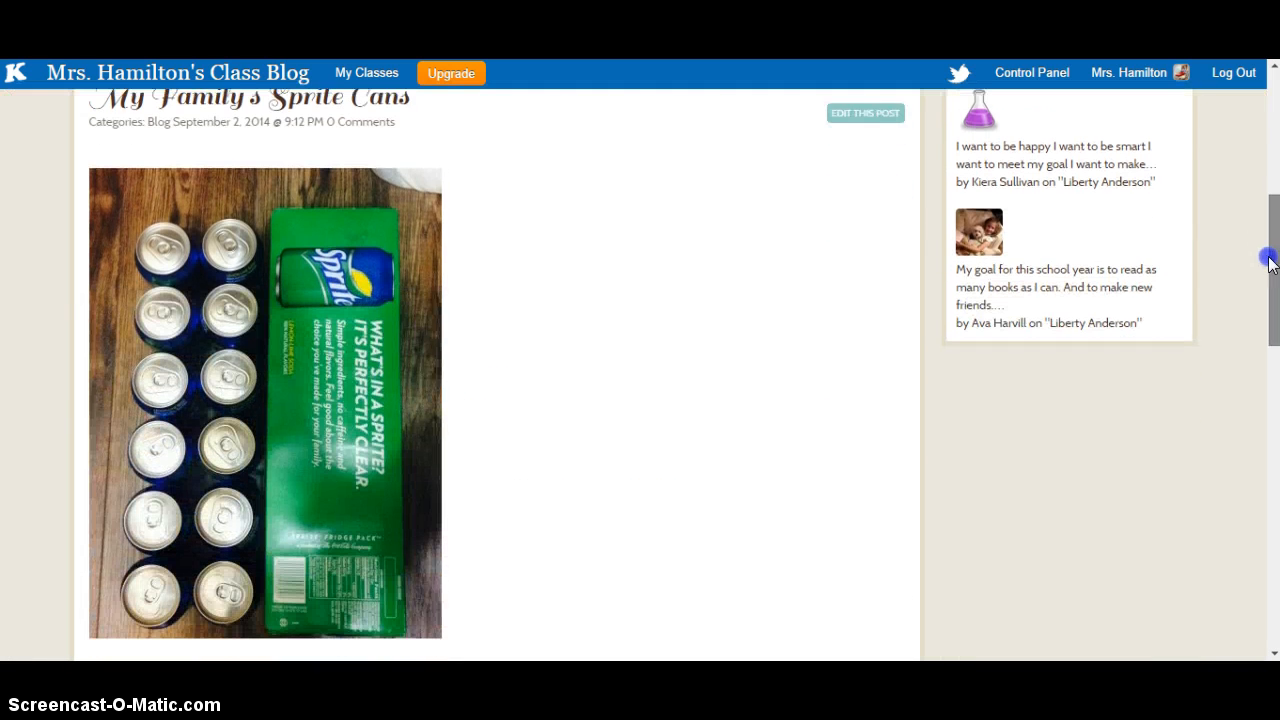
{"action": "scroll", "scroll_direction": "down", "scroll_amount": 3}
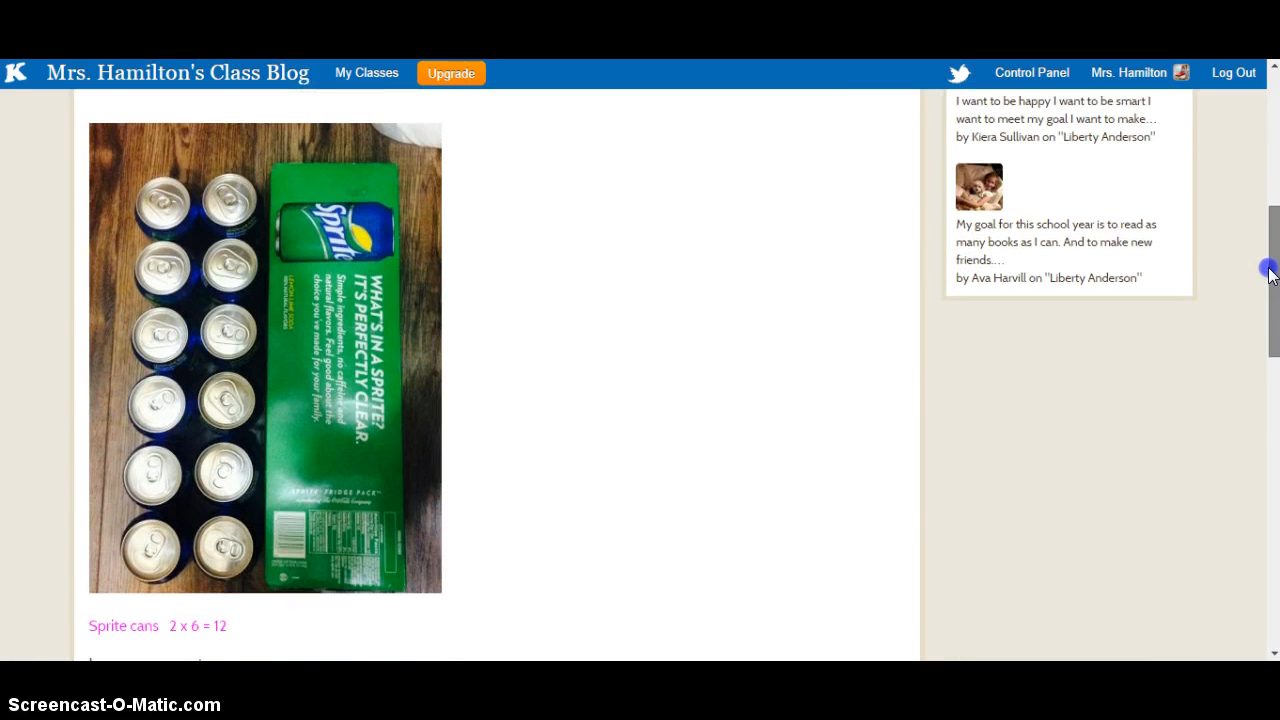
{"action": "scroll", "scroll_direction": "down", "scroll_amount": 3}
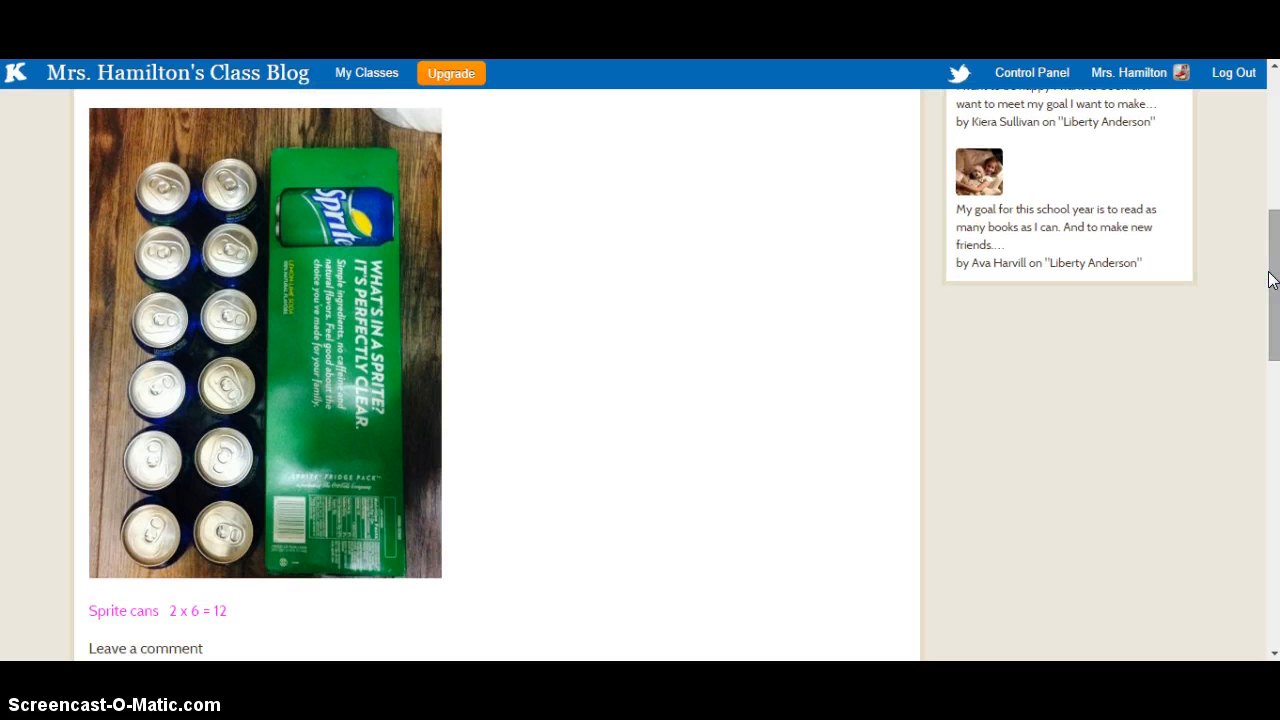
{"action": "mouse_move", "coordinate": [204, 198]}
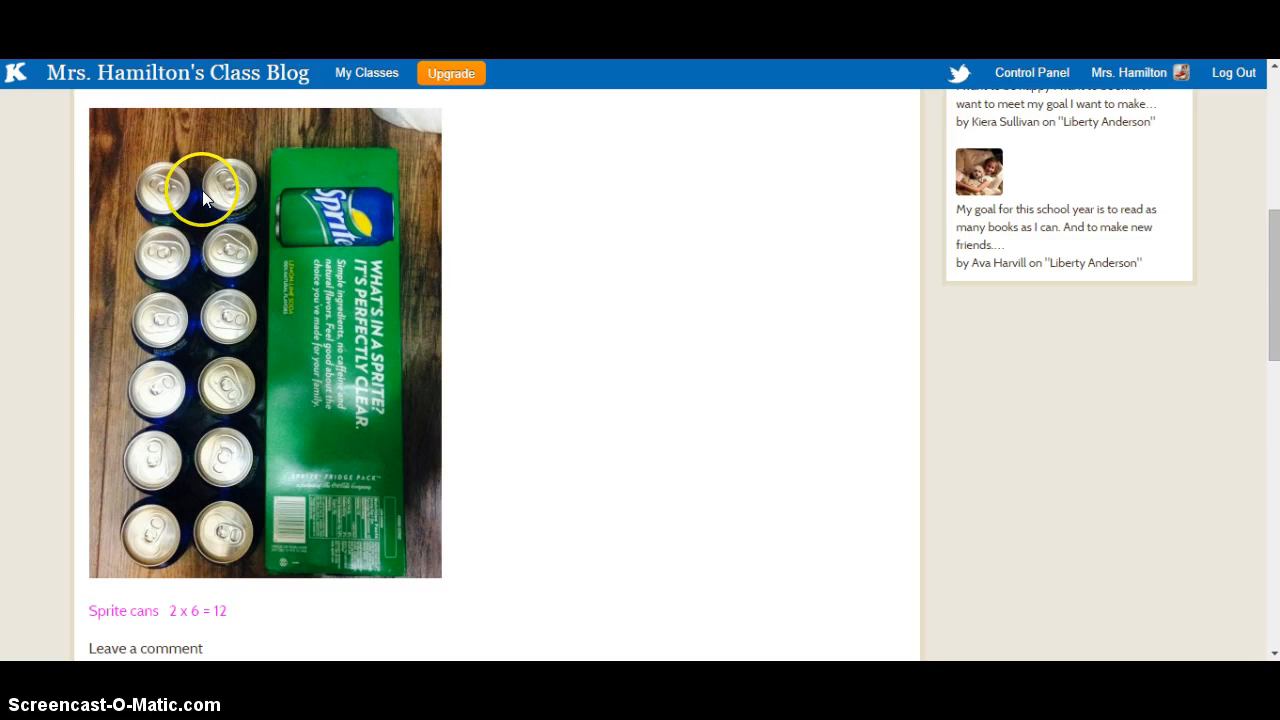
{"action": "mouse_move", "coordinate": [164, 192]}
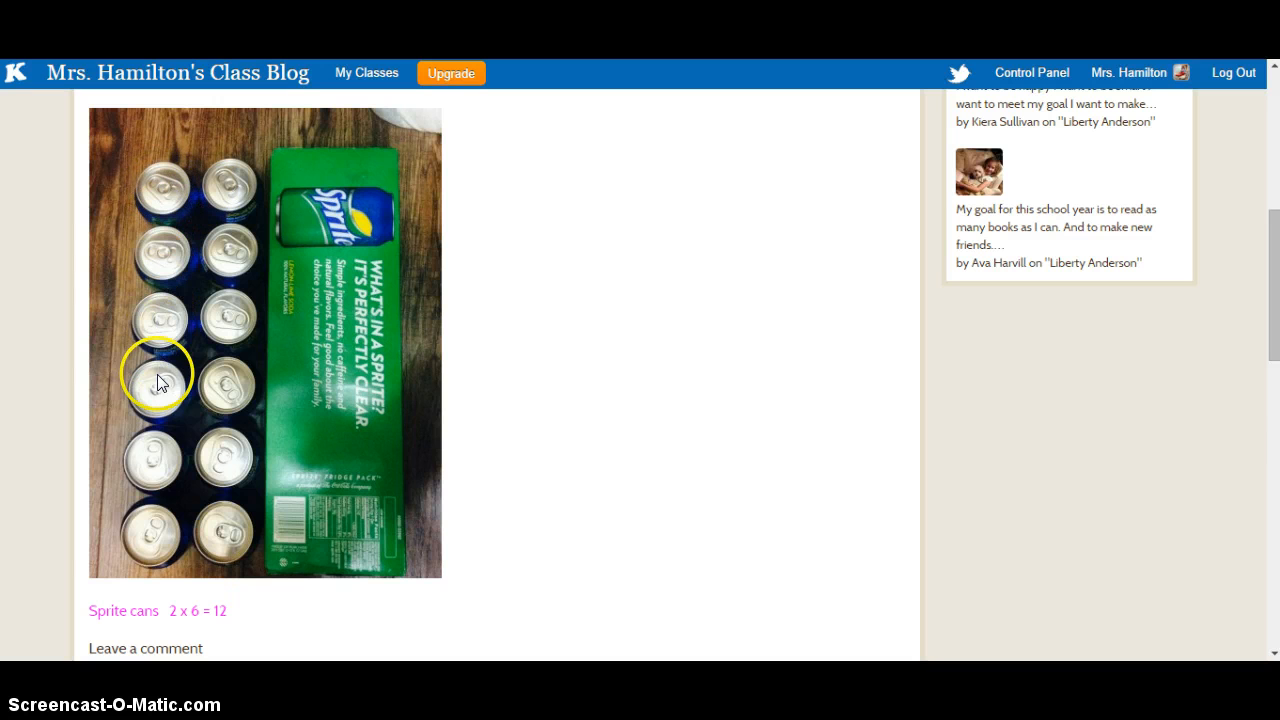
{"action": "mouse_move", "coordinate": [218, 528]}
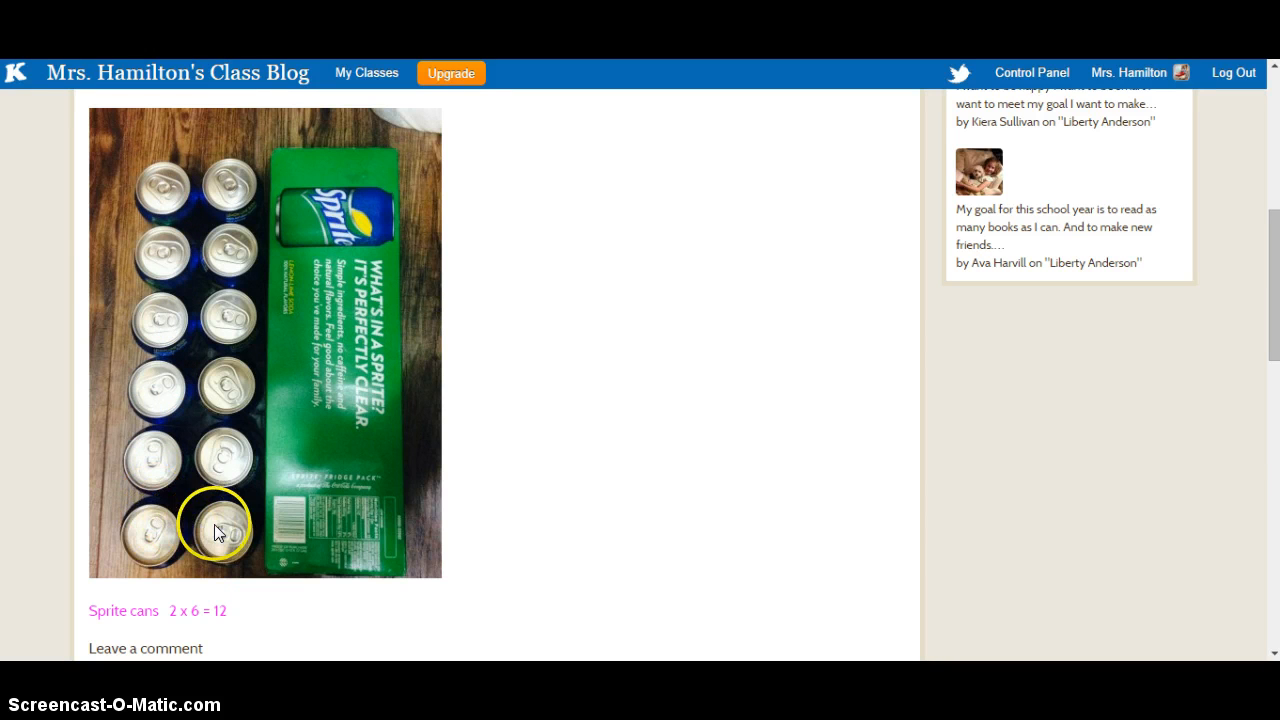
{"action": "mouse_move", "coordinate": [140, 384]}
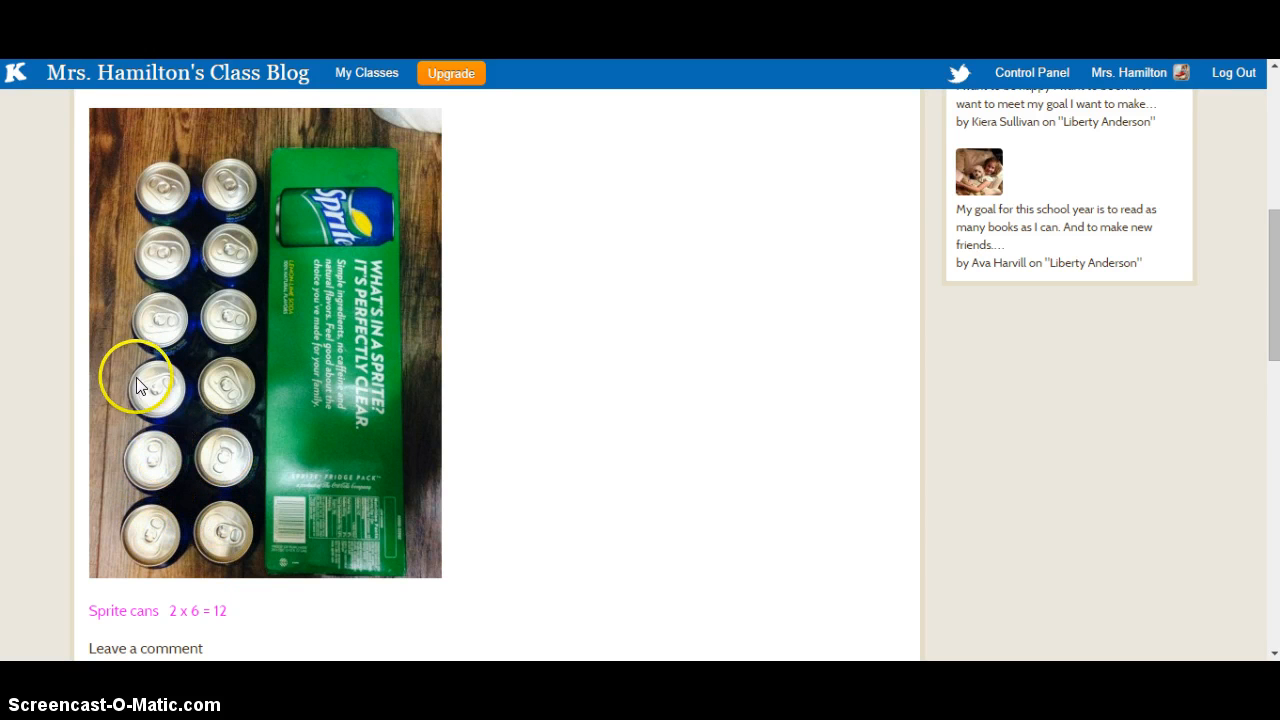
{"action": "mouse_move", "coordinate": [224, 250]}
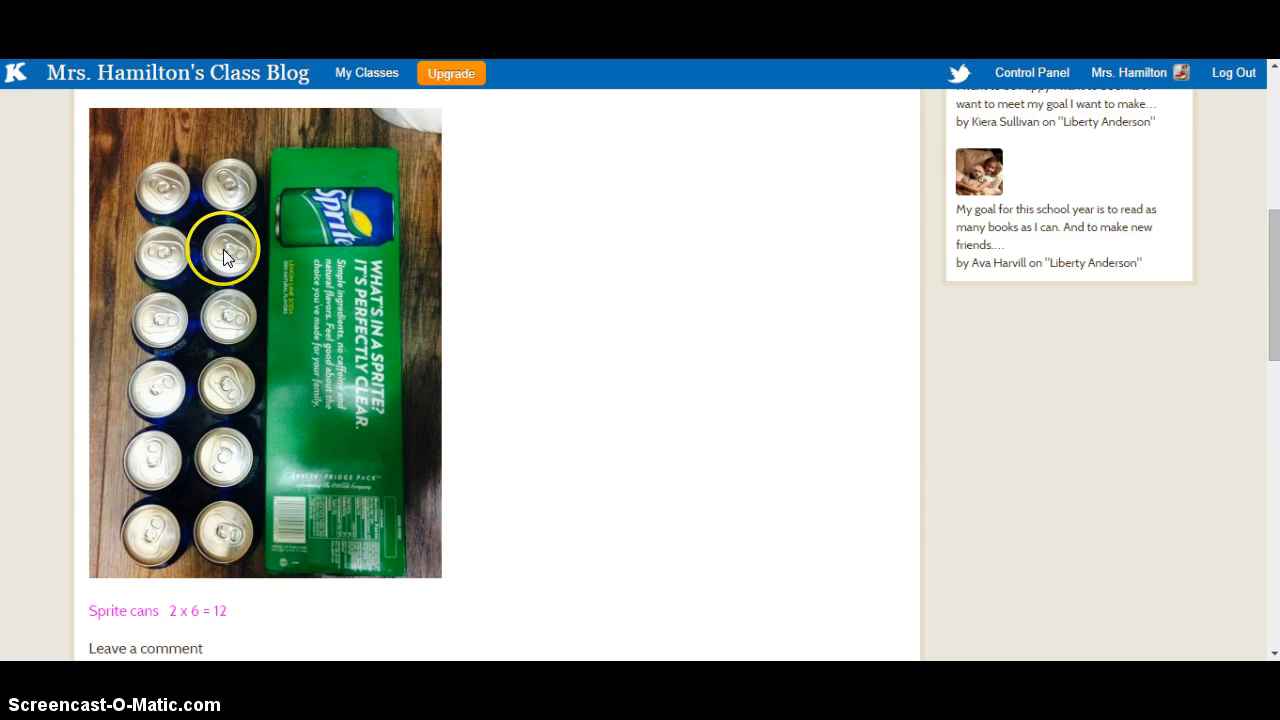
{"action": "mouse_move", "coordinate": [116, 600]}
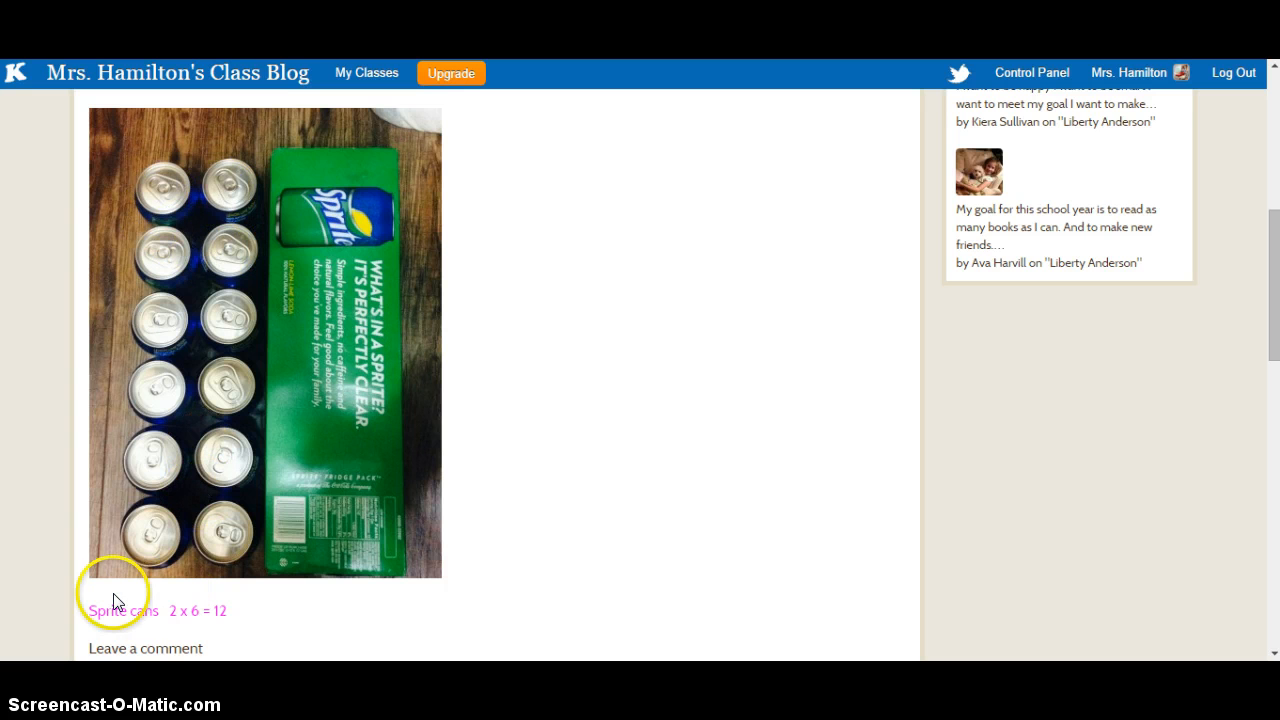
{"action": "mouse_move", "coordinate": [120, 632]}
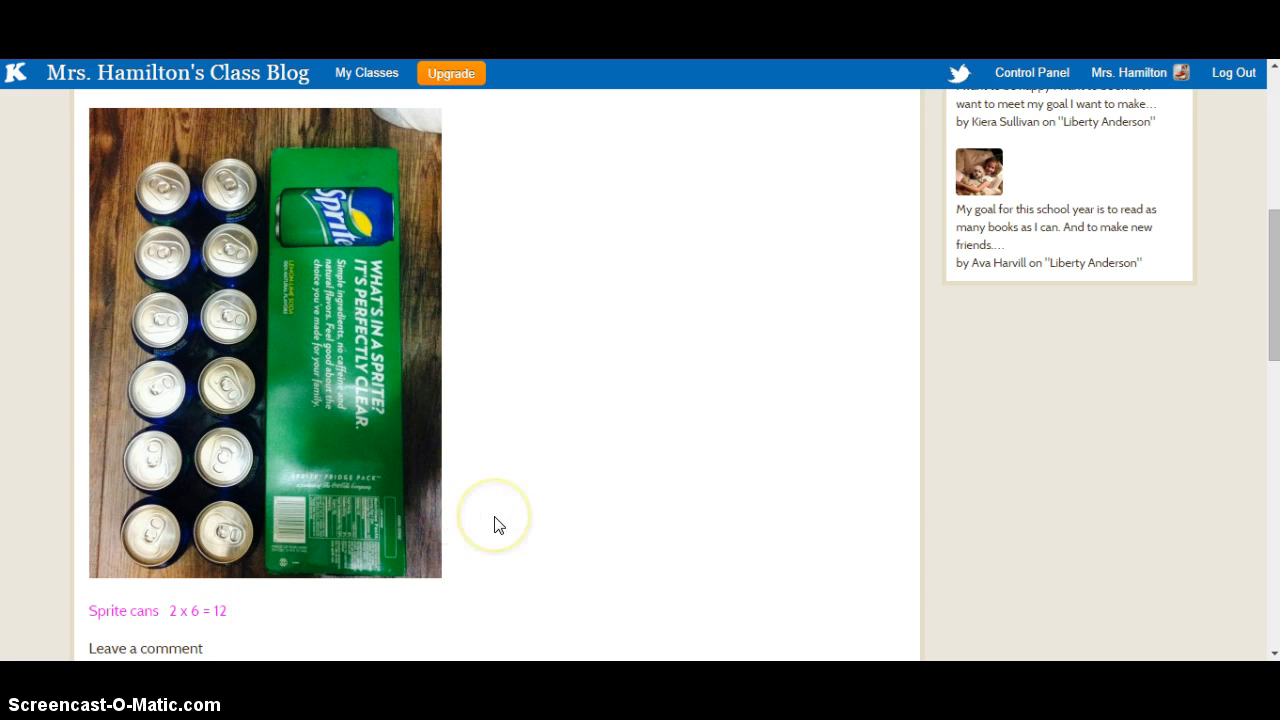
{"action": "mouse_move", "coordinate": [498, 524]}
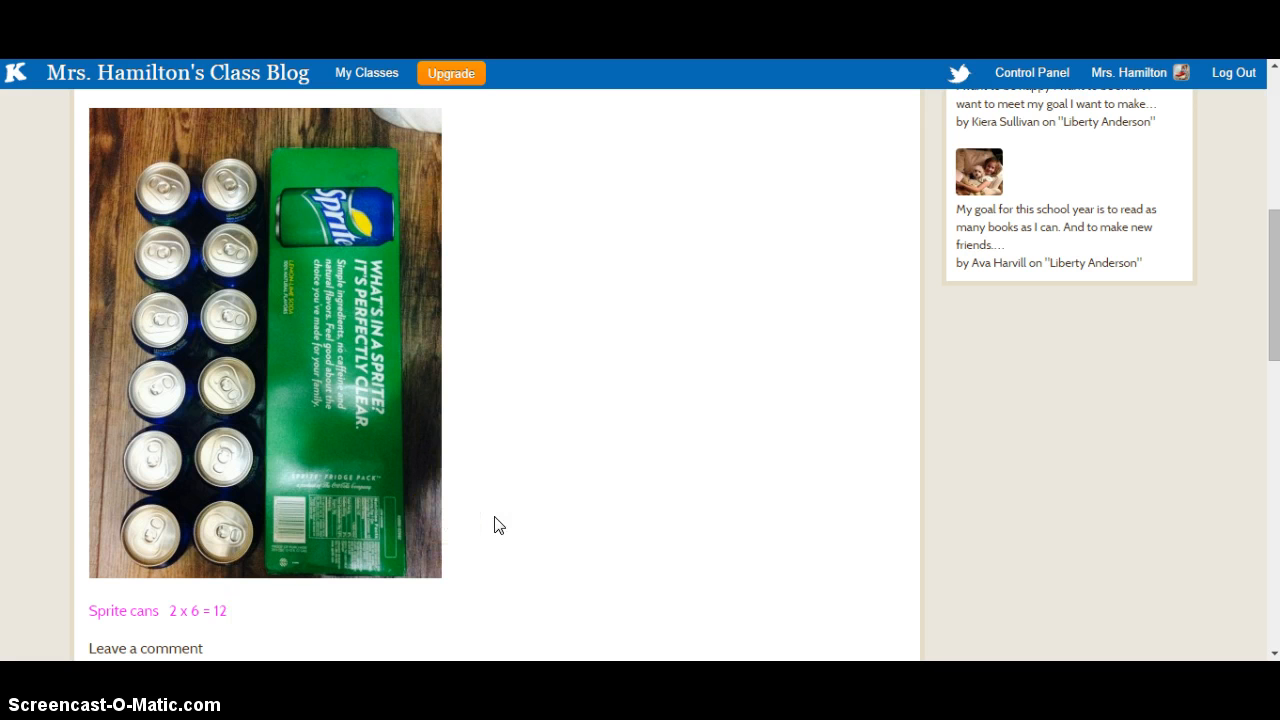